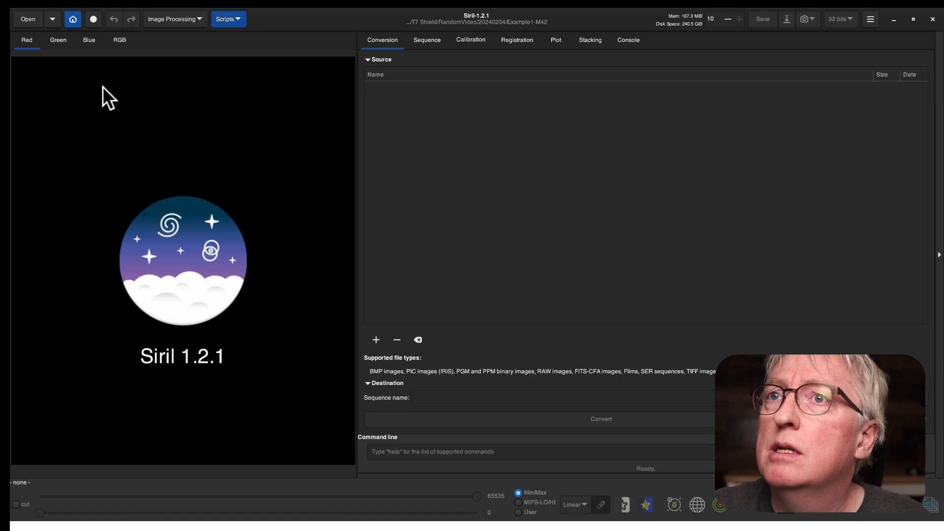
mouse_move(373, 115)
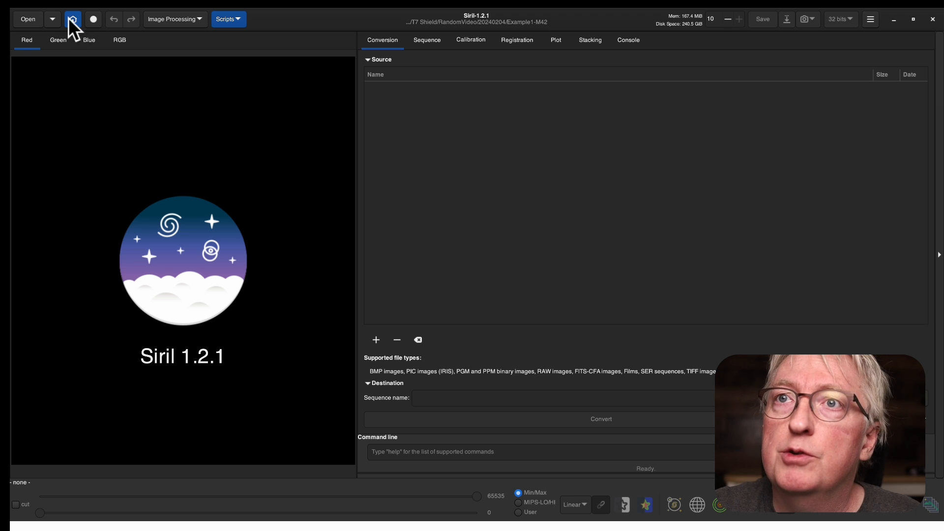
Step: Point the working directory at Example2-NGC281 and browse into its frames folder
click(73, 18)
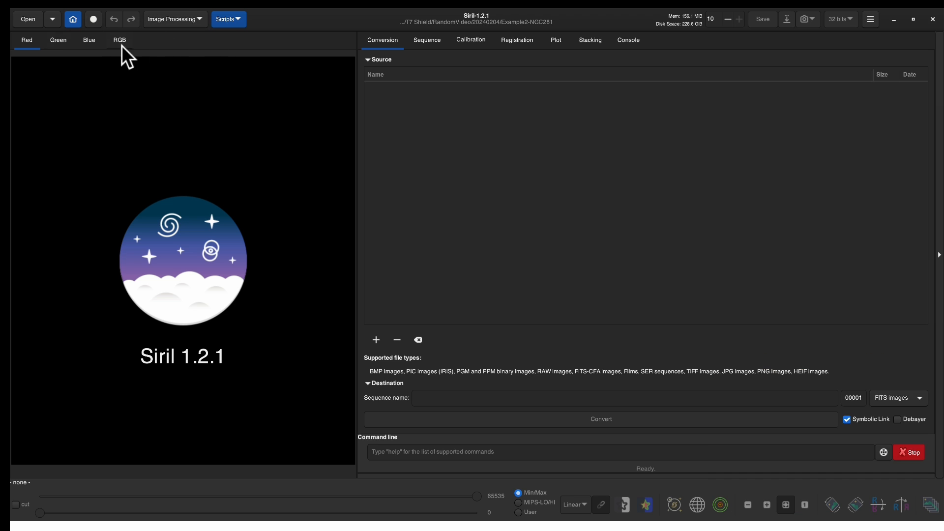
click(73, 19)
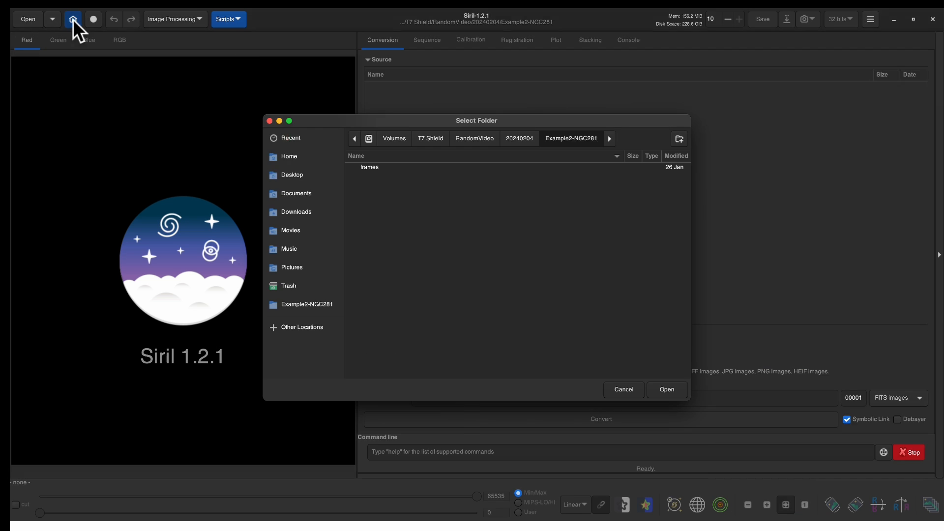
click(369, 167)
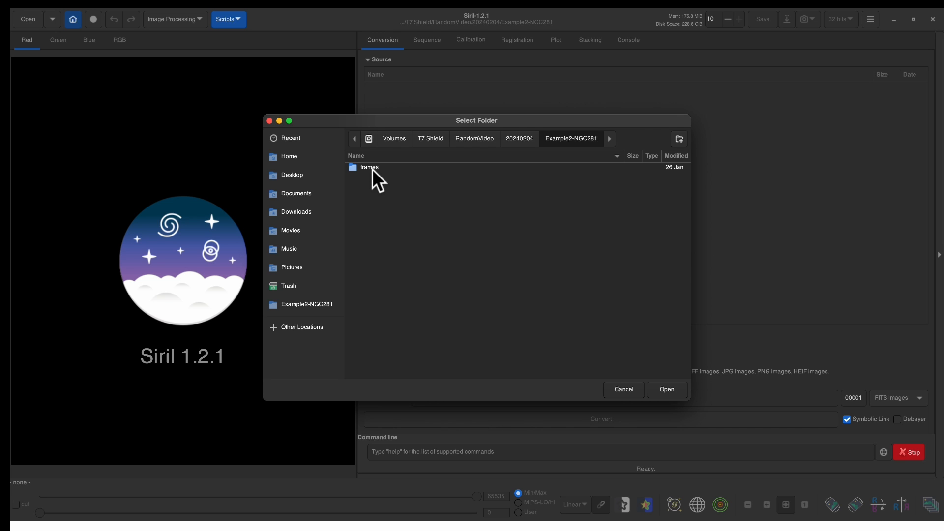
double_click(369, 167)
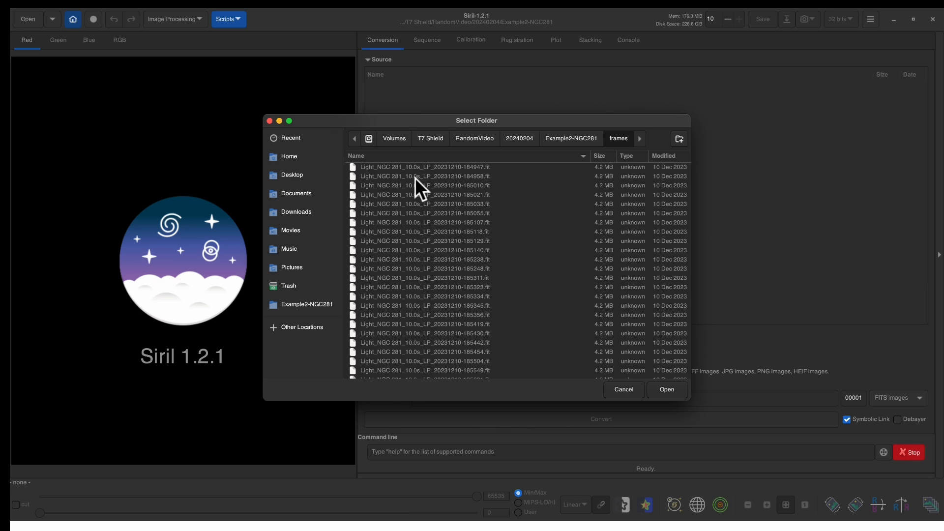
mouse_move(494, 274)
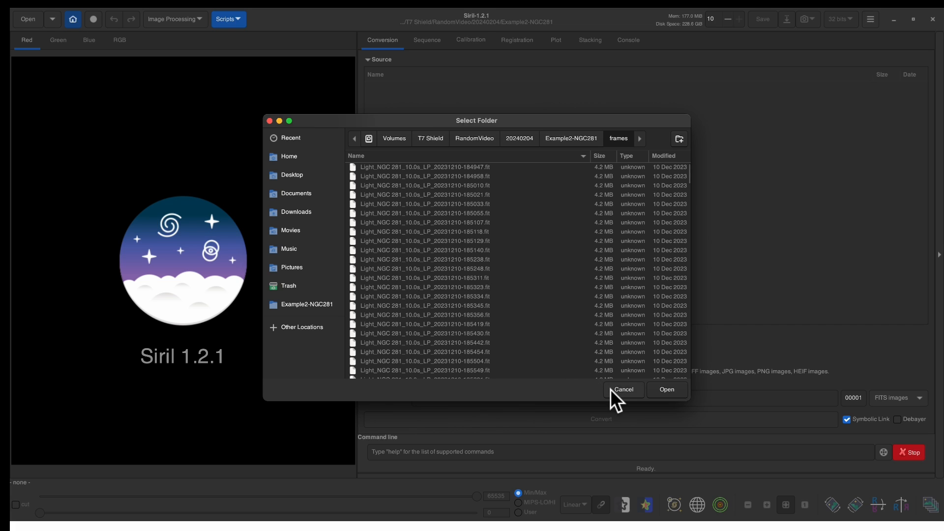
Step: Add all 326 light frames from the frames folder as a debayered sequence named 'lights'
click(623, 389)
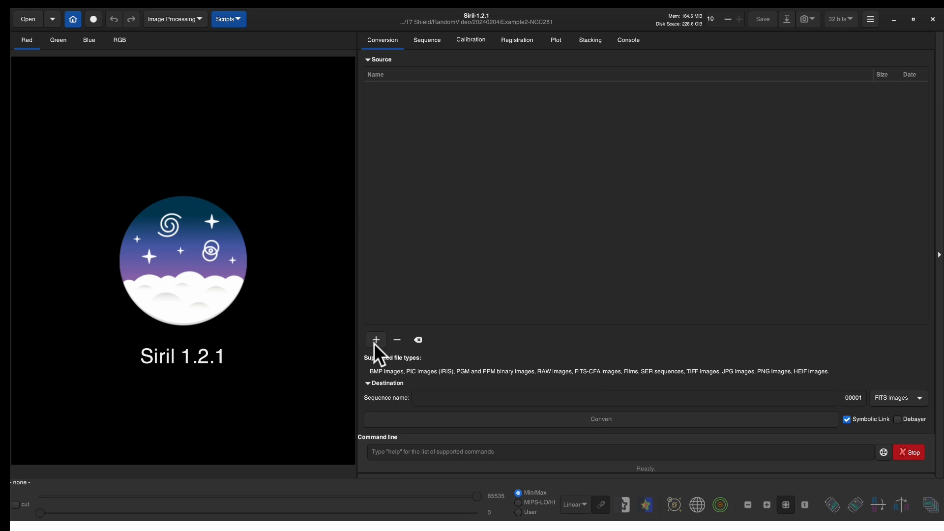
mouse_move(425, 52)
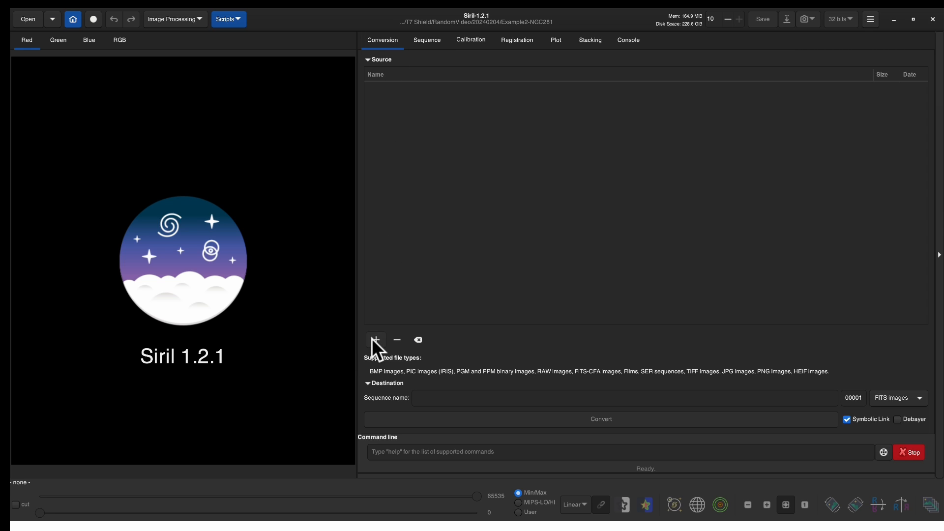
click(375, 340)
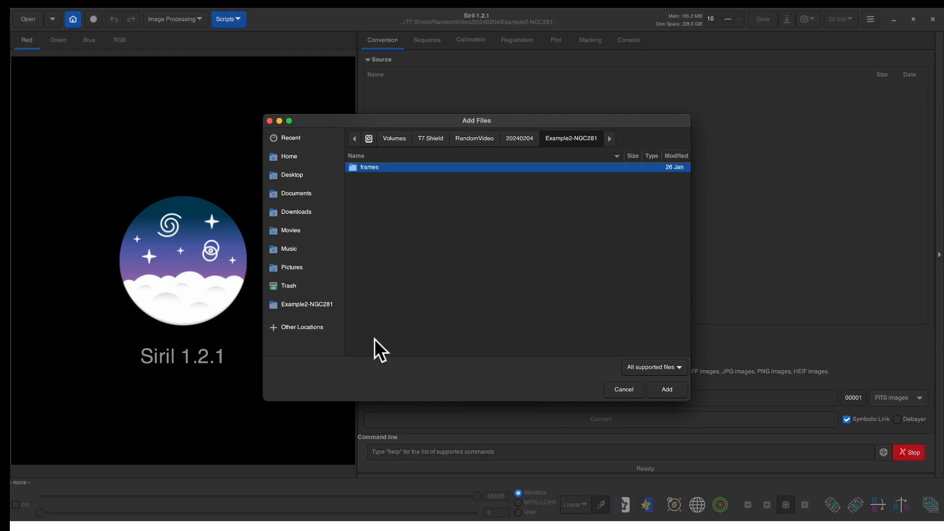
double_click(369, 167)
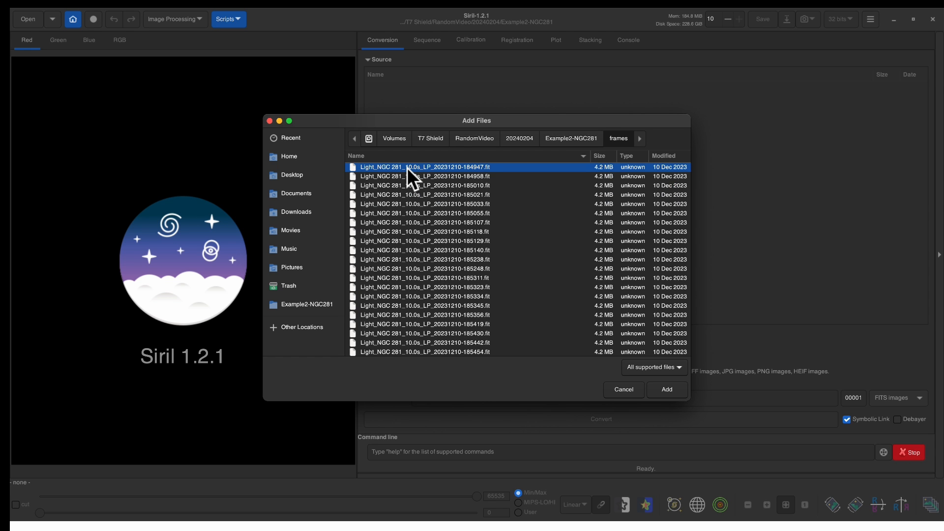
click(424, 351)
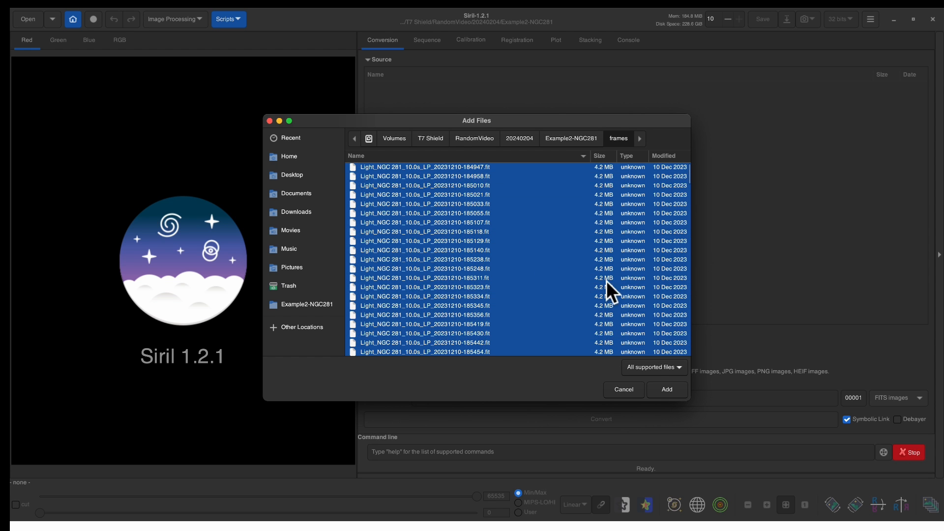
click(665, 389)
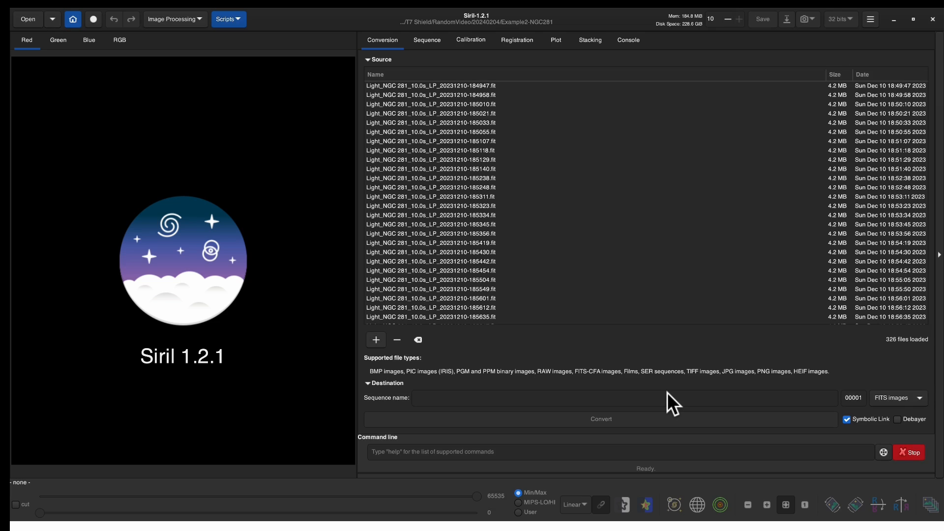
mouse_move(620, 274)
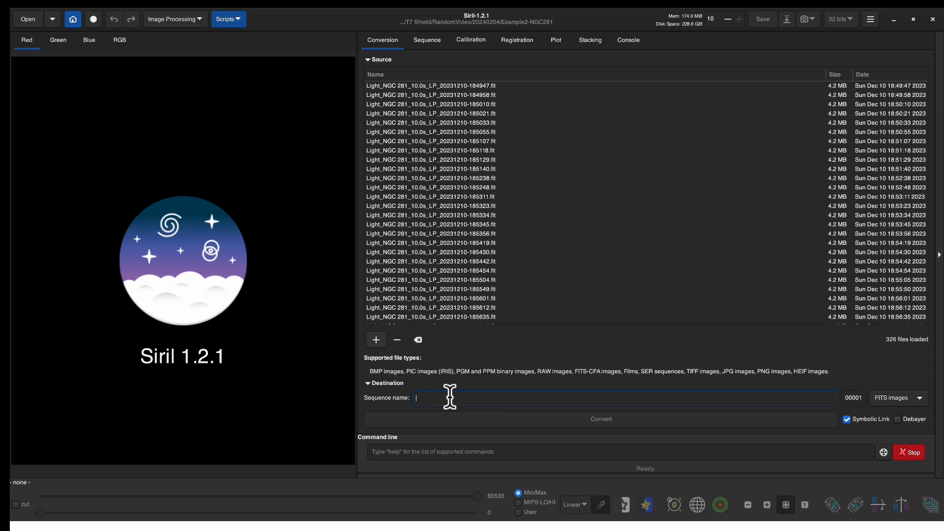
text(lights)
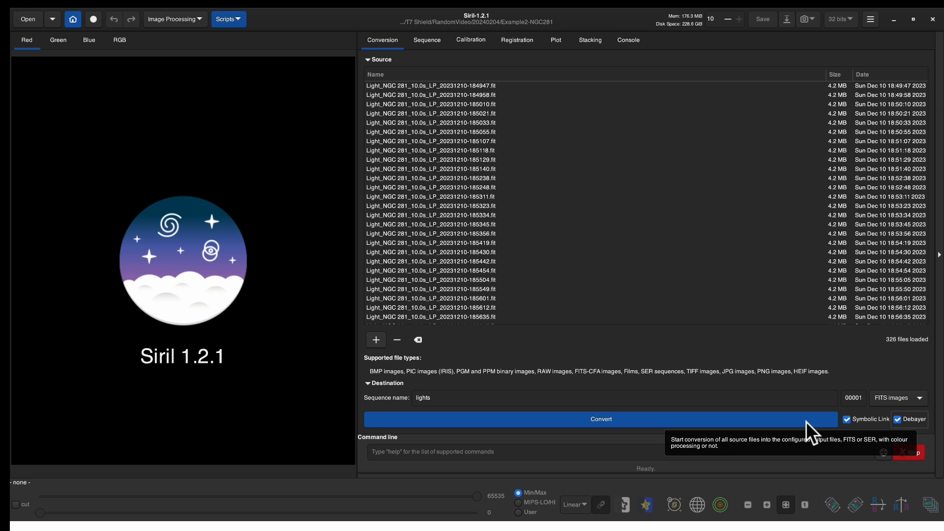
Step: Convert the 326 frames into the 'lights' sequence and view calibration settings
click(600, 418)
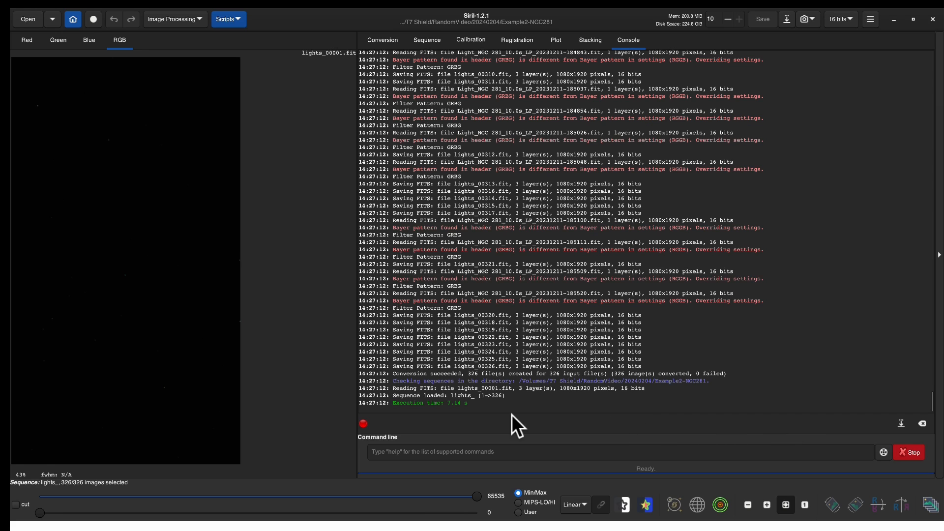
click(471, 40)
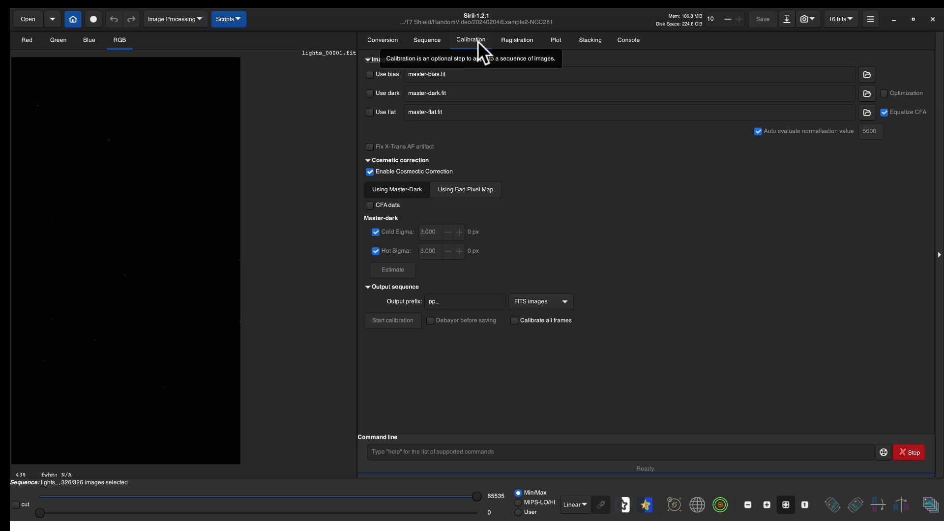
mouse_move(516, 39)
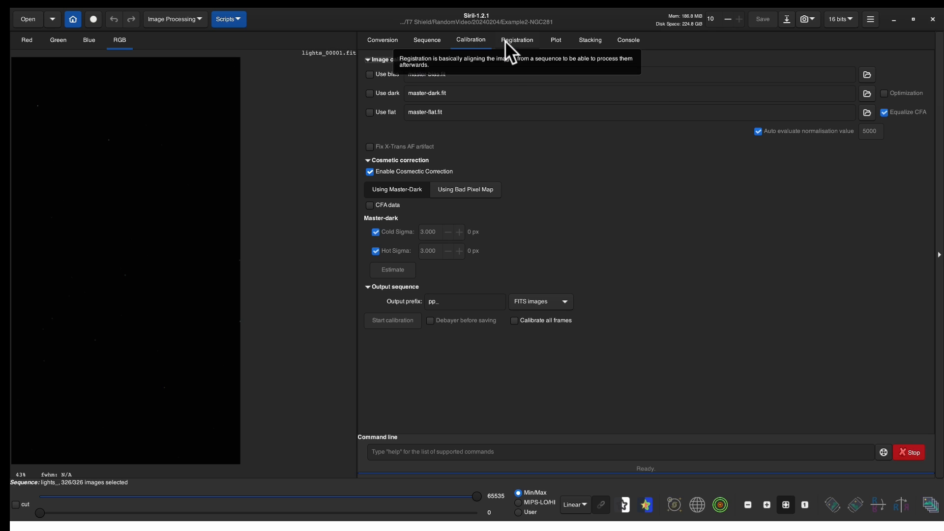
Step: Register 'lights' with Global Star Alignment, aligning 324 of 326 frames into r_lights
click(517, 40)
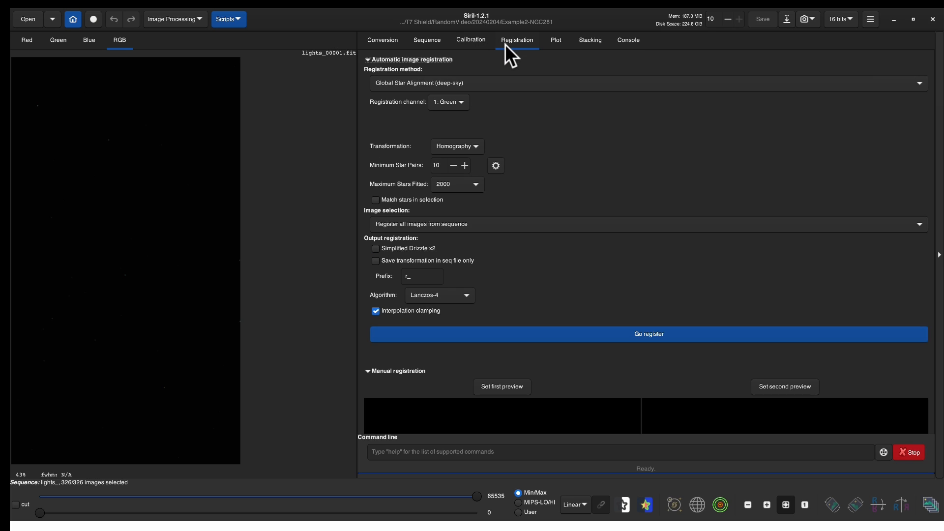
mouse_move(411, 97)
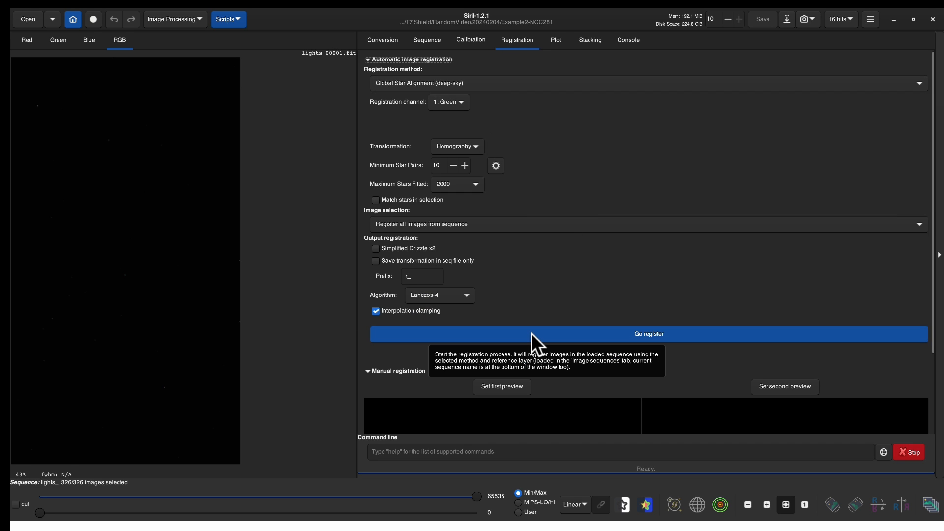
click(649, 334)
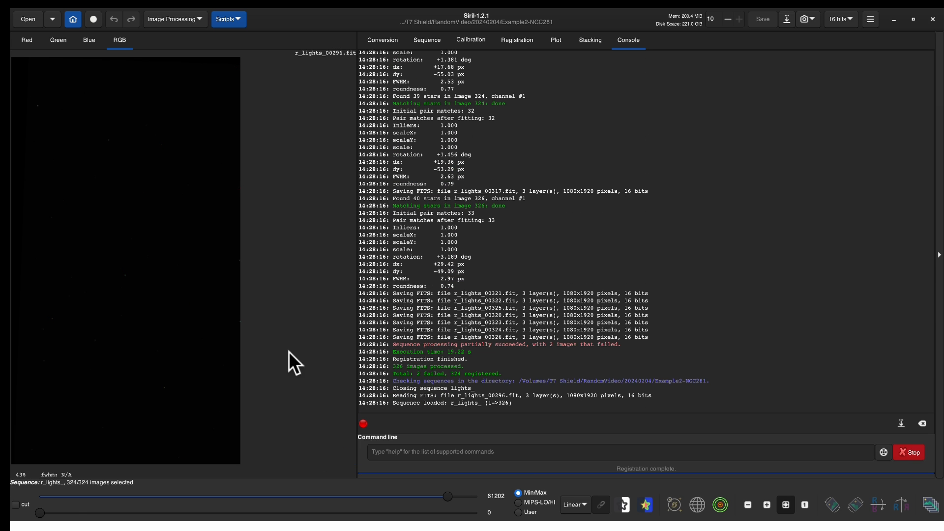
mouse_move(419, 484)
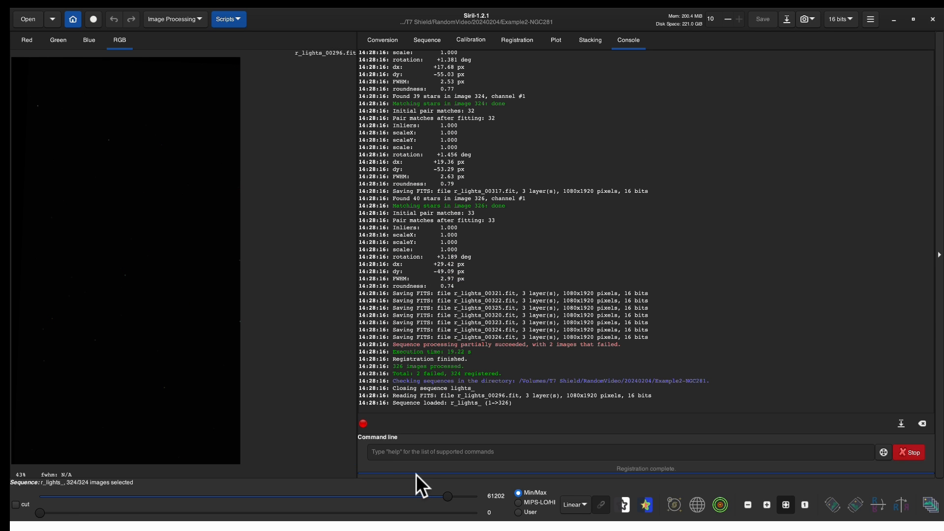
mouse_move(629, 478)
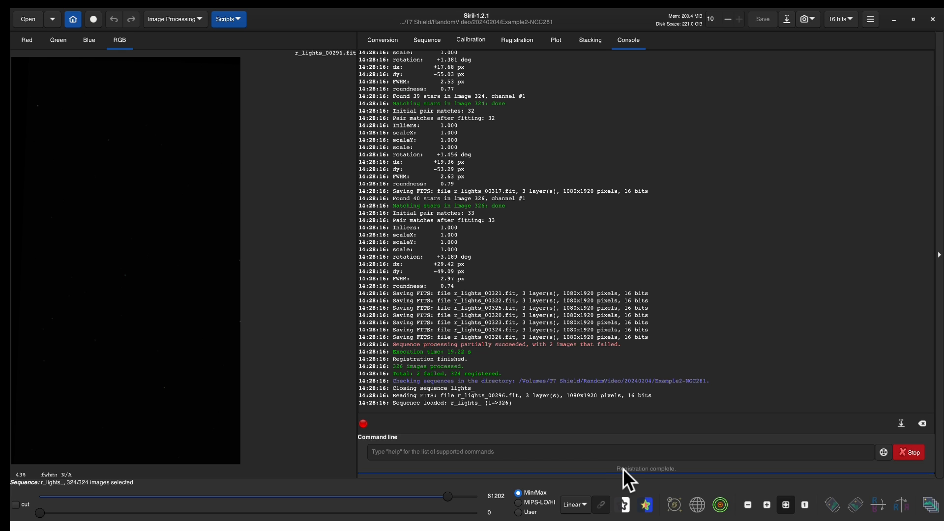
mouse_move(555, 39)
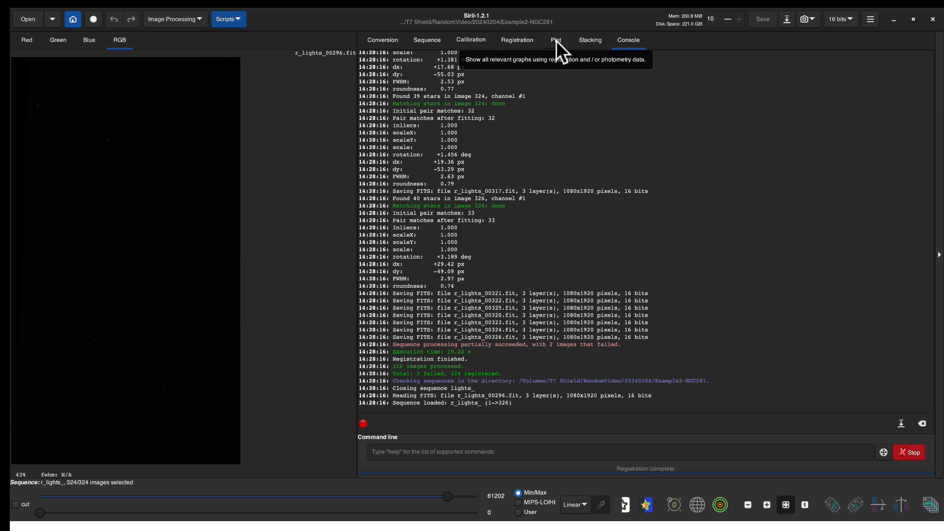
Step: Show the FWHM-per-frame plot of the 324 registered r_lights frames
click(554, 40)
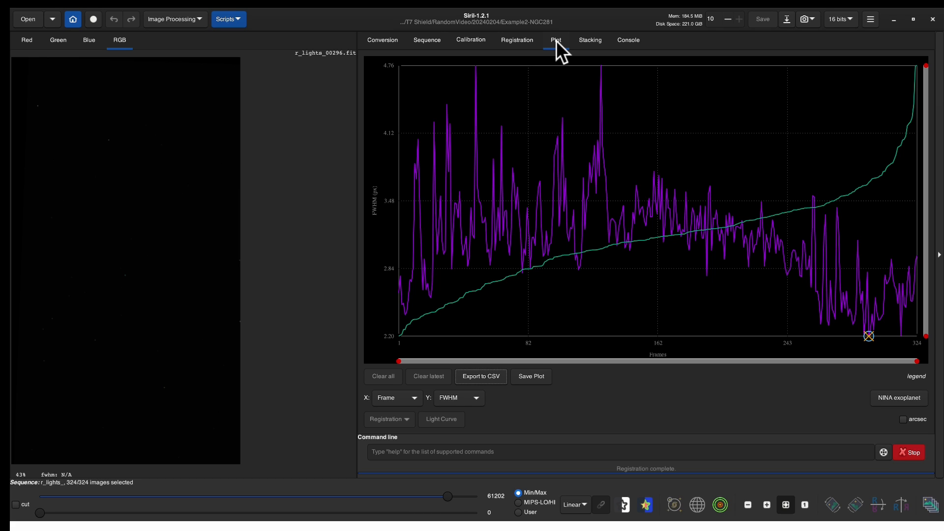
mouse_move(929, 504)
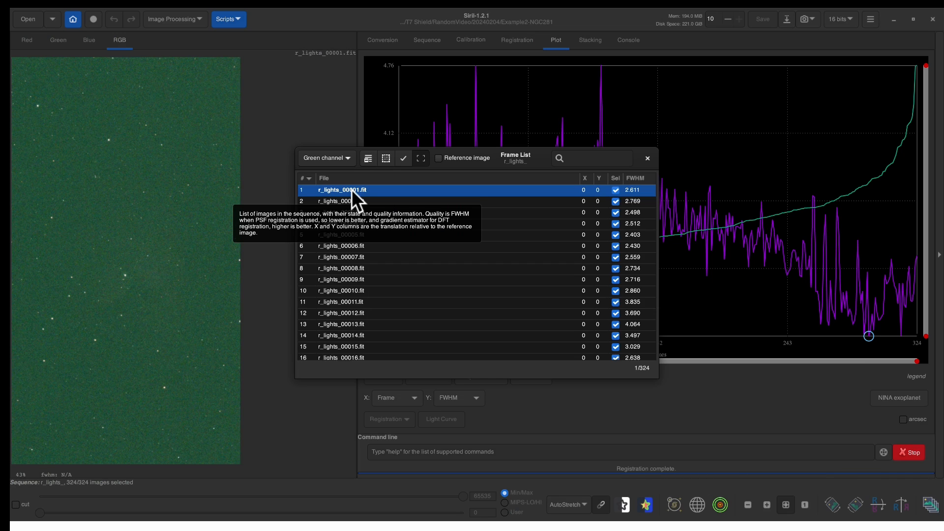
mouse_move(424, 189)
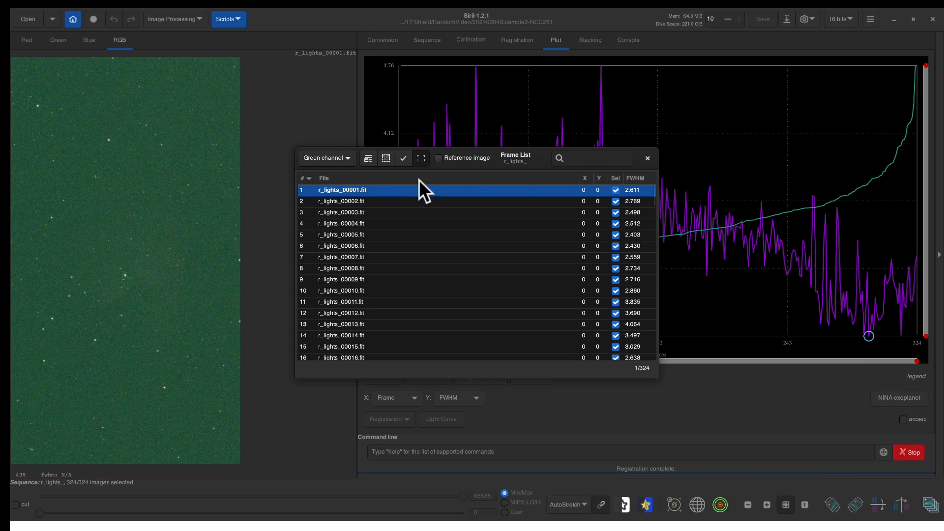
mouse_move(578, 158)
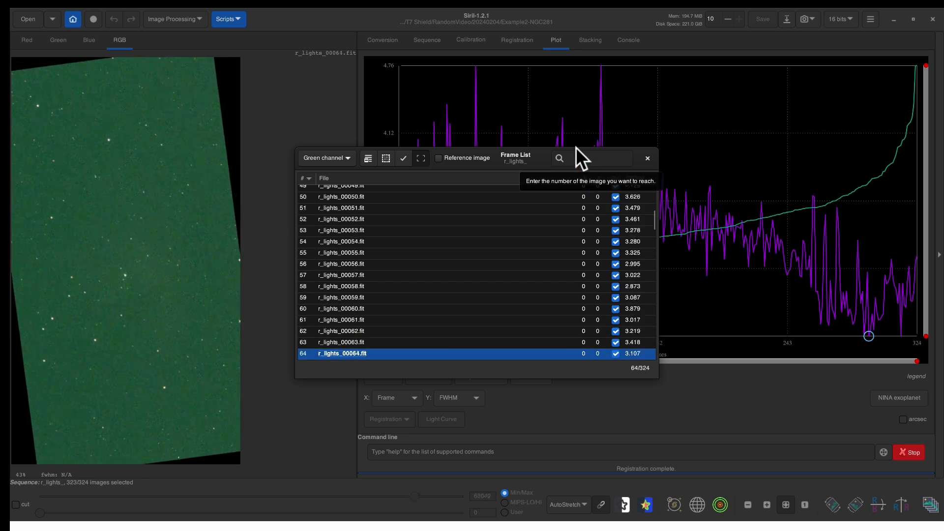
Step: Uncheck 21 poor frames in the Frame List, keeping 303 of 324, then close it
scroll(down, 3)
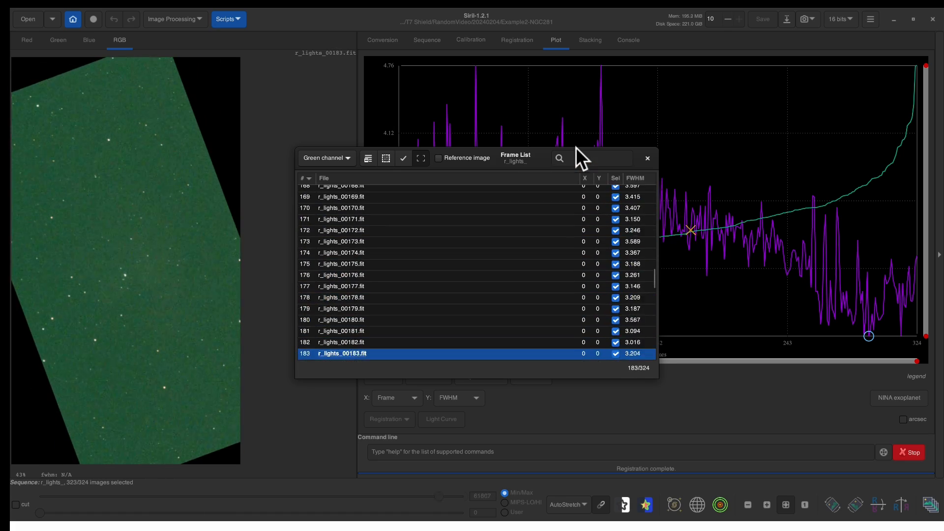
scroll(down, 3)
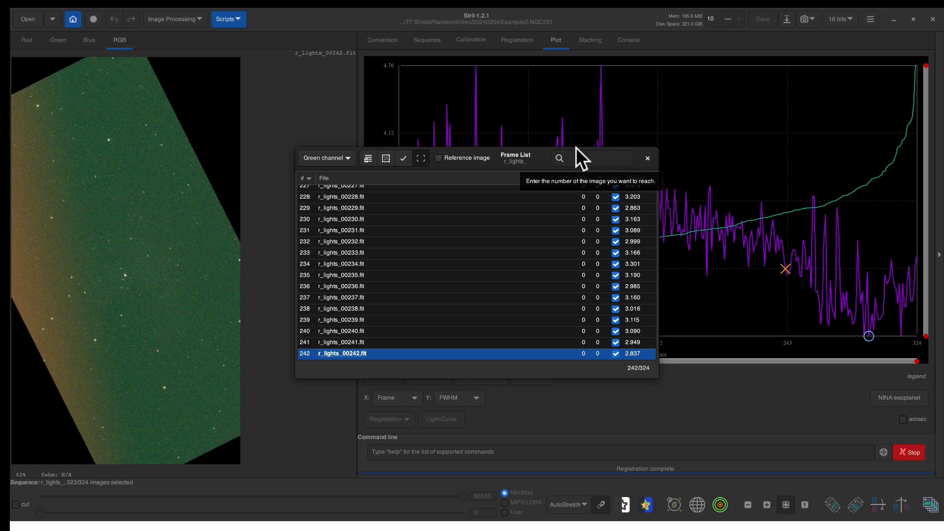
click(341, 319)
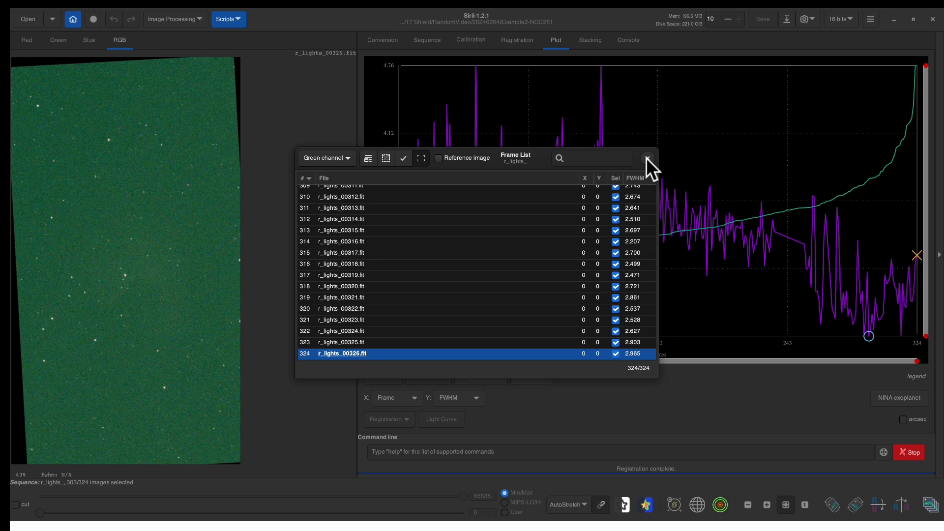
click(649, 158)
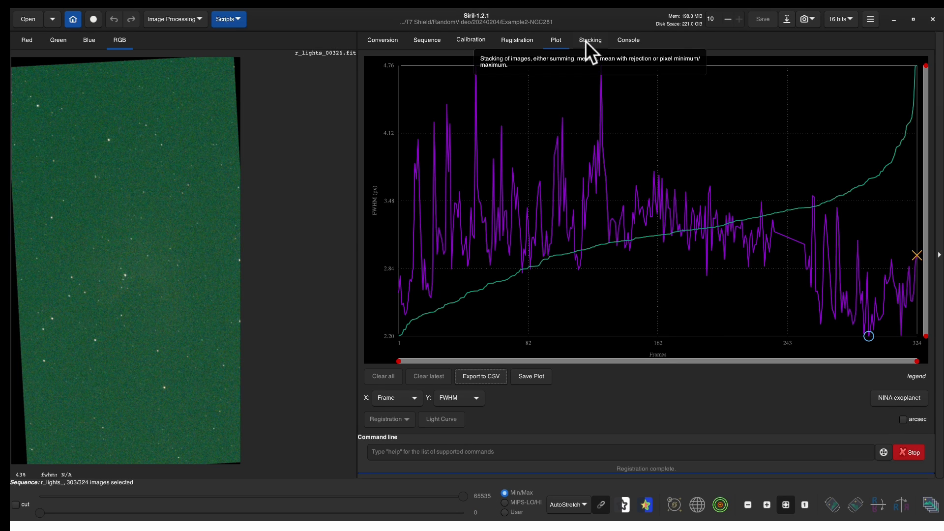
Step: Bring up the stacking settings for the 303 selected frames
click(589, 40)
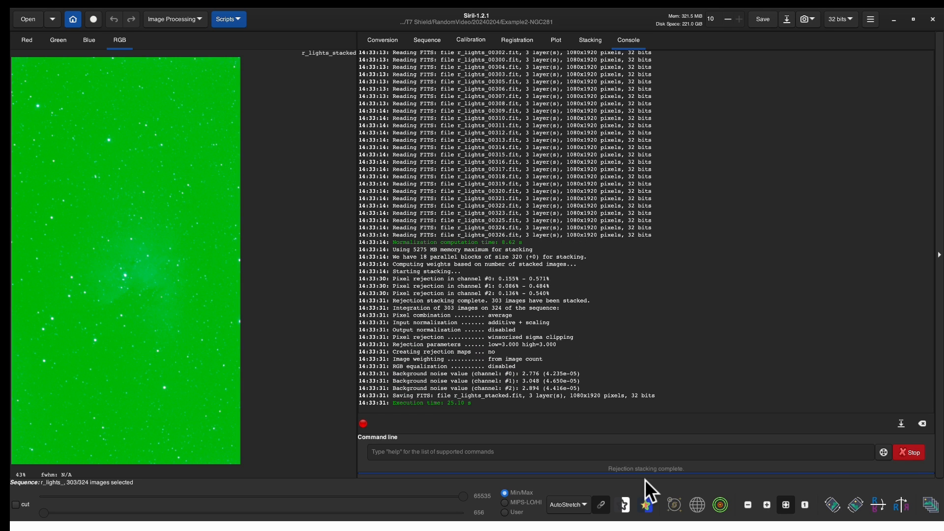
mouse_move(151, 383)
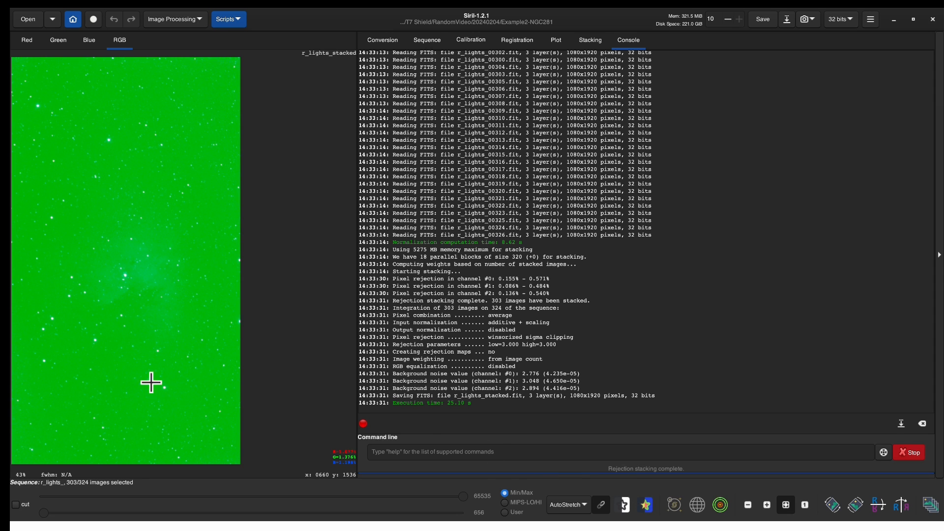
mouse_move(94, 379)
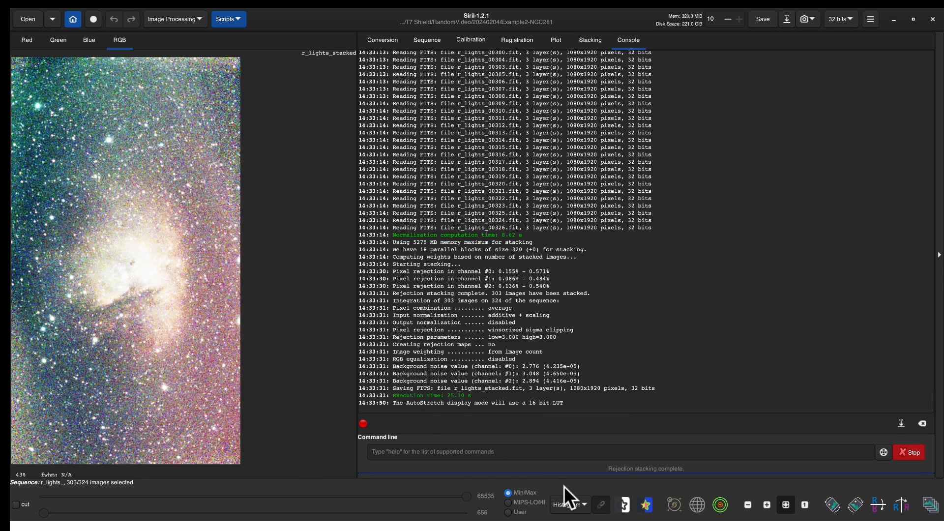
mouse_move(569, 505)
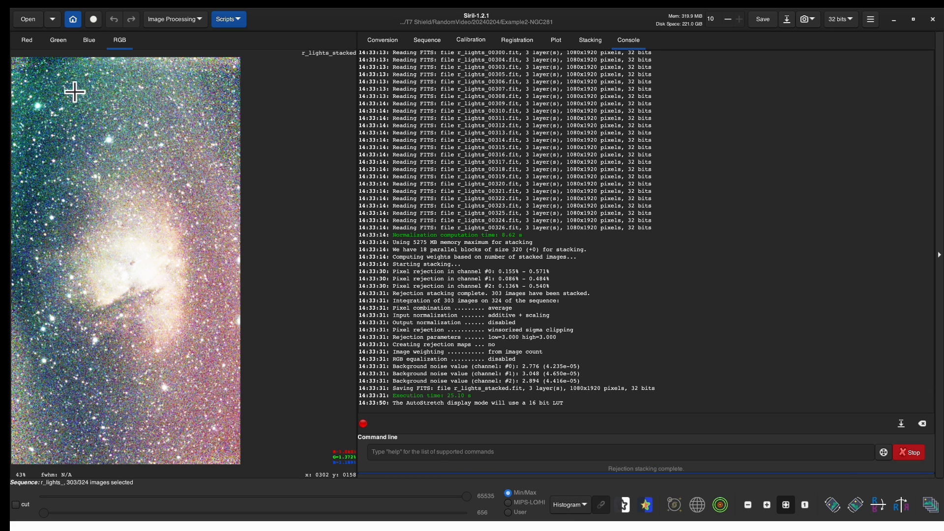
mouse_move(228, 443)
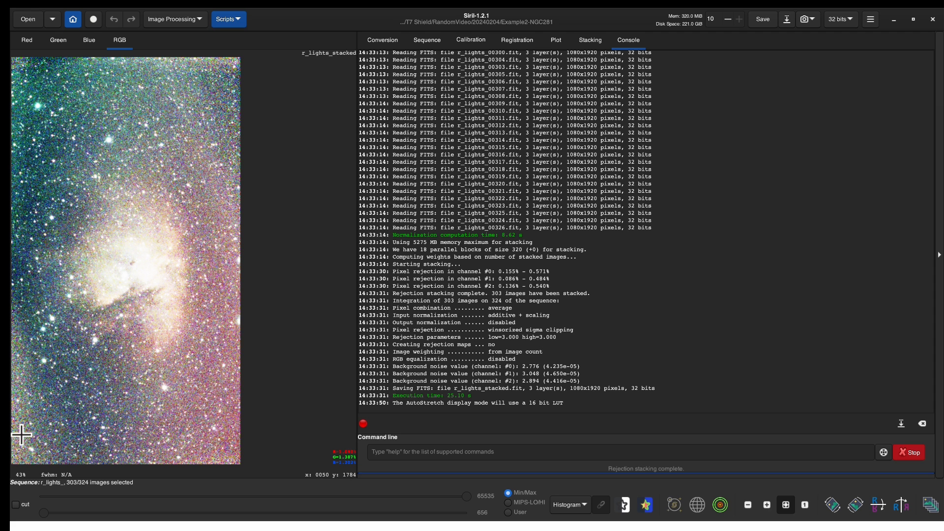
mouse_move(27, 65)
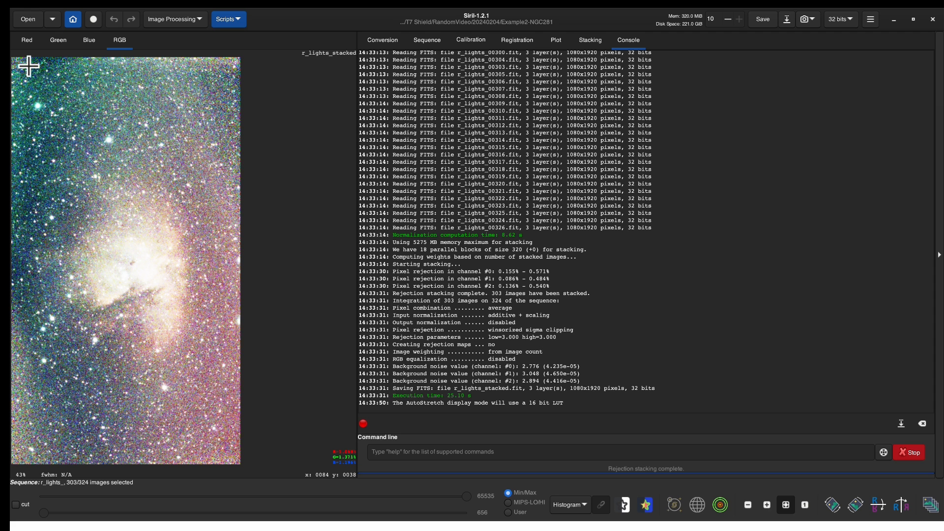
Step: Compute and apply an RBF background extraction model, previewing with AutoStretch
drag(27, 65, 223, 431)
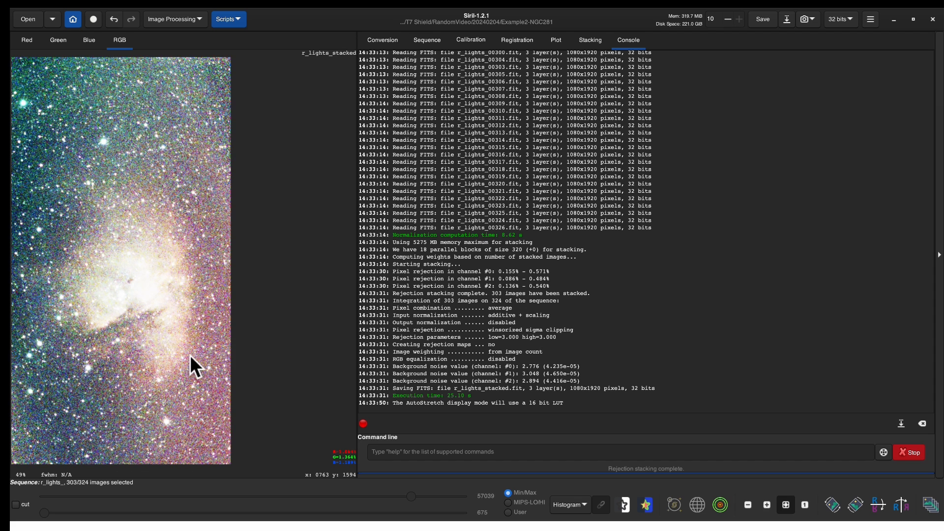
click(175, 19)
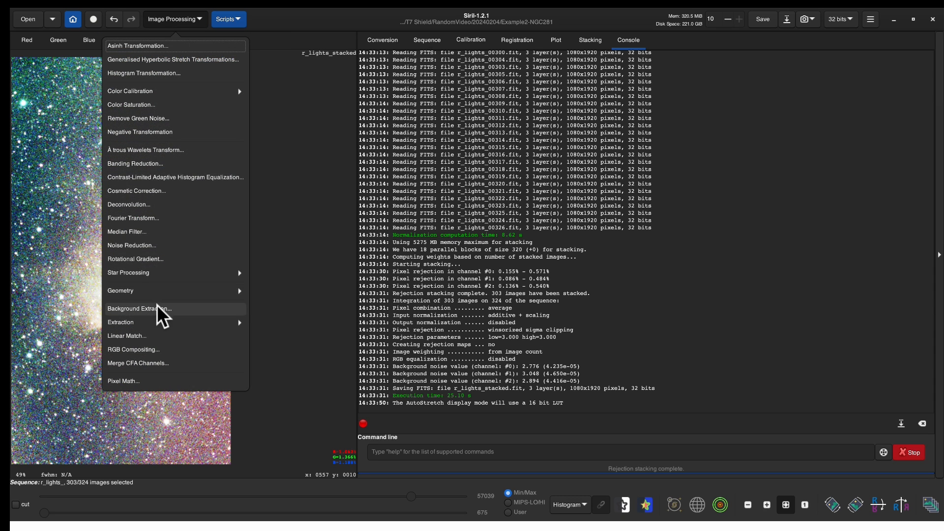
click(139, 308)
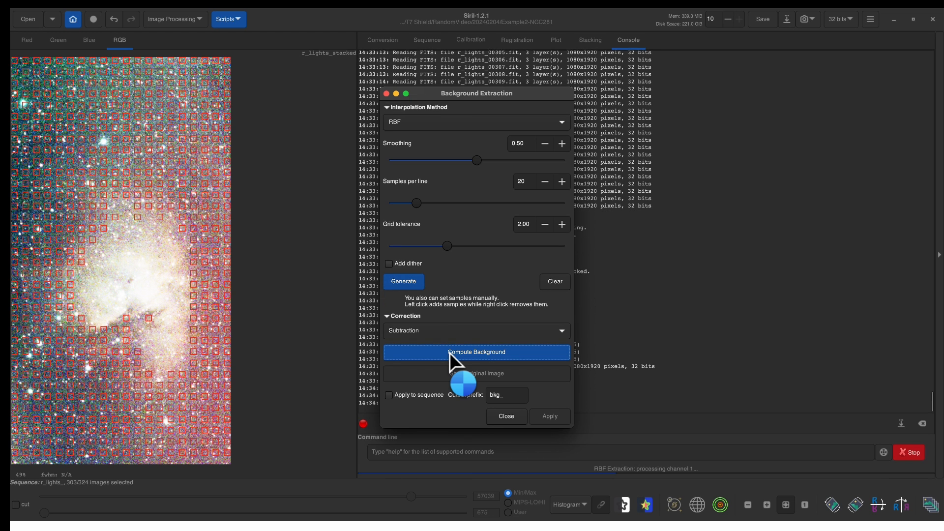
click(475, 351)
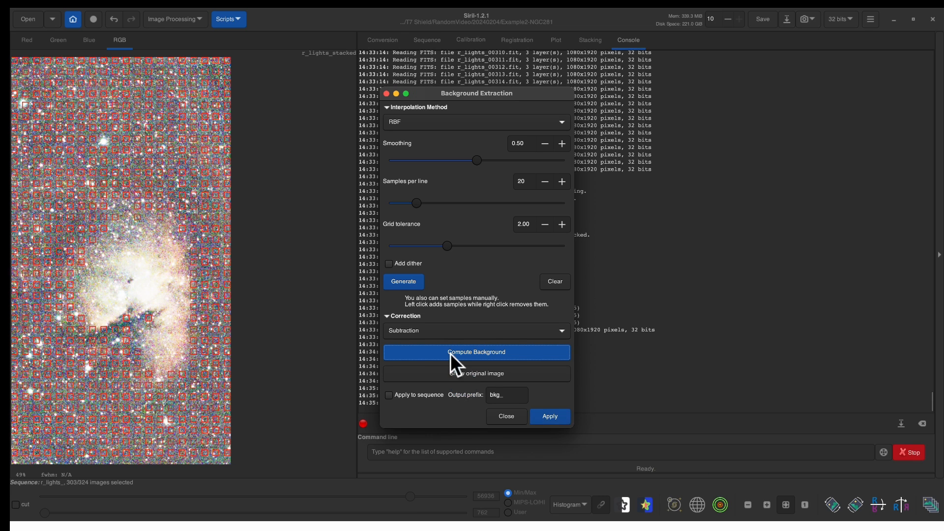
click(569, 505)
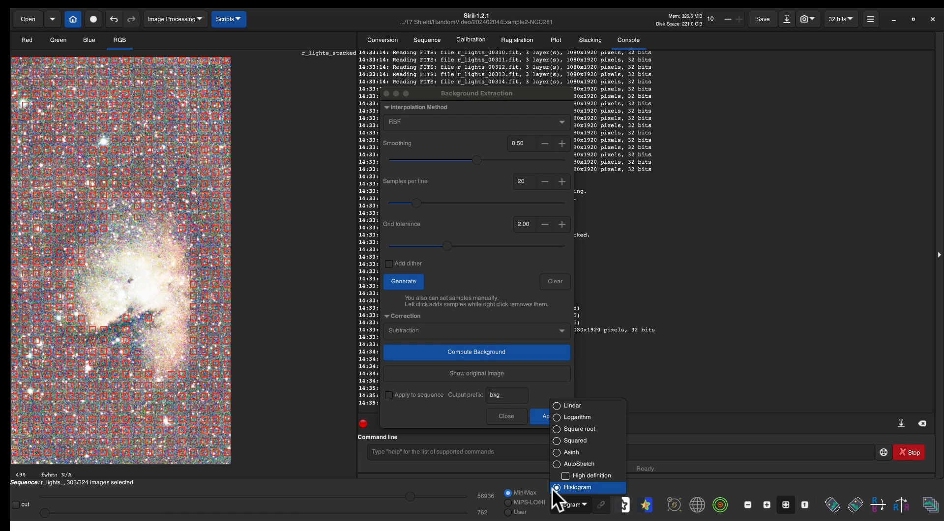
click(578, 464)
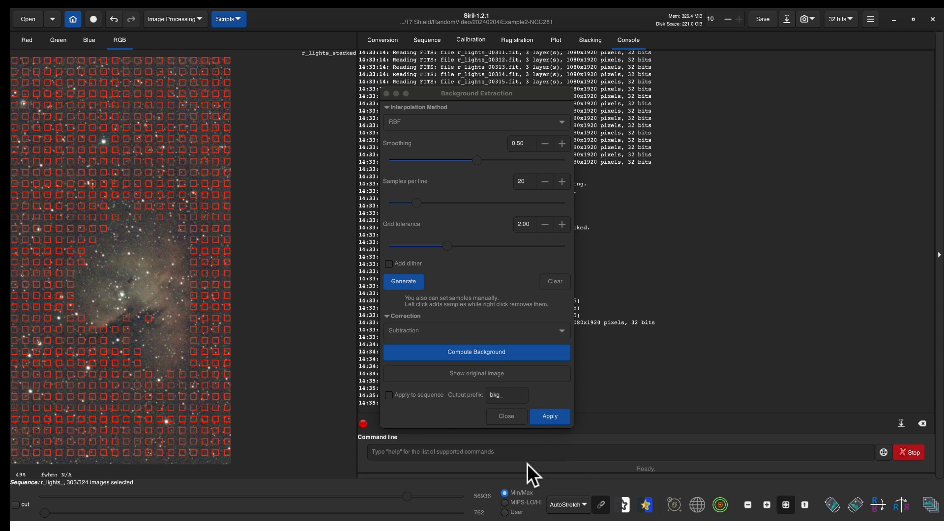
click(549, 416)
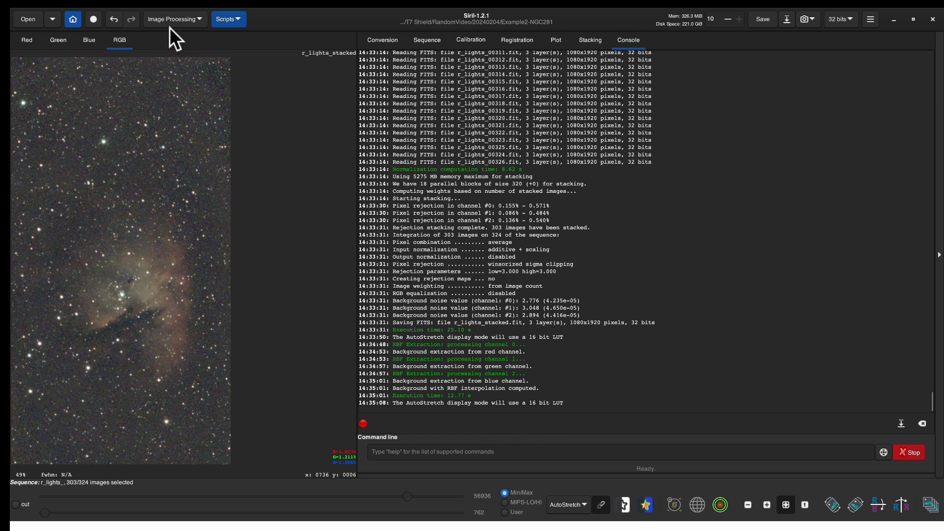
Step: Run Photometric Color Calibration on NGC 281 using NOMAD catalogue stars
click(174, 18)
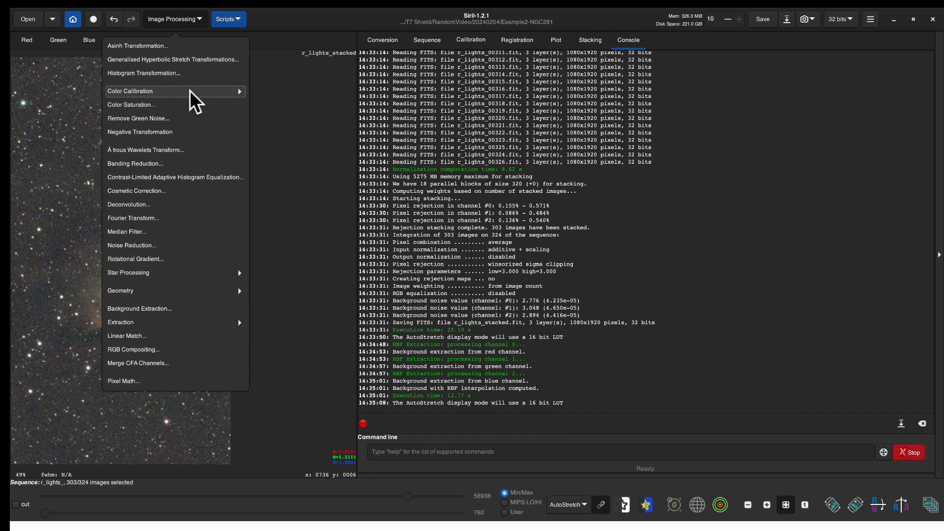
click(130, 91)
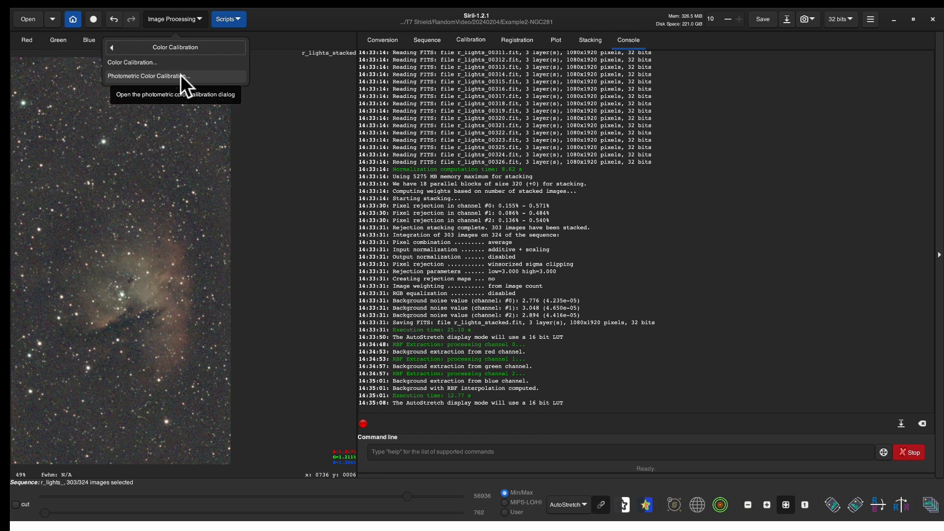
click(147, 75)
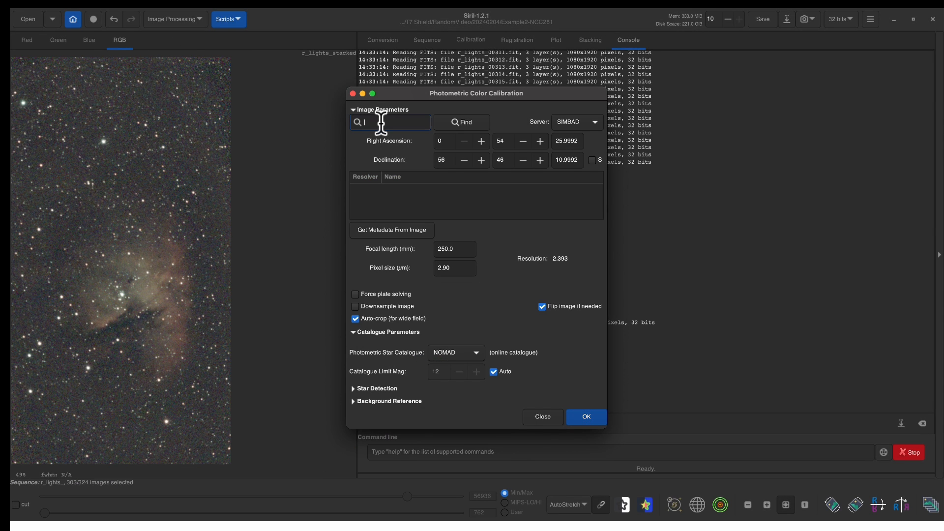
text(NGC281)
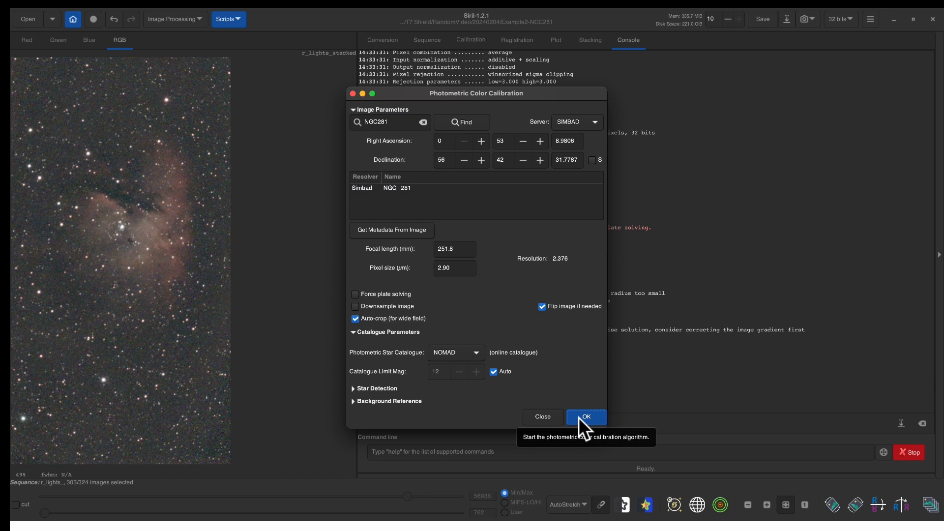
click(585, 416)
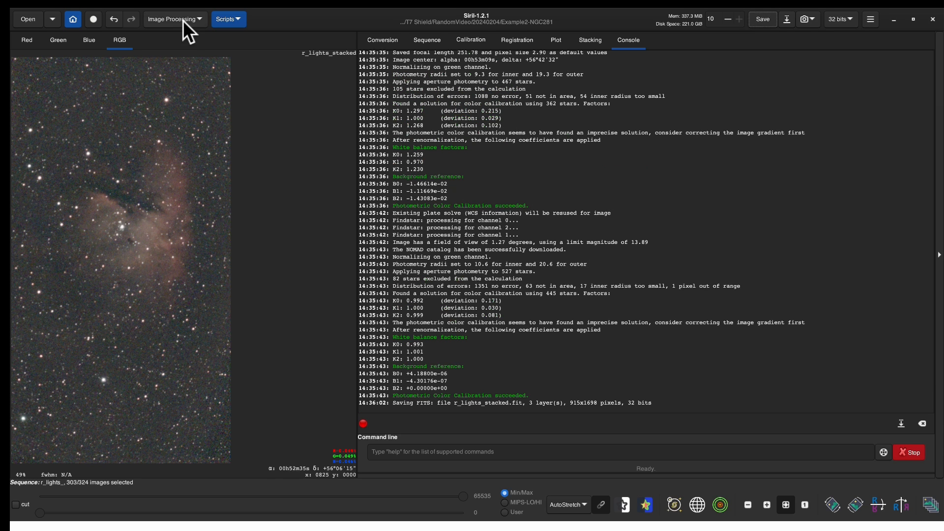
Step: Run StarNet Star Removal with a star mask, producing starless_r_lights_stacked.fit
click(172, 18)
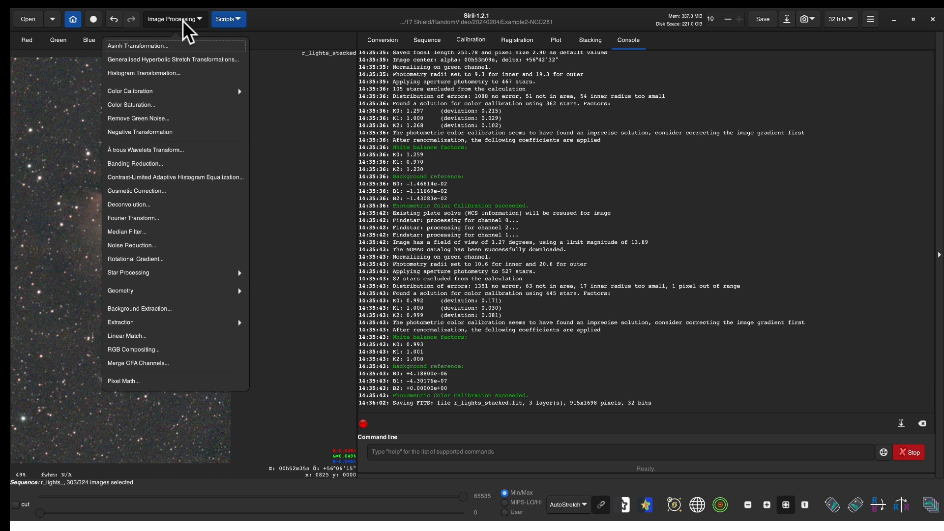
mouse_move(174, 18)
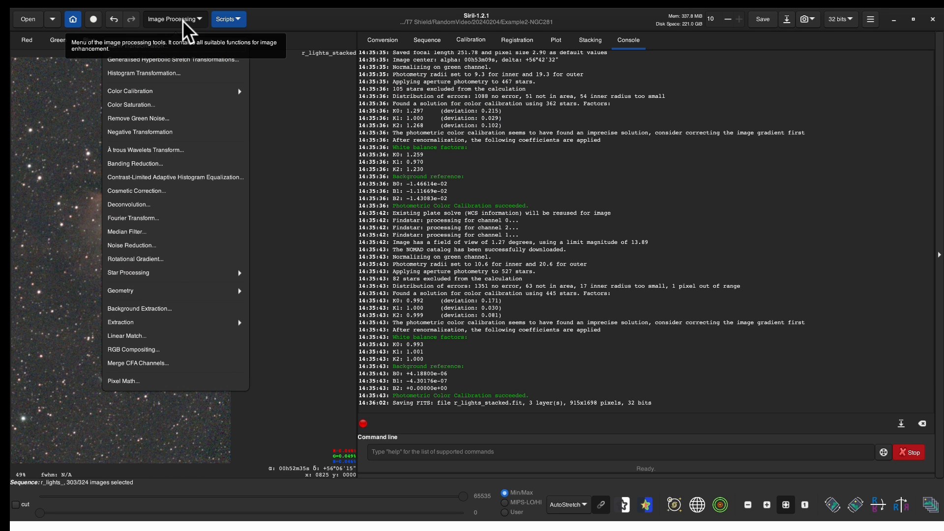
click(128, 272)
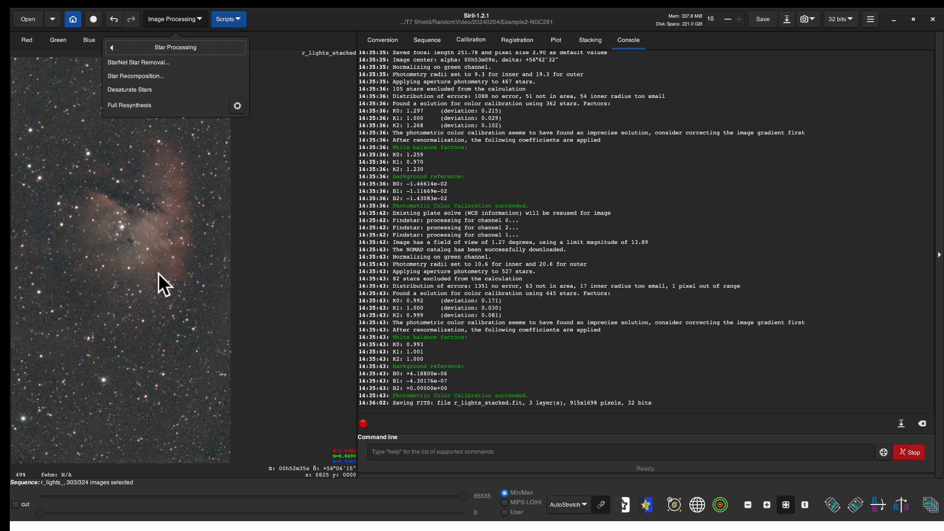
click(139, 62)
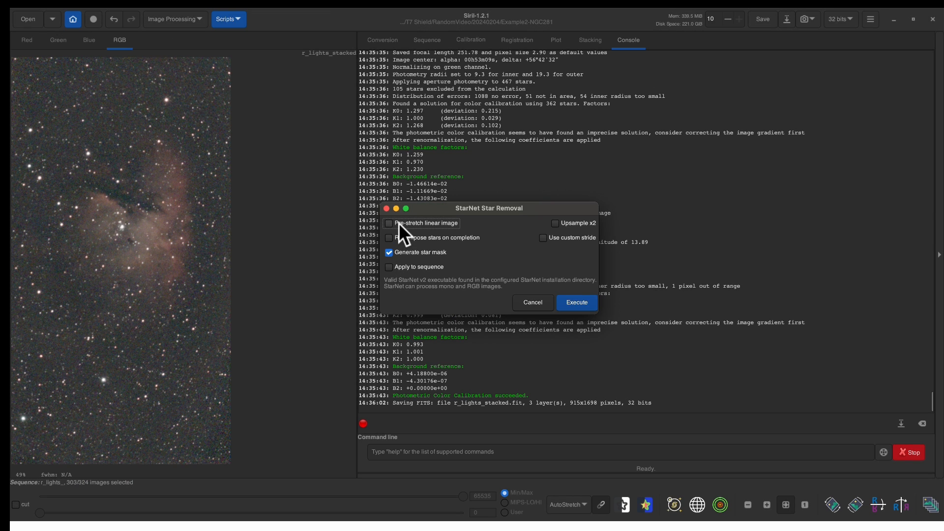
click(389, 223)
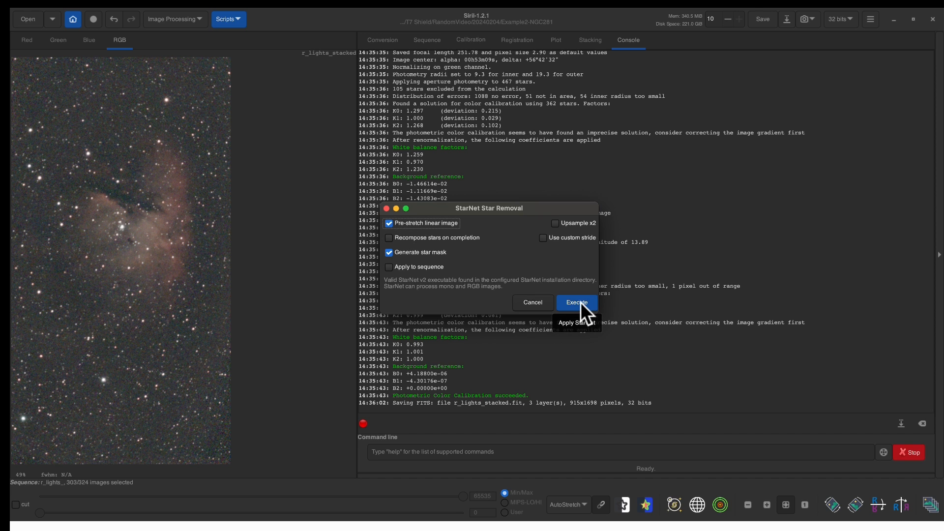
click(576, 302)
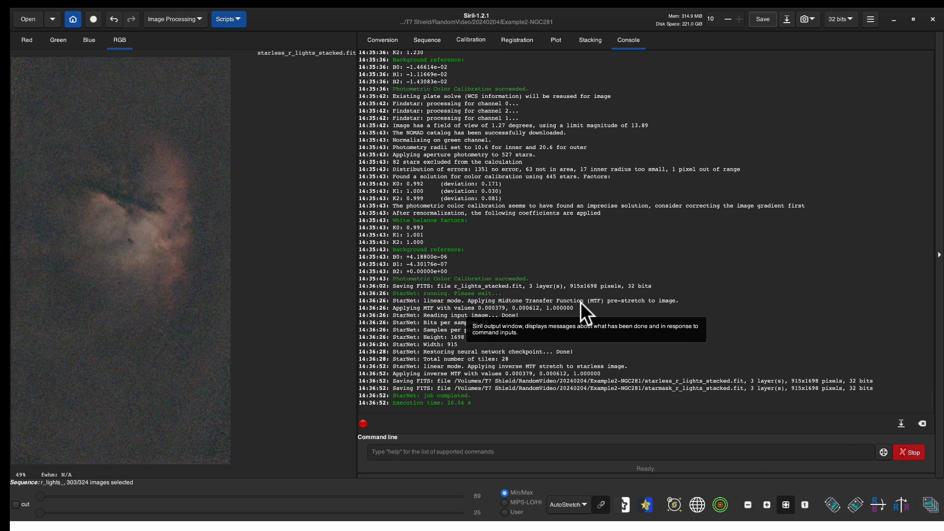
mouse_move(174, 332)
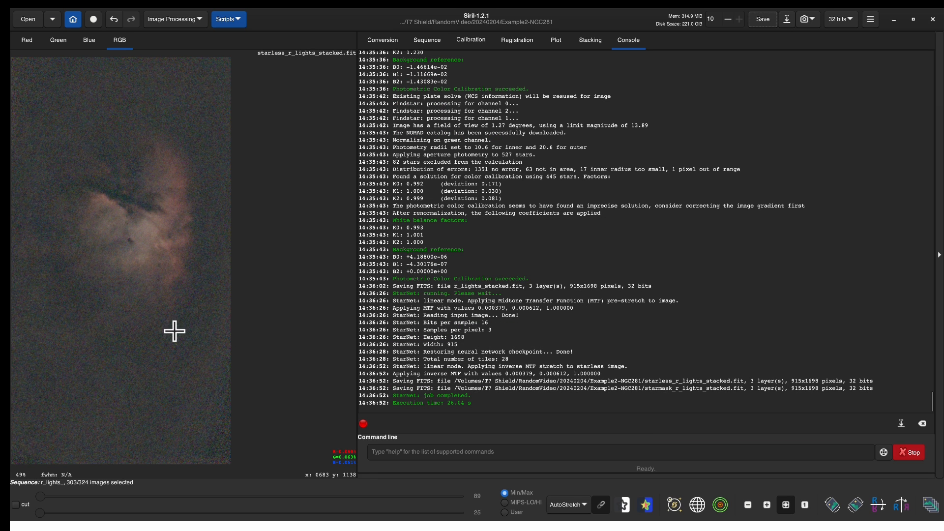
mouse_move(151, 341)
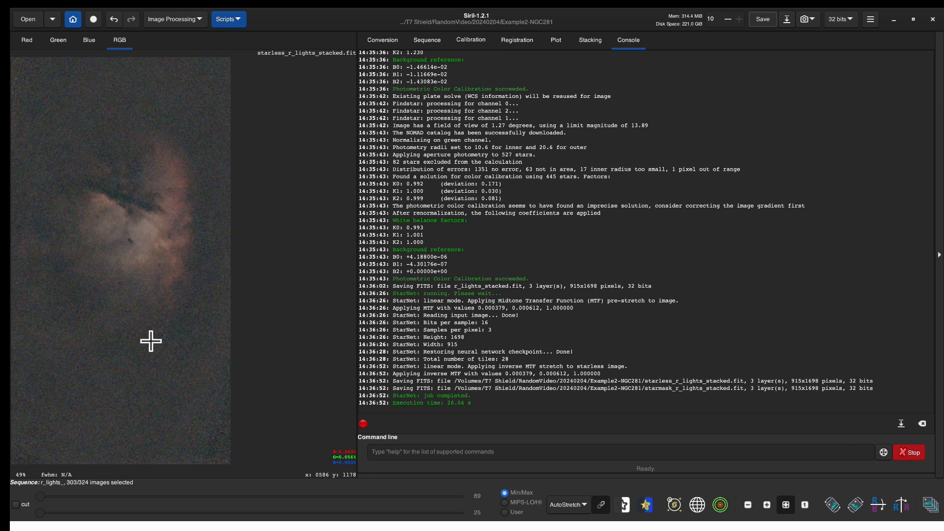
mouse_move(144, 341)
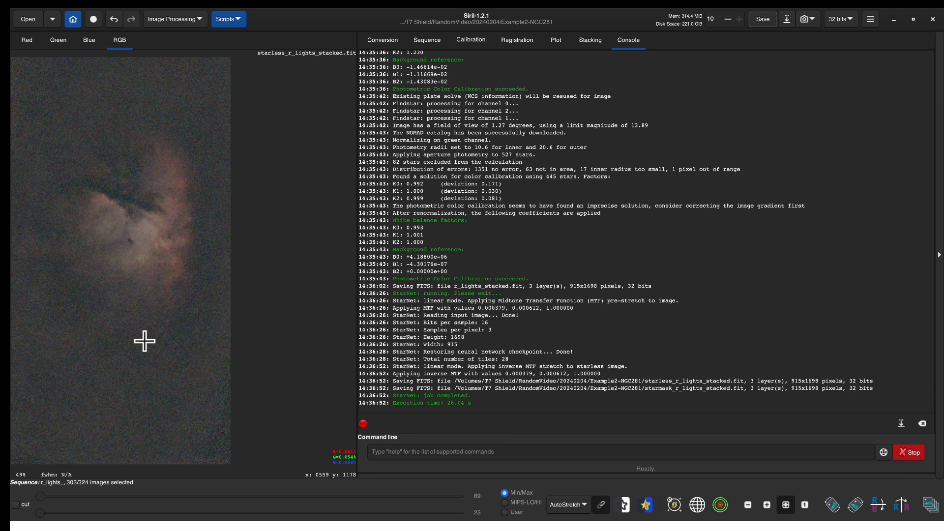
mouse_move(144, 337)
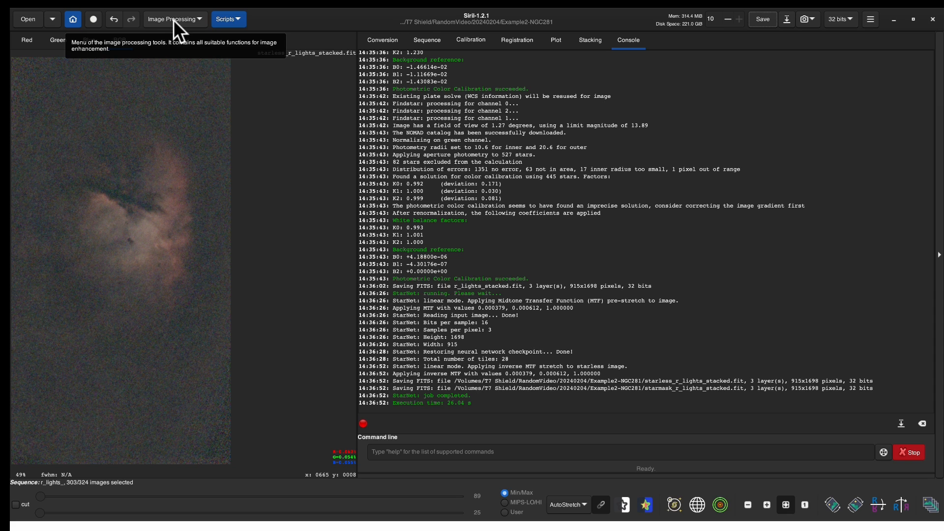
Step: Switch the preview display to Linear and open the Generalised Hyperbolic Stretch tool
click(173, 19)
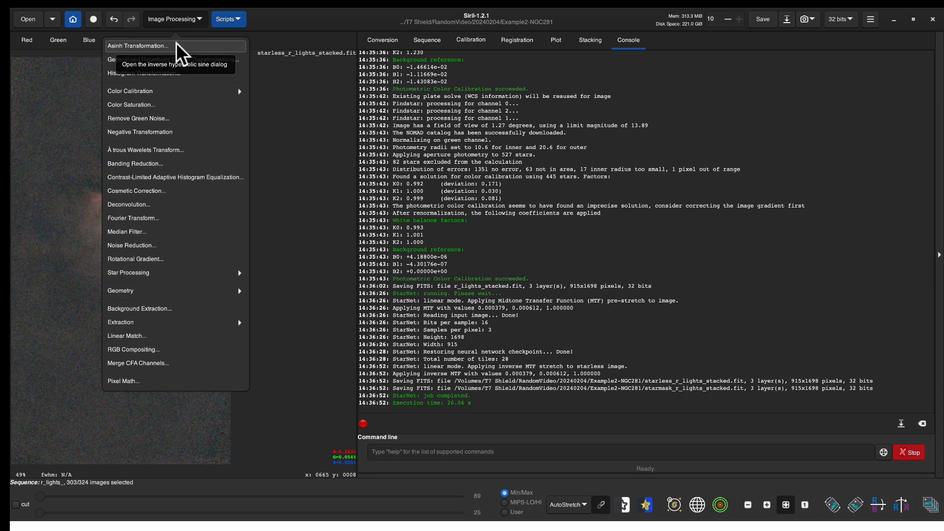
mouse_move(178, 19)
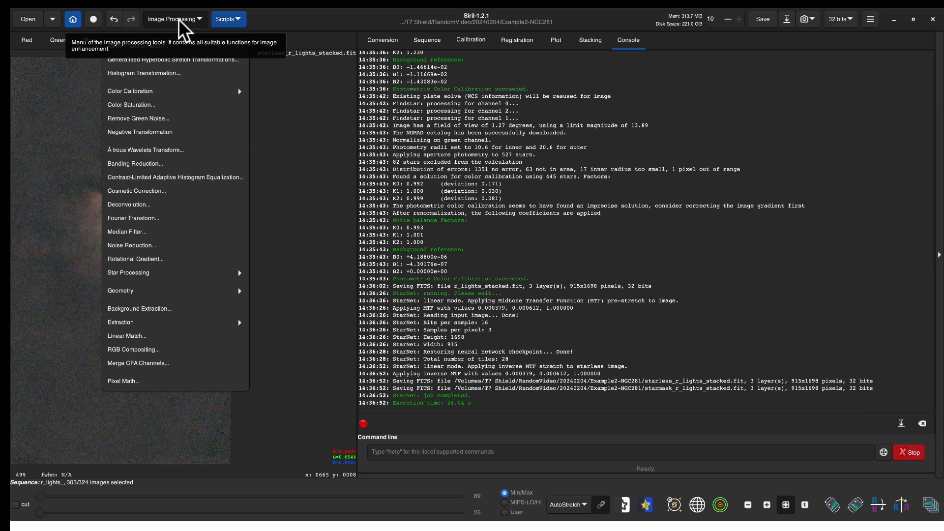
click(566, 504)
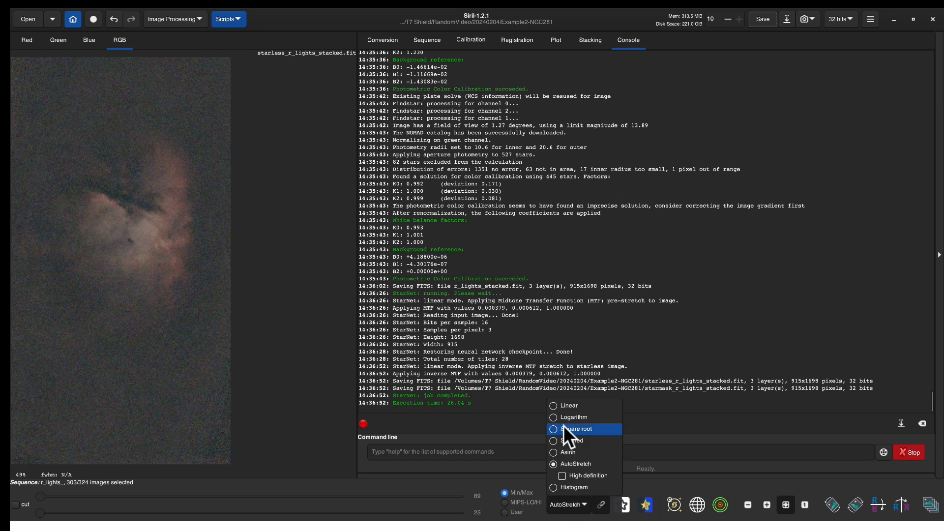
click(171, 19)
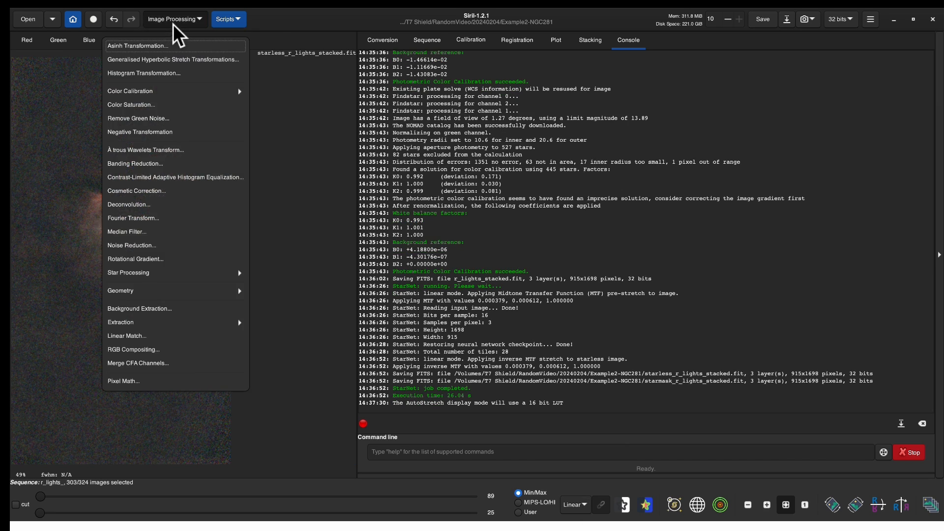
click(173, 59)
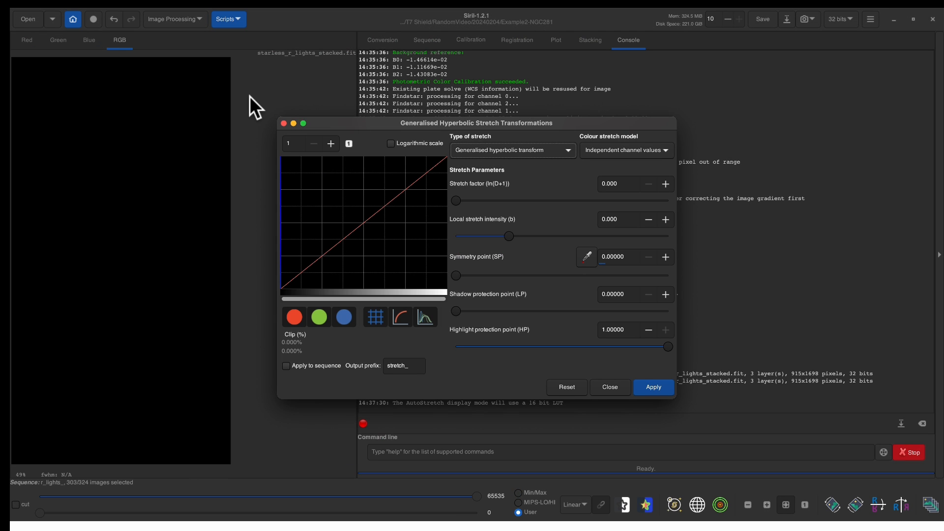
mouse_move(364, 244)
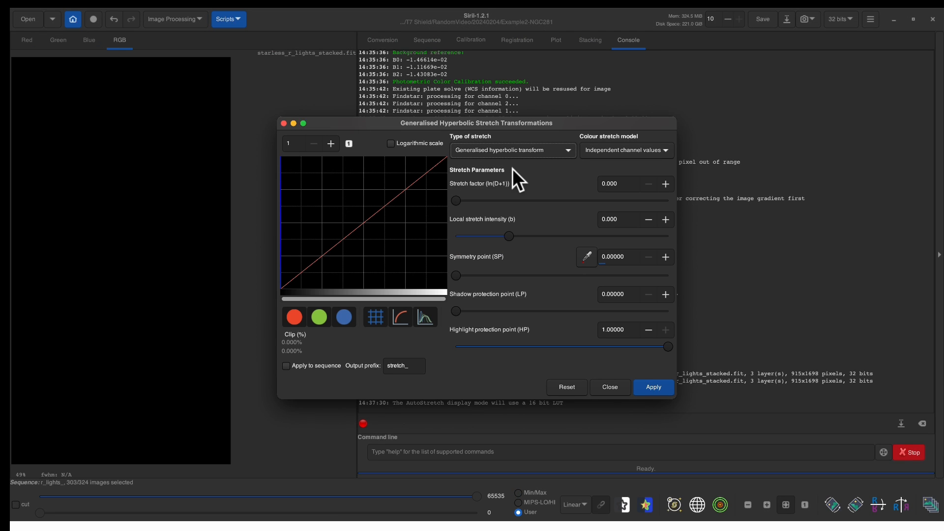
mouse_move(514, 166)
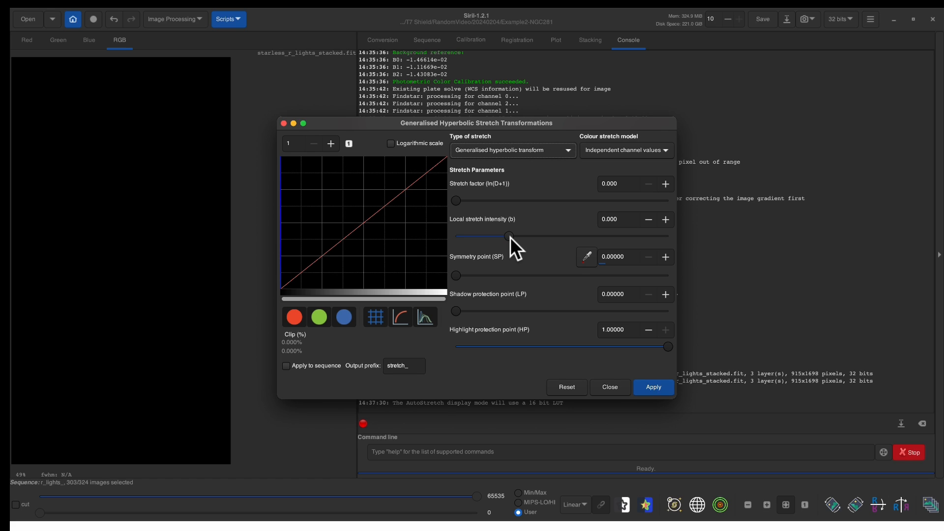
mouse_move(511, 249)
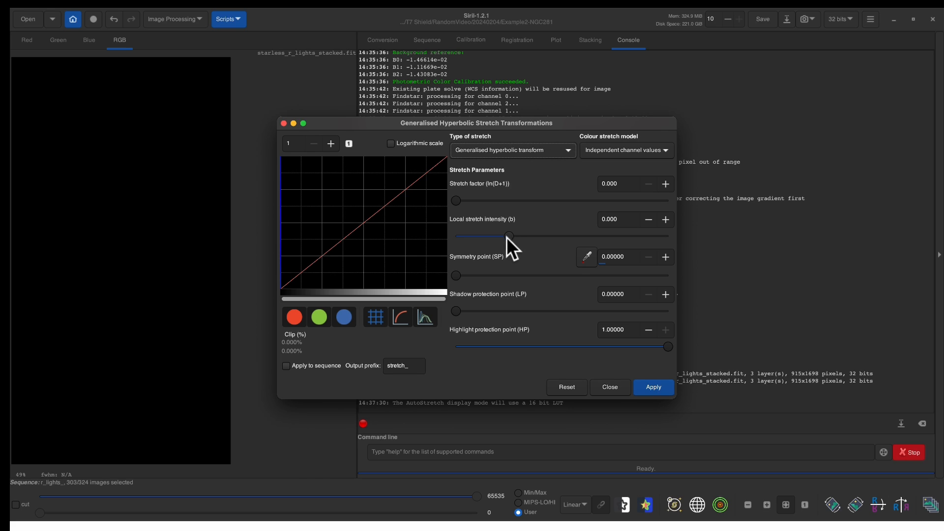
Step: Push local stretch intensity to its maximum and raise the stretch factor to about 6.27
drag(510, 235, 544, 236)
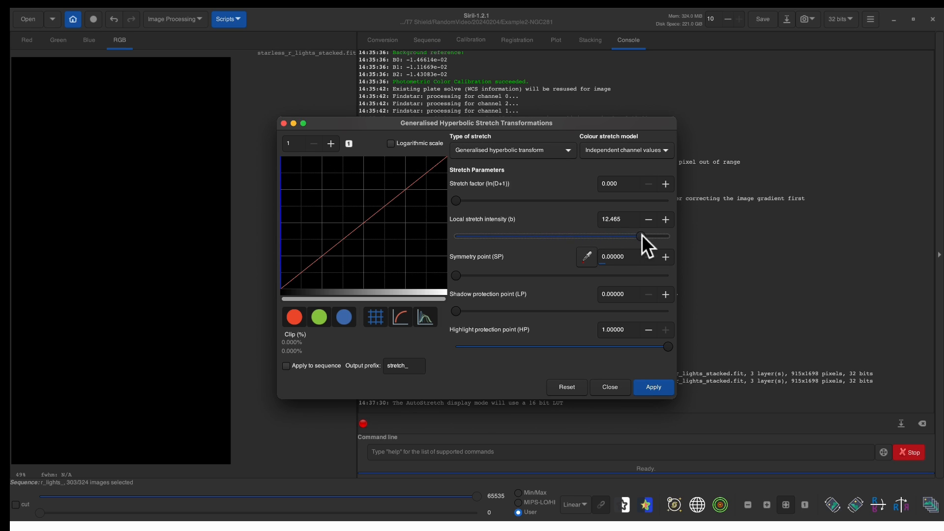
drag(640, 236, 667, 236)
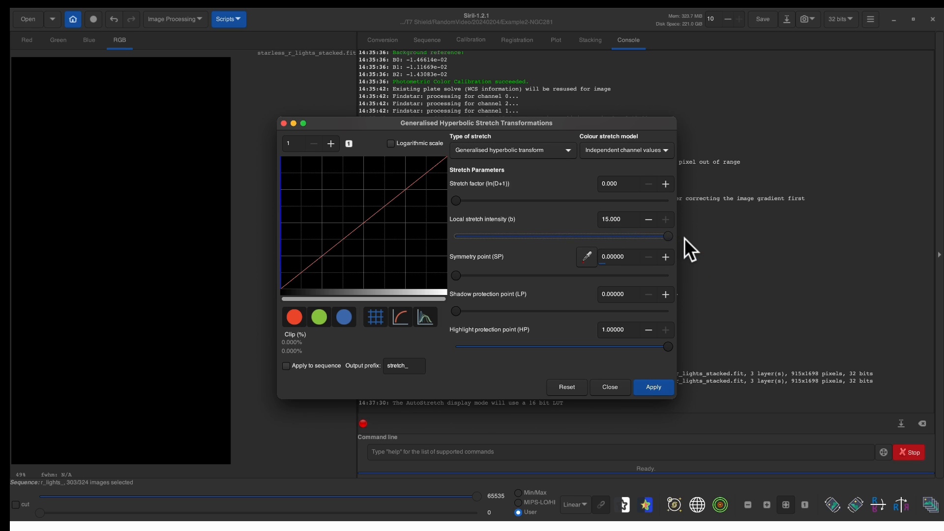
drag(456, 200, 464, 200)
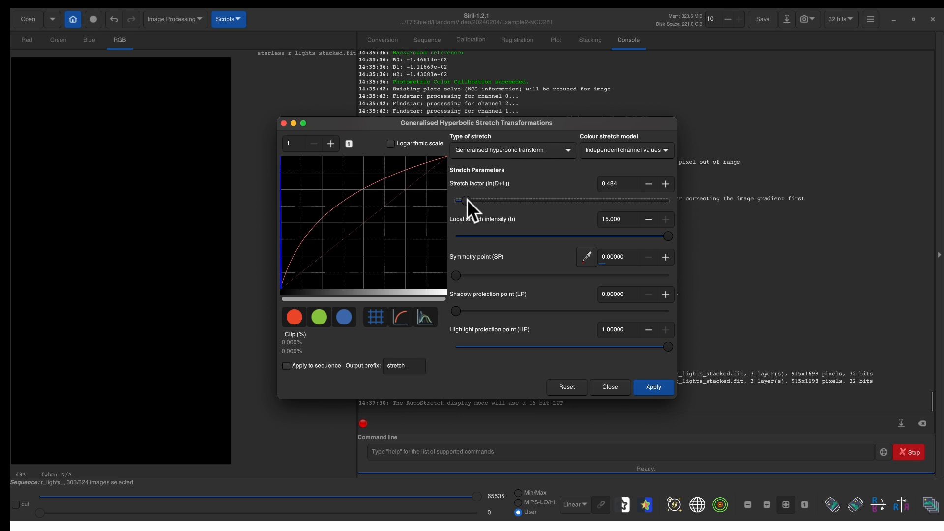
drag(459, 200, 486, 200)
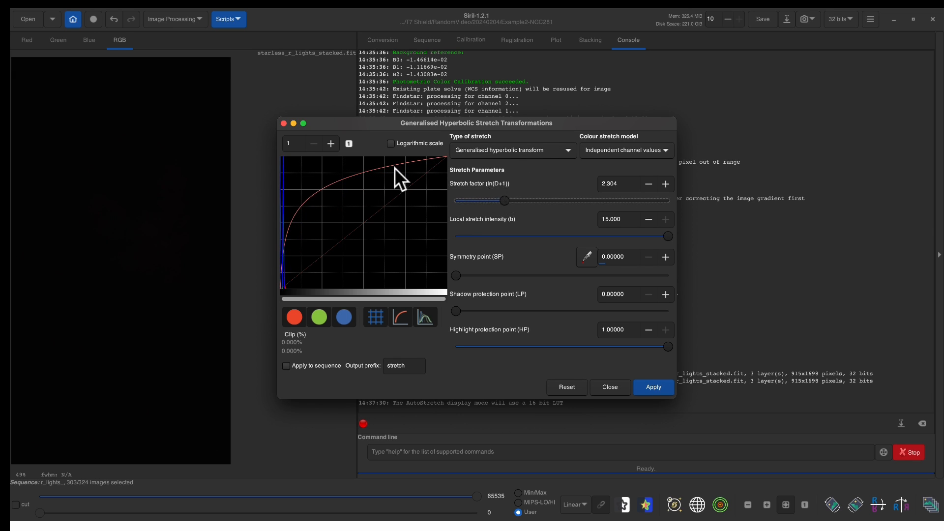
click(391, 143)
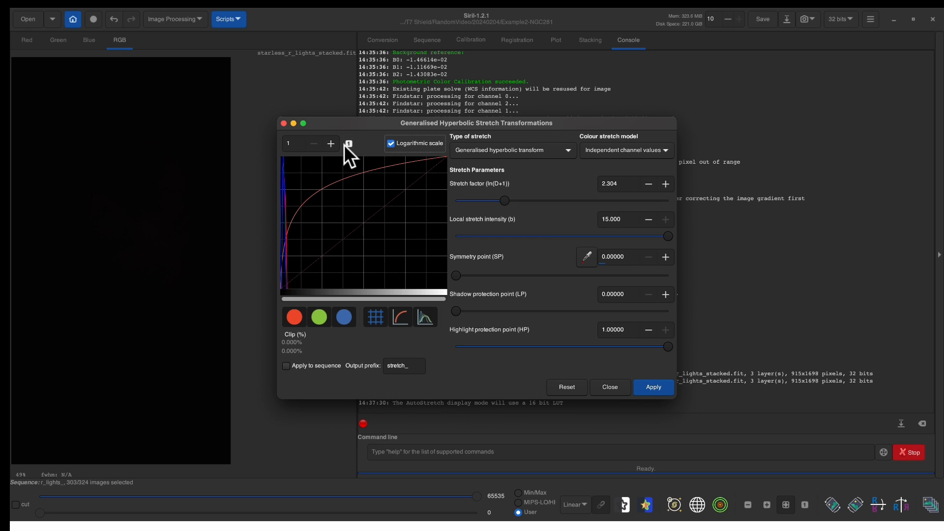
text(100)
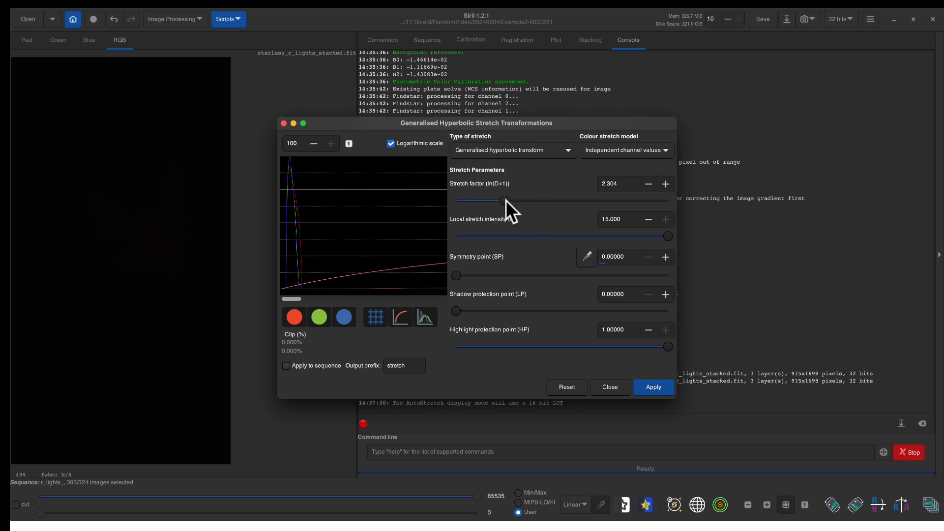
drag(486, 200, 521, 200)
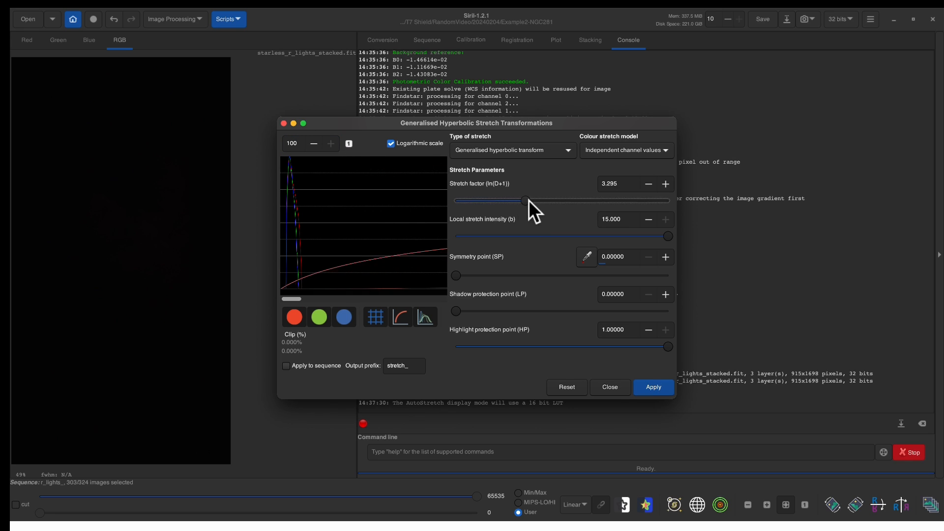
drag(525, 201, 554, 200)
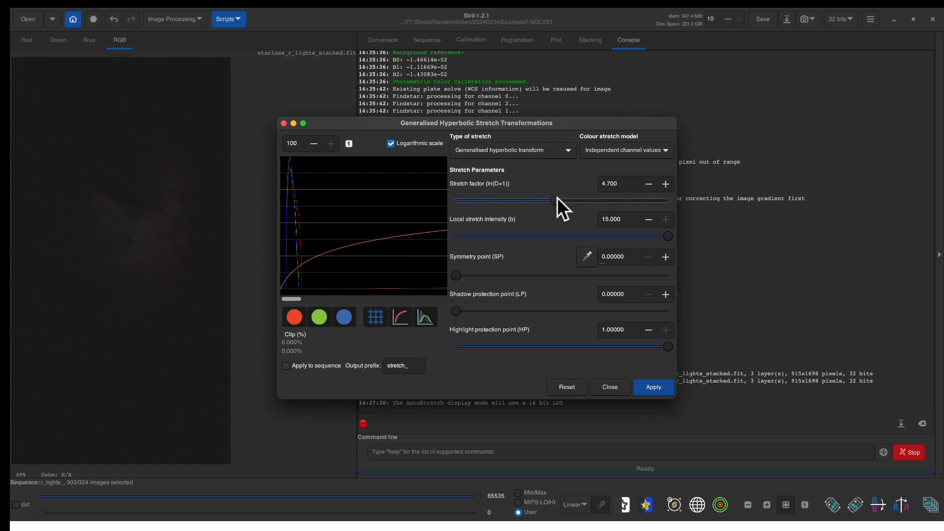
drag(553, 201, 581, 200)
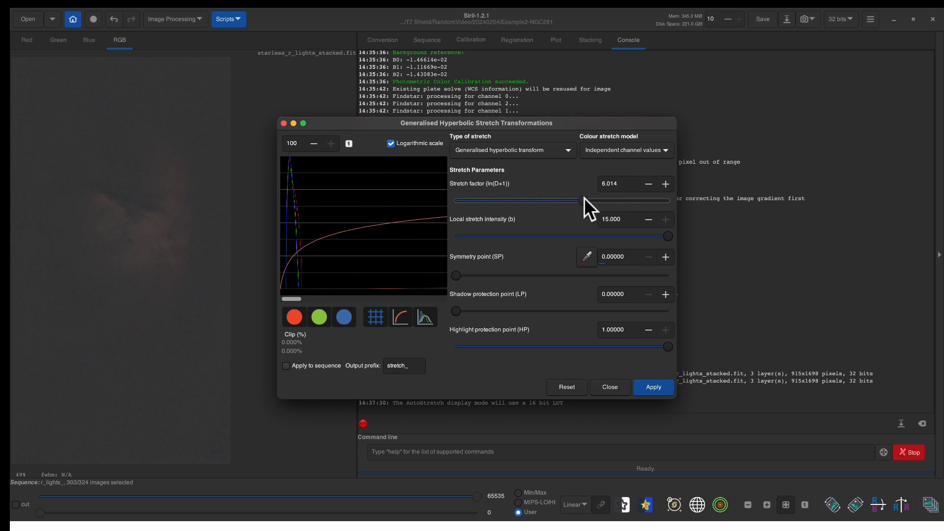
drag(581, 201, 599, 200)
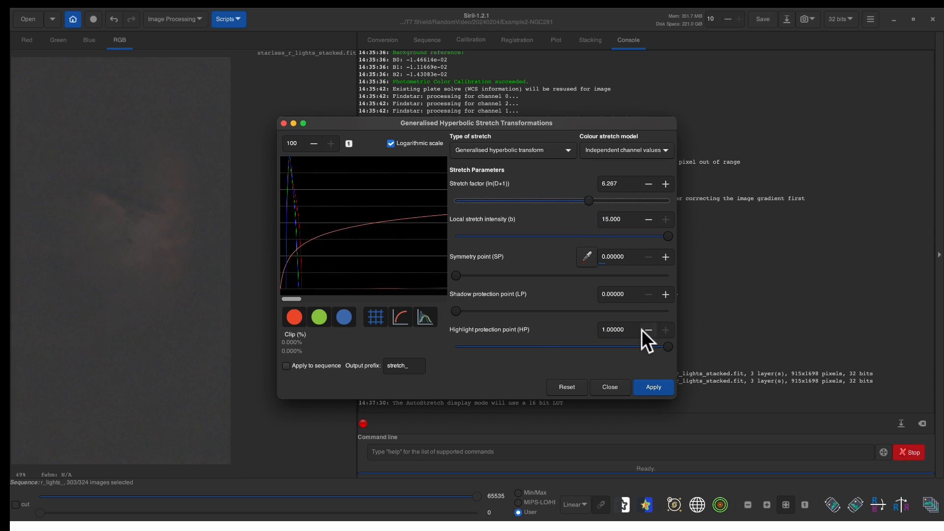
mouse_move(653, 386)
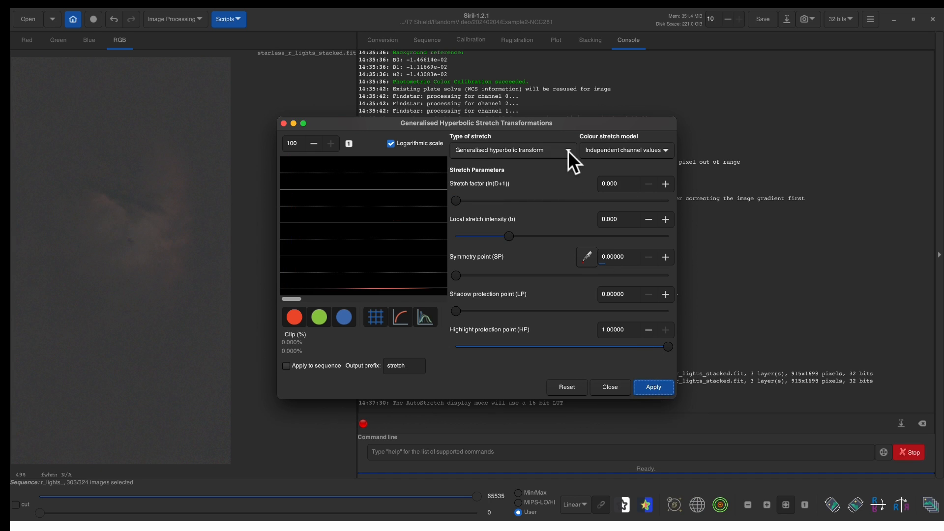
Step: Switch to a linear black-point stretch and raise the black point to 0.19355 without clipping
click(512, 150)
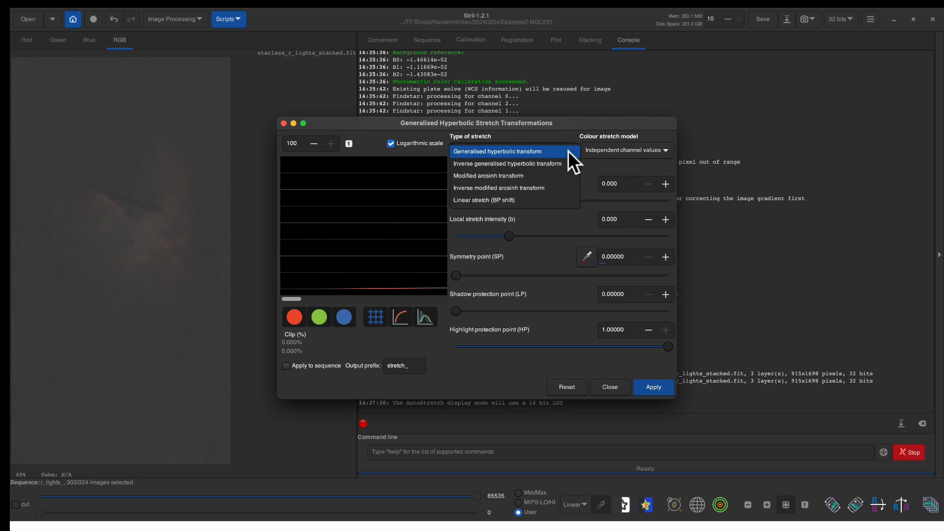
click(484, 200)
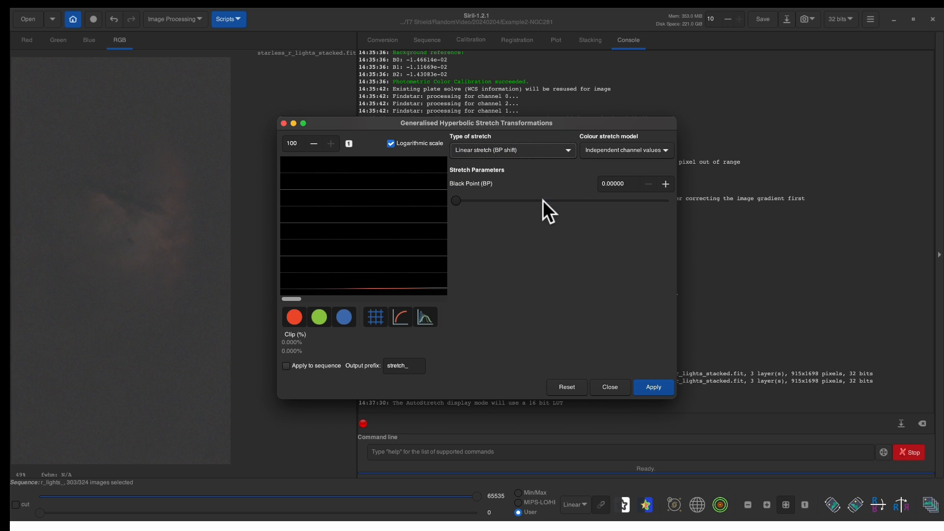
mouse_move(330, 174)
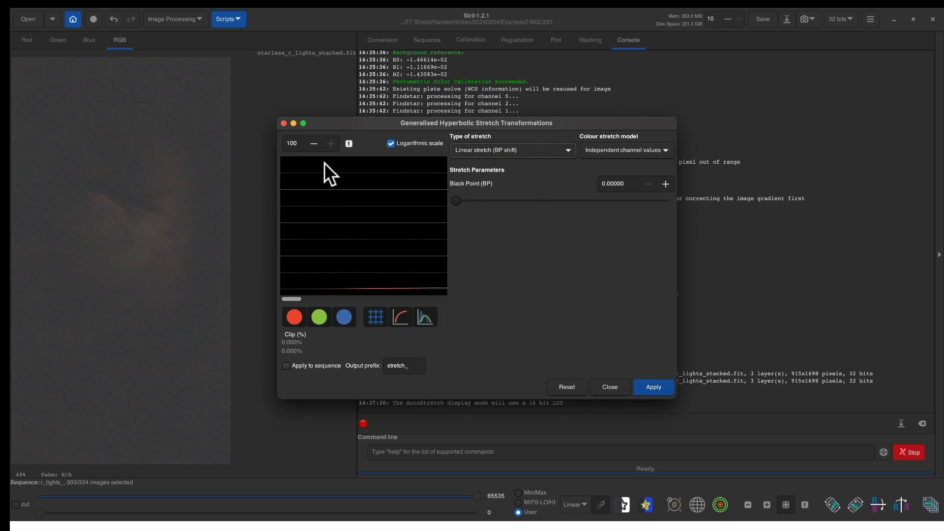
mouse_move(348, 143)
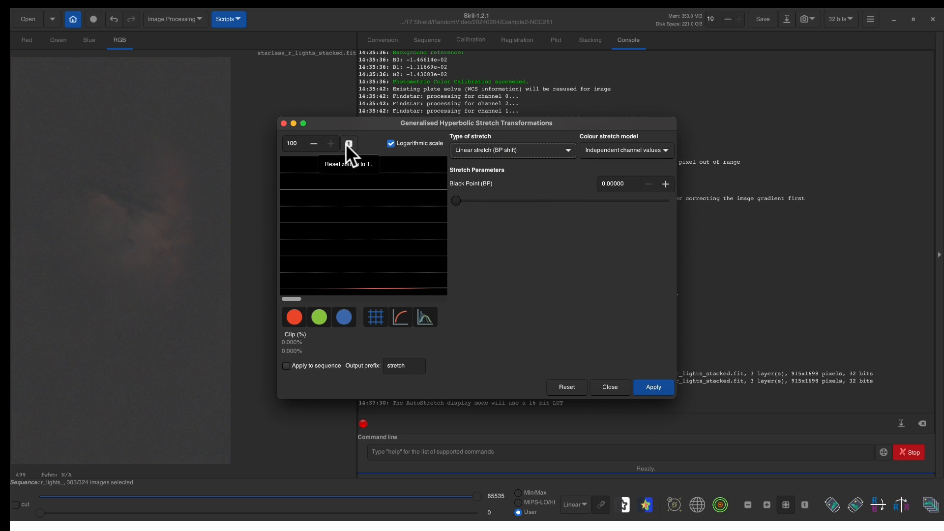
click(348, 143)
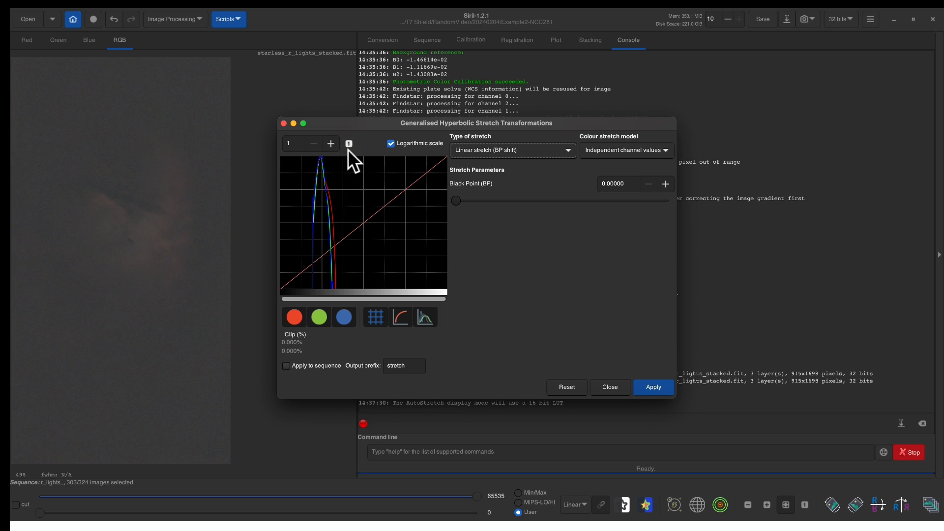
mouse_move(349, 143)
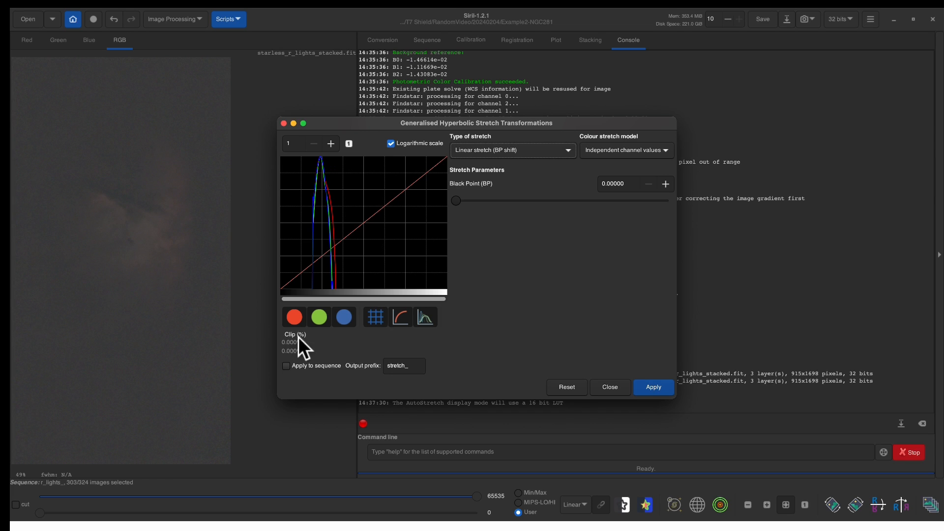
mouse_move(307, 351)
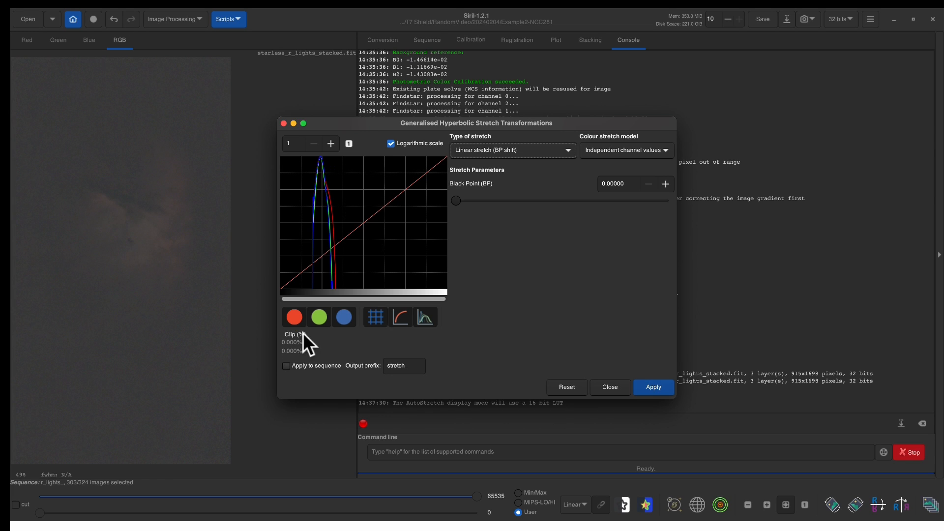
mouse_move(306, 350)
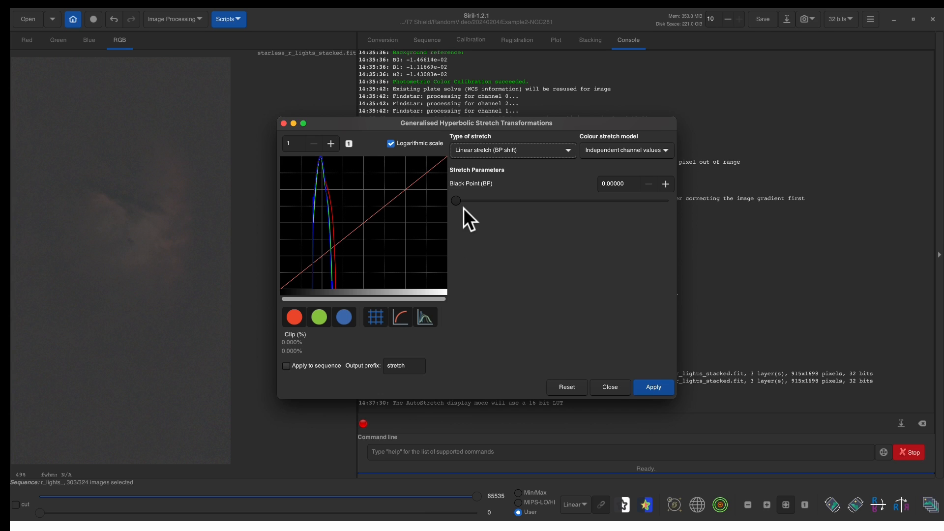
drag(456, 200, 469, 201)
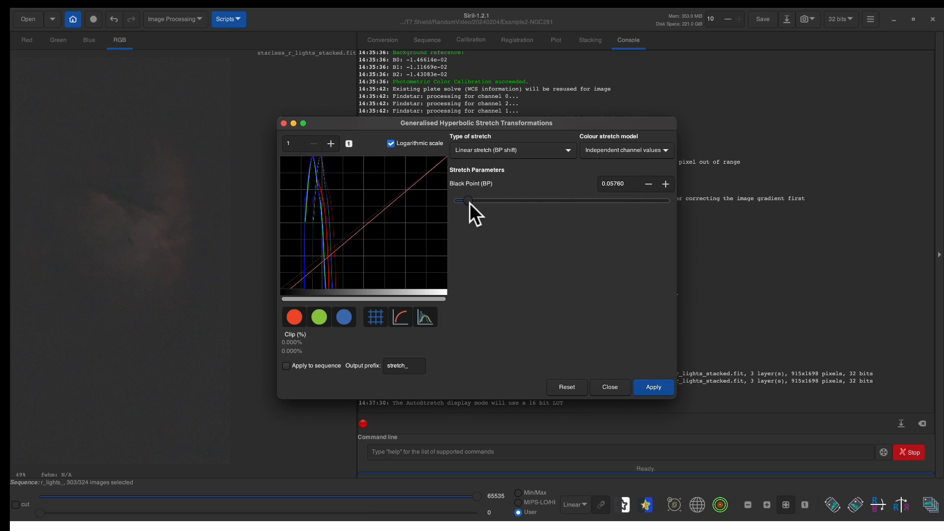
drag(466, 200, 479, 200)
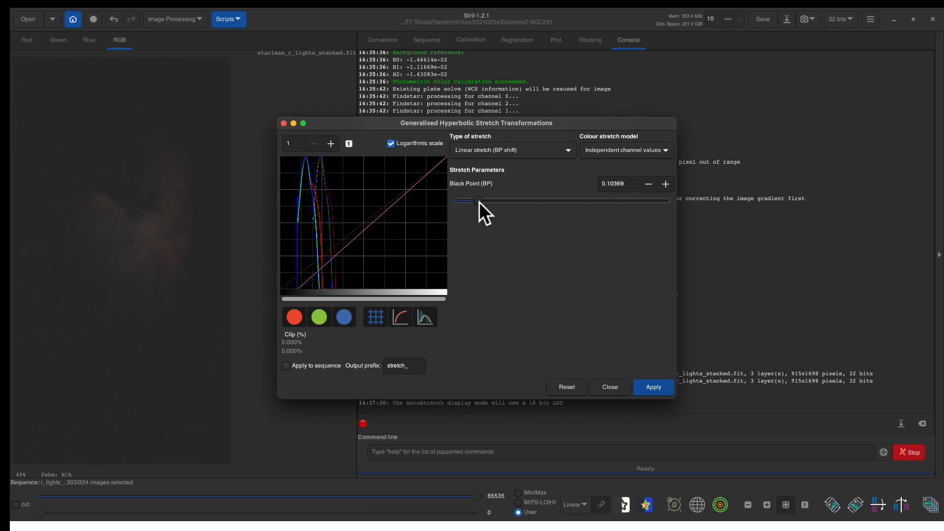
drag(479, 201, 484, 201)
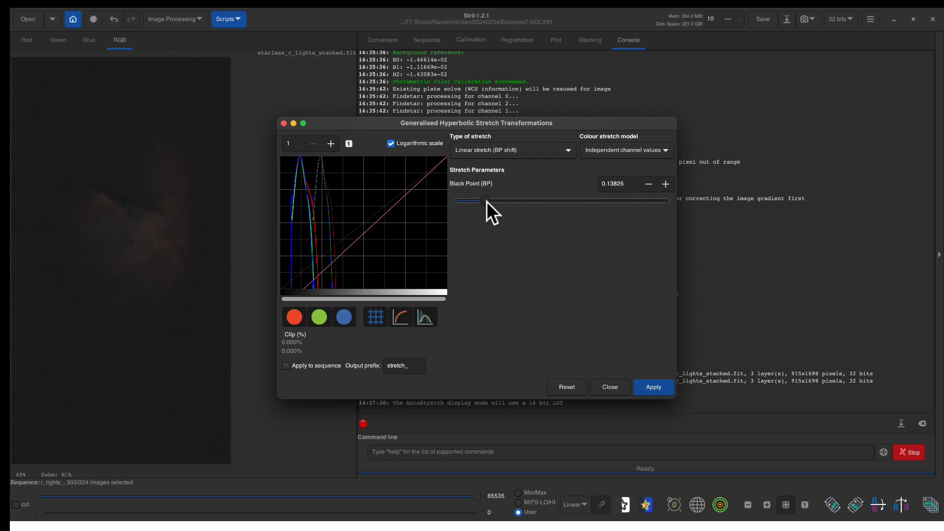
drag(483, 200, 494, 200)
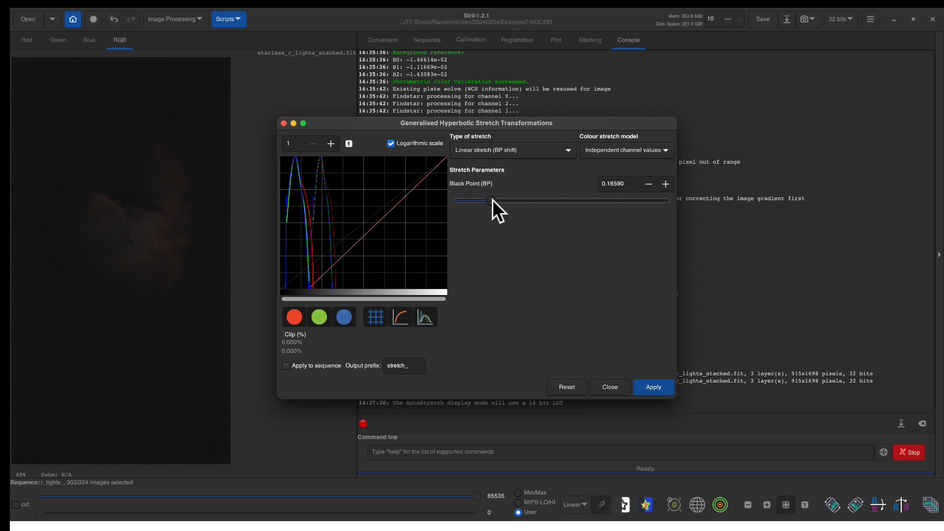
drag(486, 200, 494, 200)
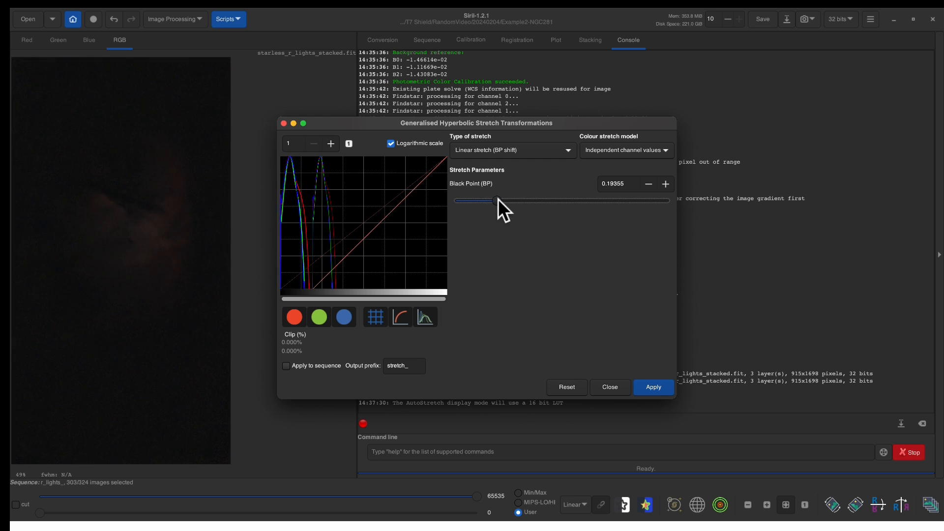
drag(494, 200, 496, 200)
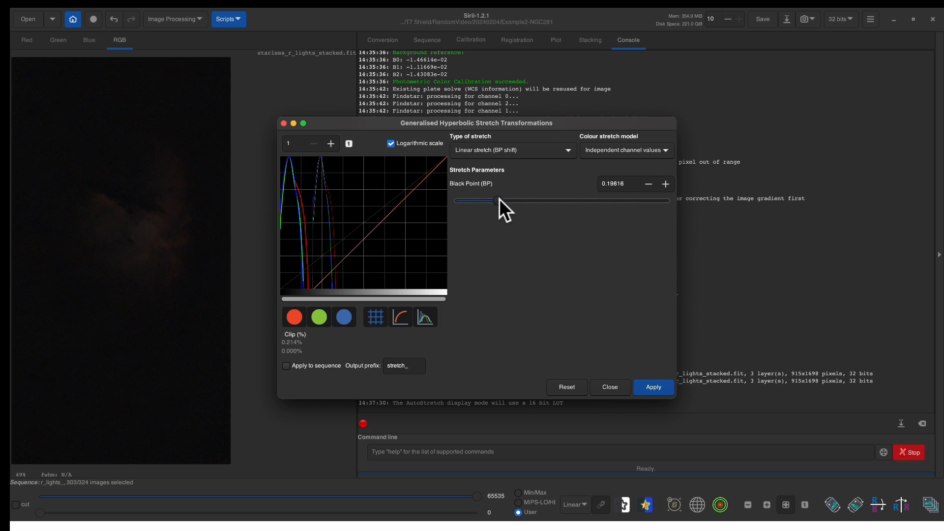
drag(495, 200, 492, 201)
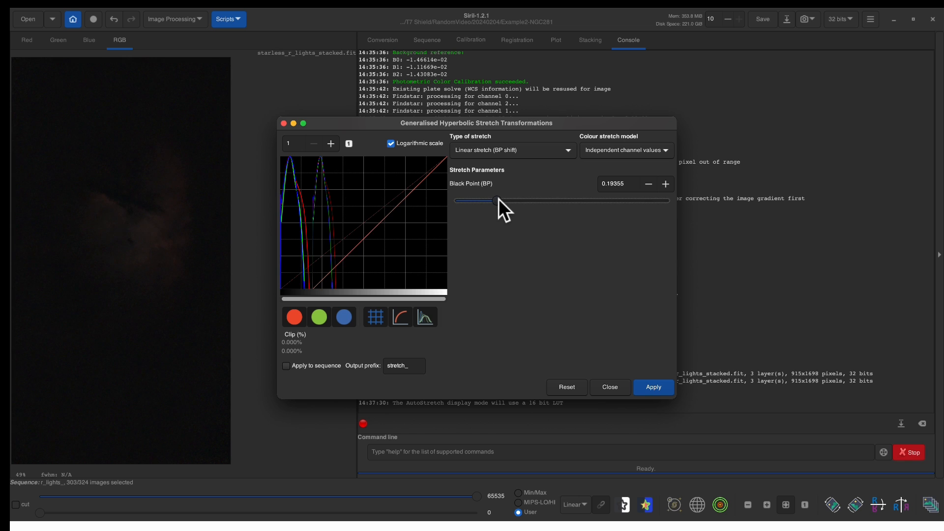
mouse_move(499, 346)
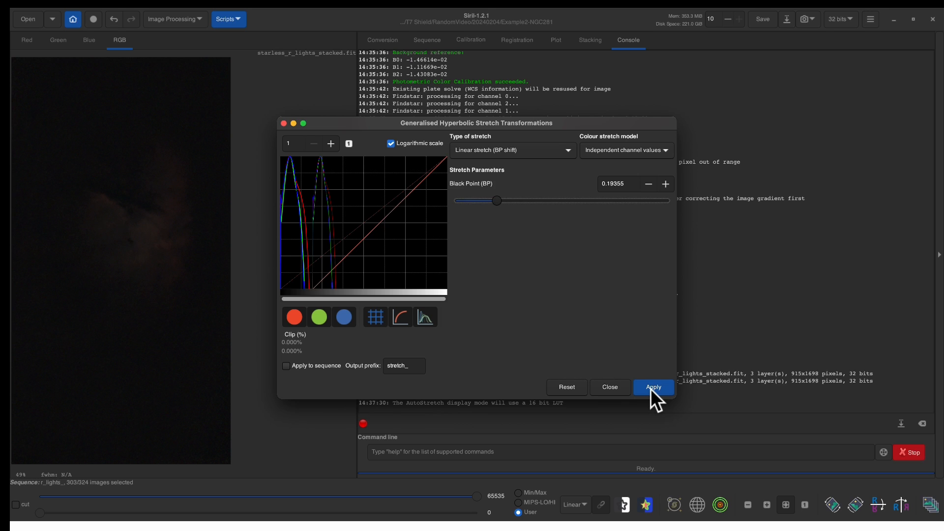
Step: Apply the black-point shift, then set stretch factor 1.521 and local intensity 1.728
click(654, 386)
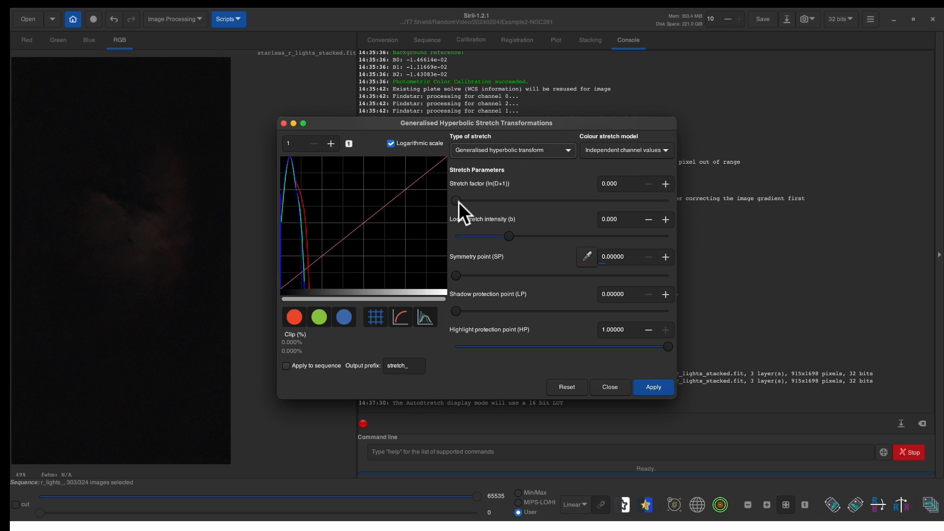
mouse_move(464, 224)
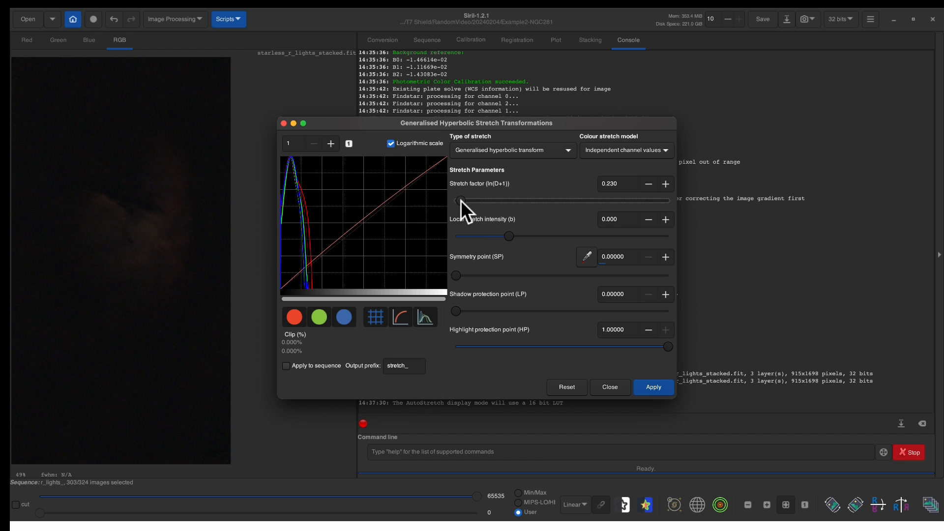
drag(456, 201, 481, 201)
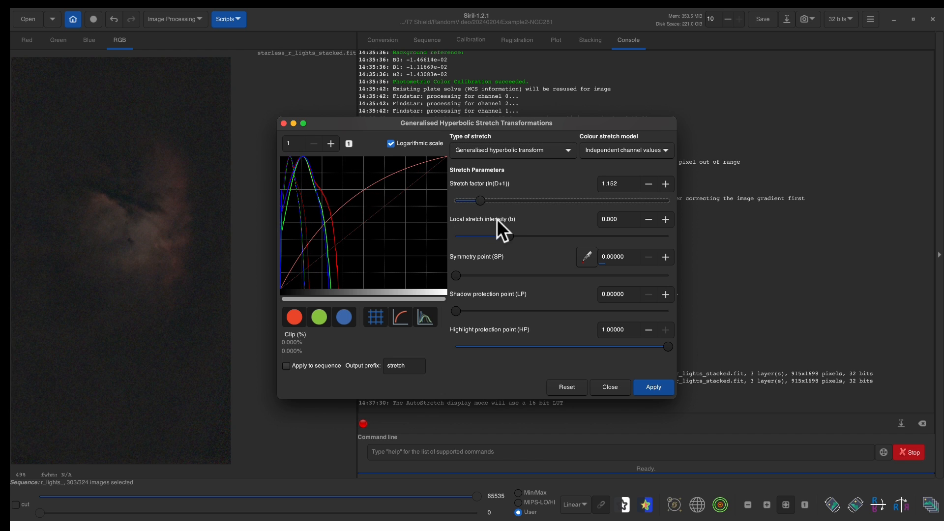
drag(456, 235, 525, 236)
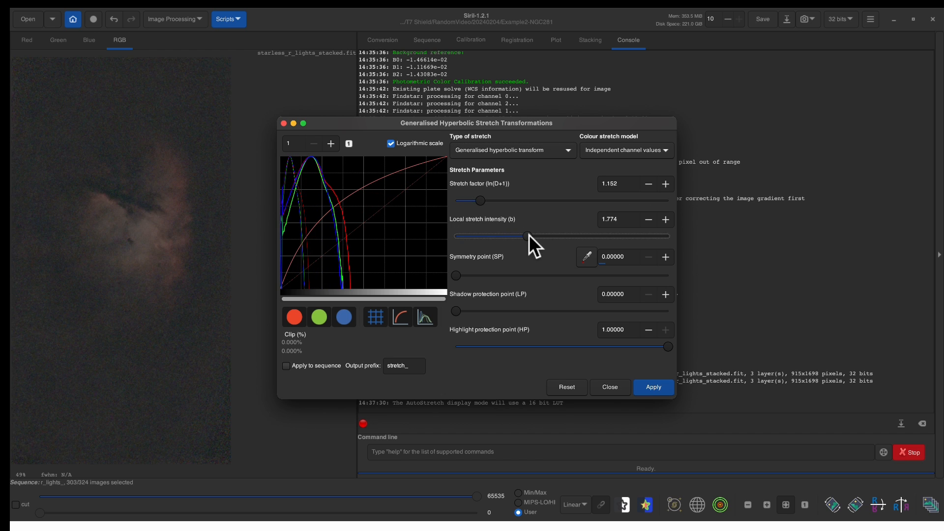
drag(480, 200, 487, 200)
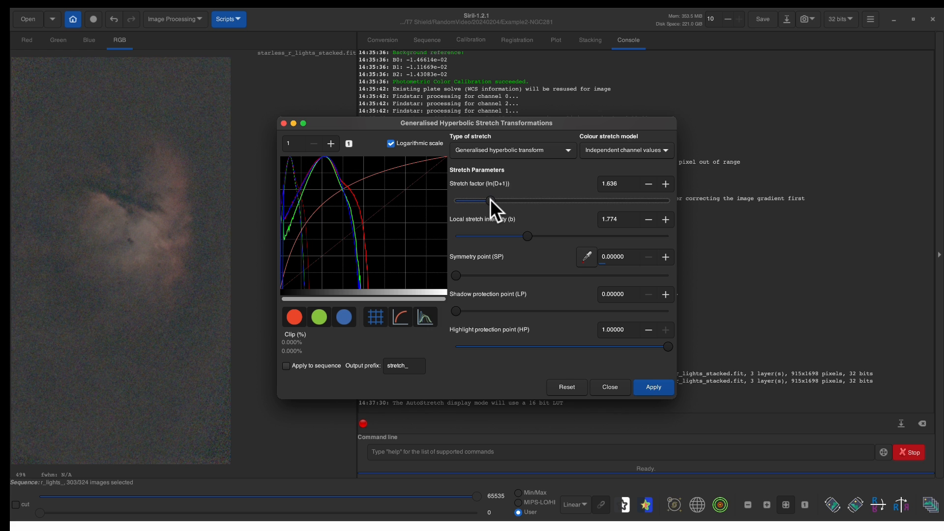
drag(486, 201, 488, 201)
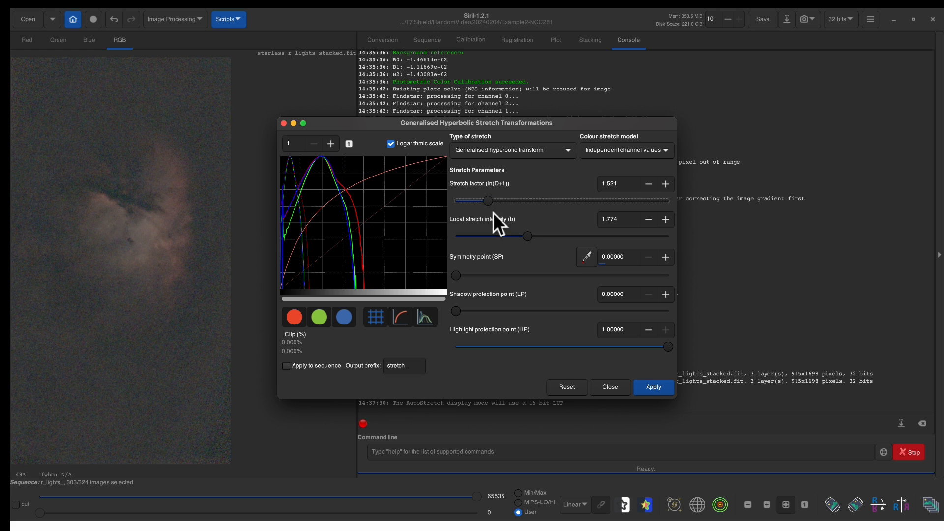
drag(526, 236, 539, 236)
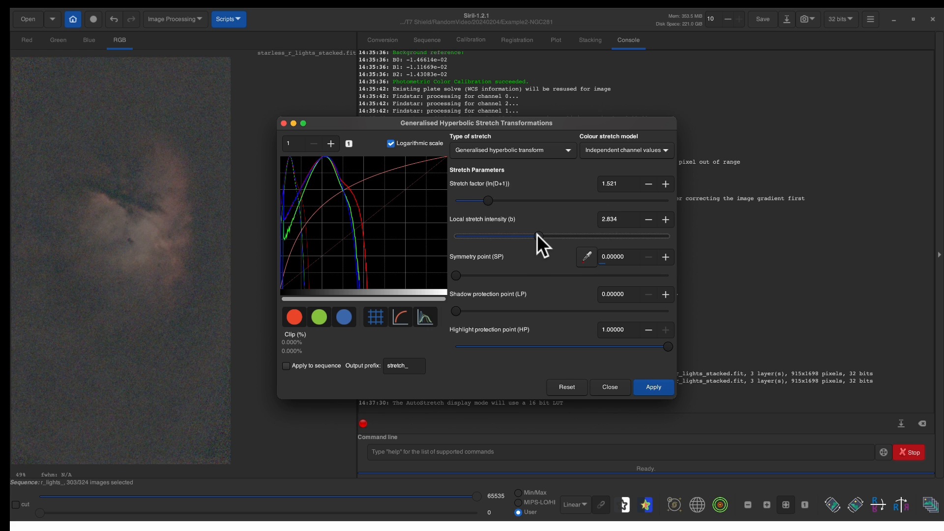
drag(537, 235, 527, 236)
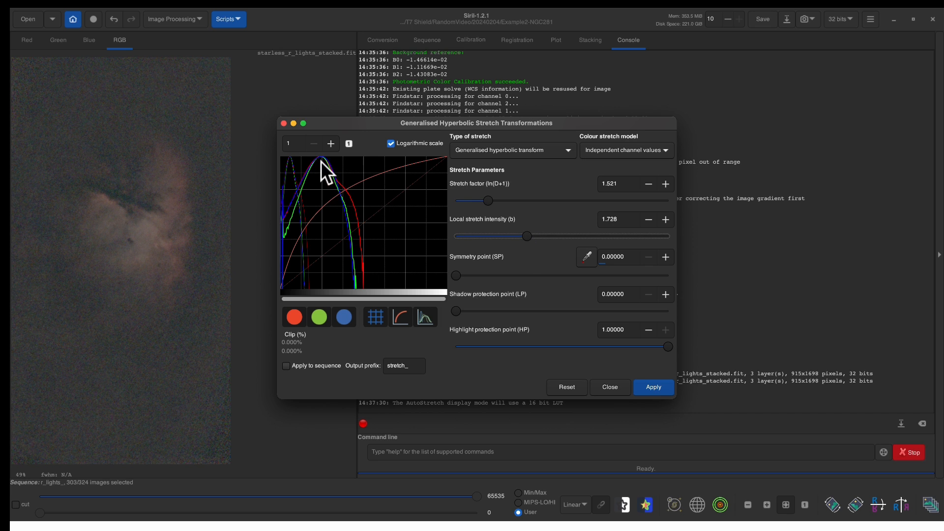
mouse_move(328, 174)
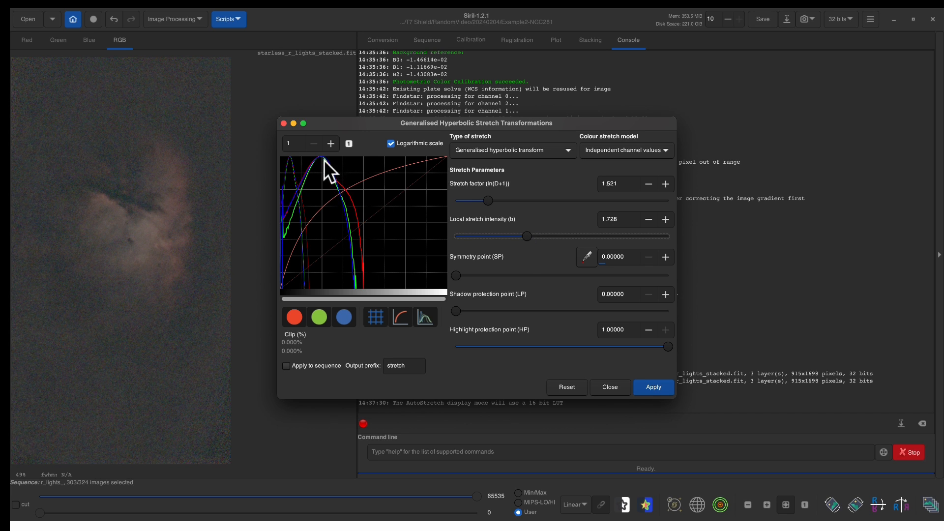
mouse_move(331, 178)
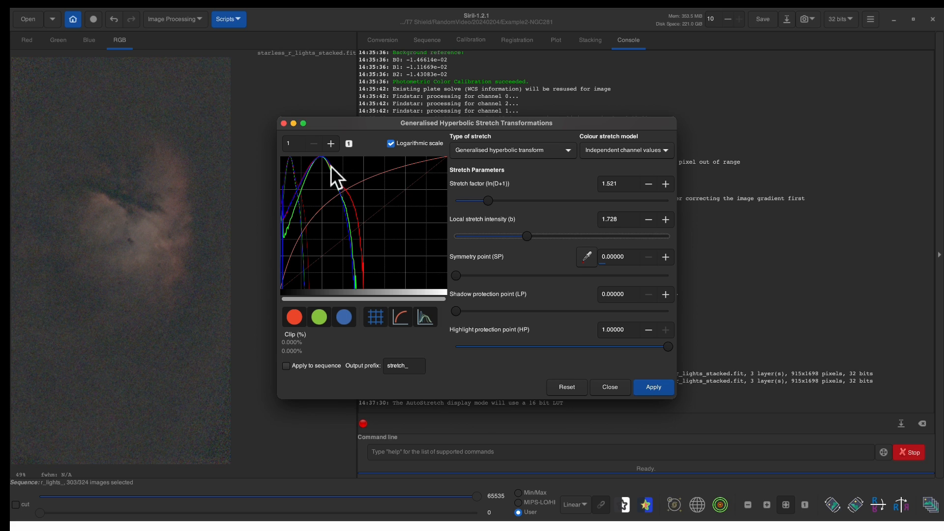
mouse_move(359, 230)
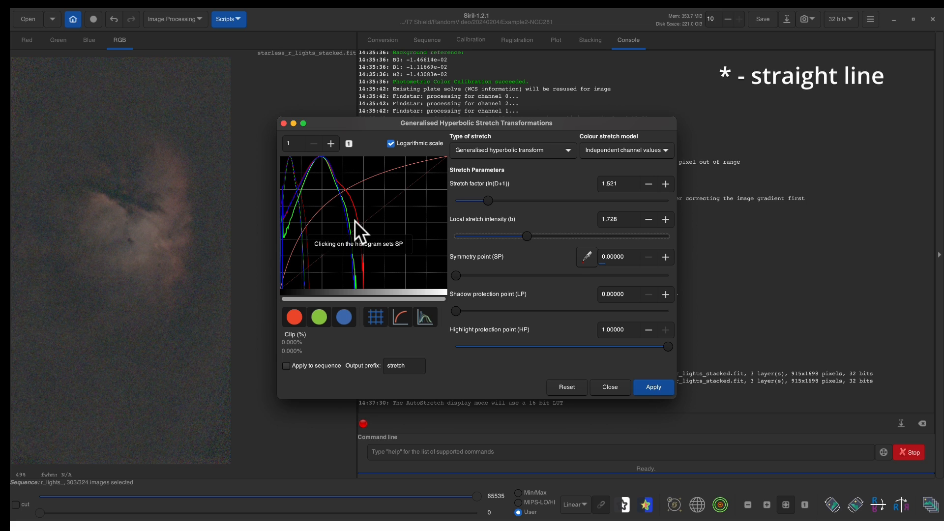
mouse_move(380, 249)
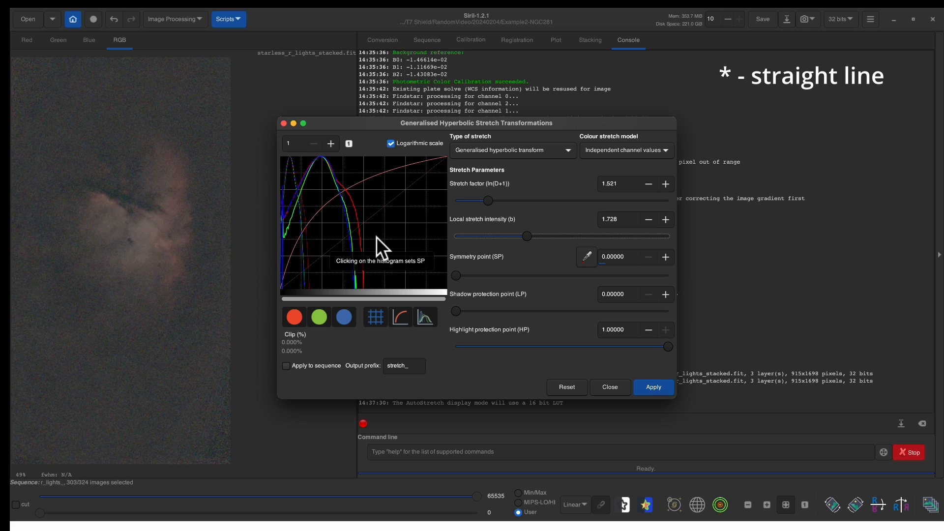
click(653, 386)
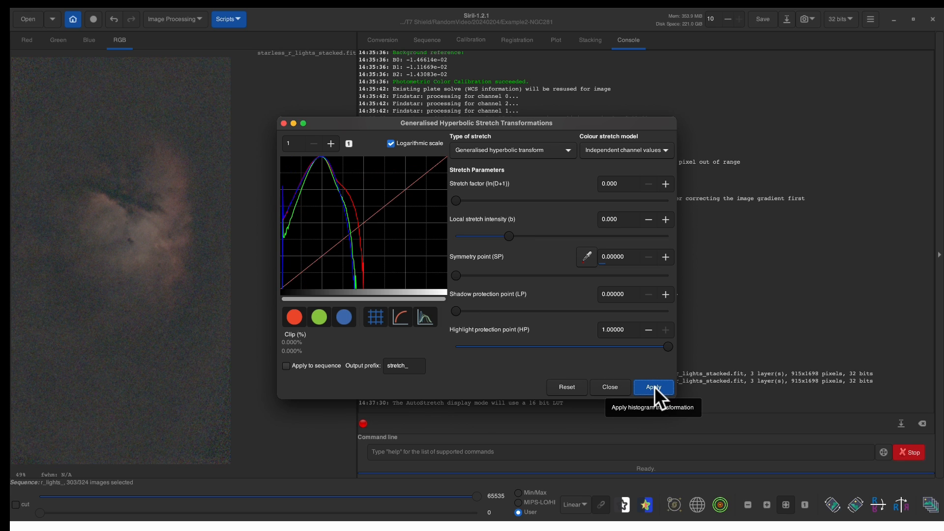
click(653, 386)
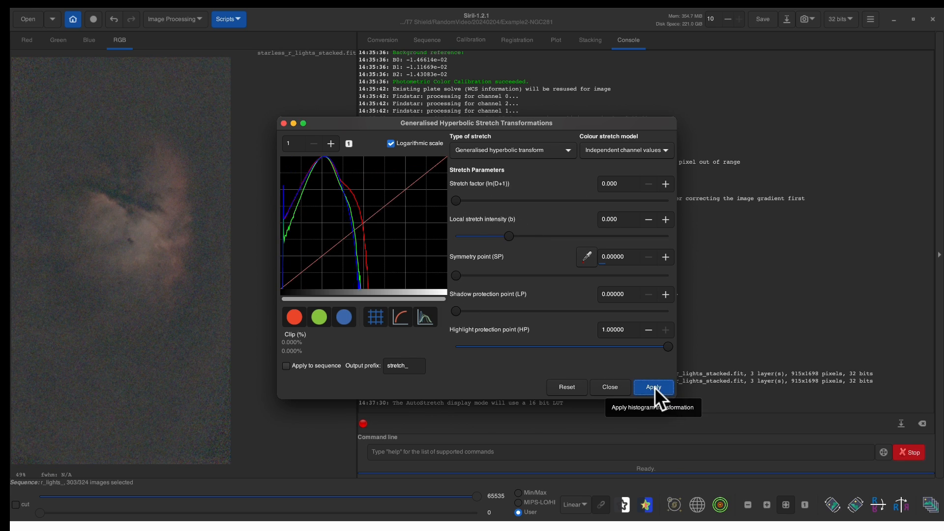
click(511, 150)
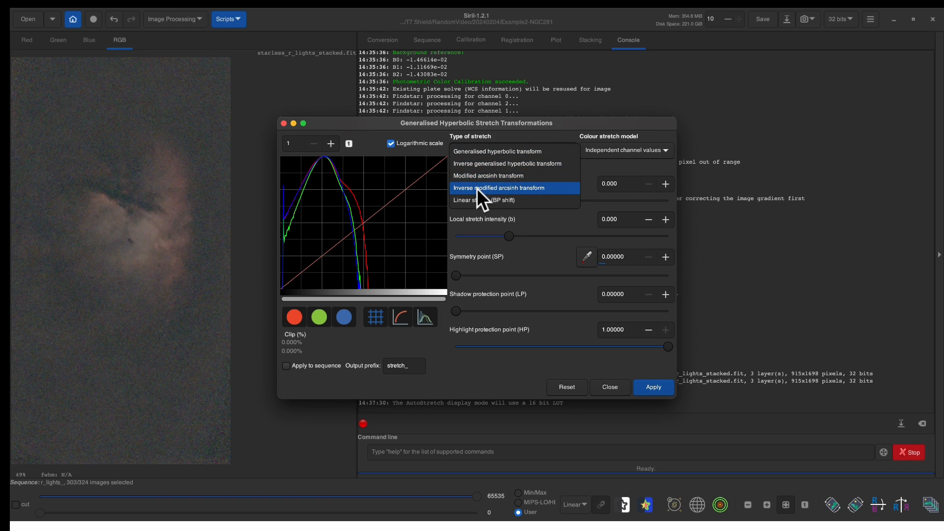
mouse_move(485, 168)
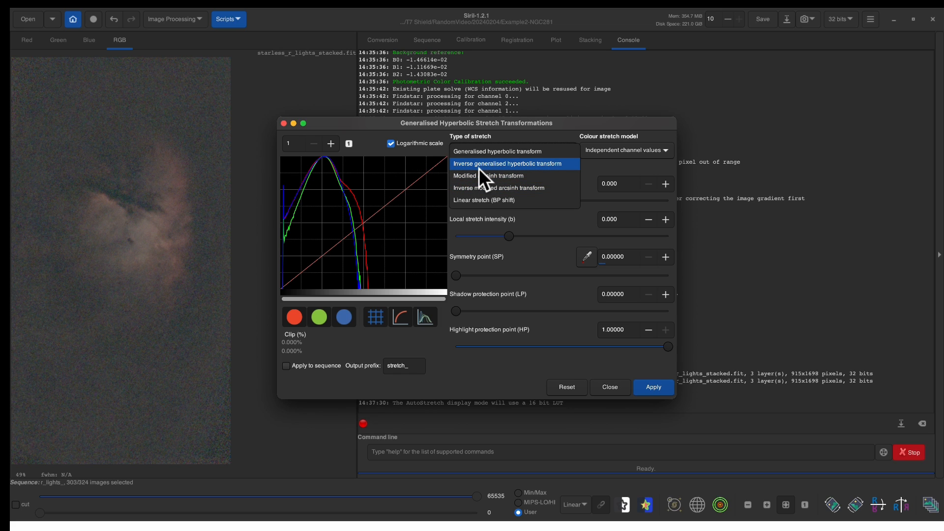
click(512, 151)
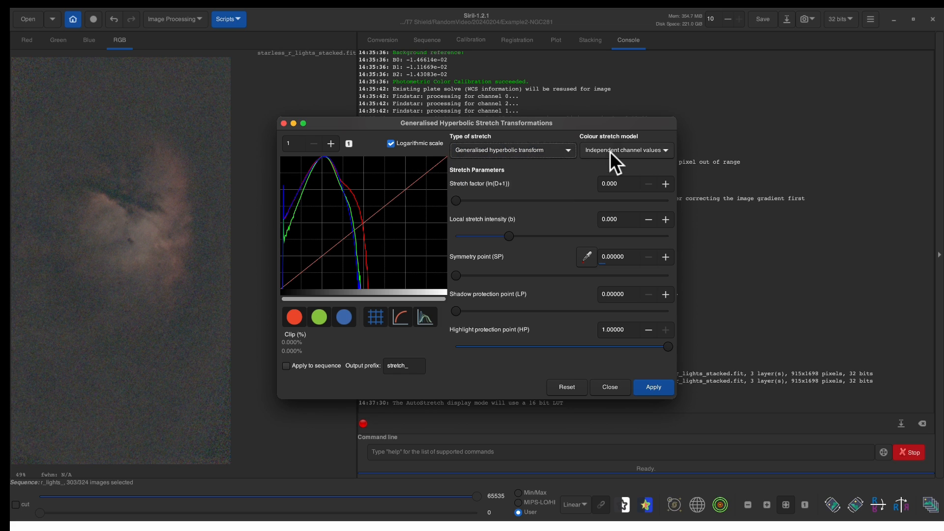
click(625, 149)
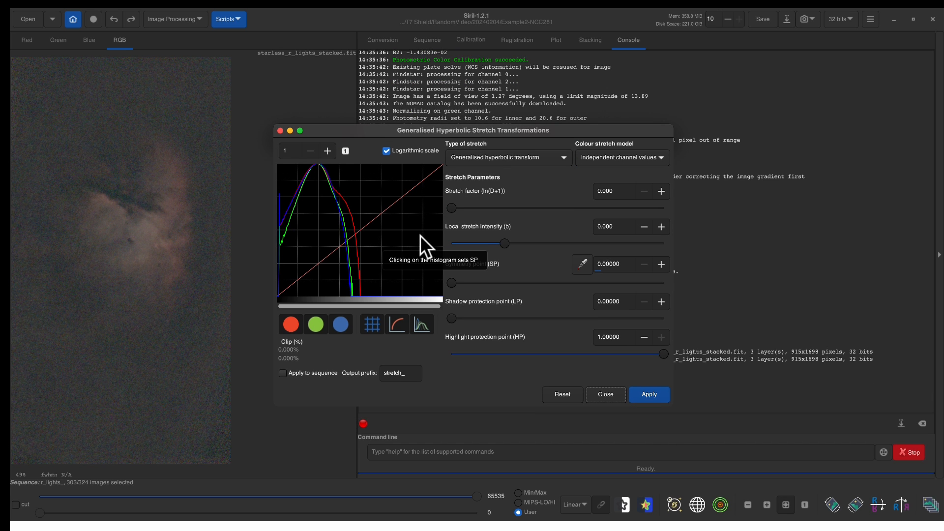
mouse_move(300, 210)
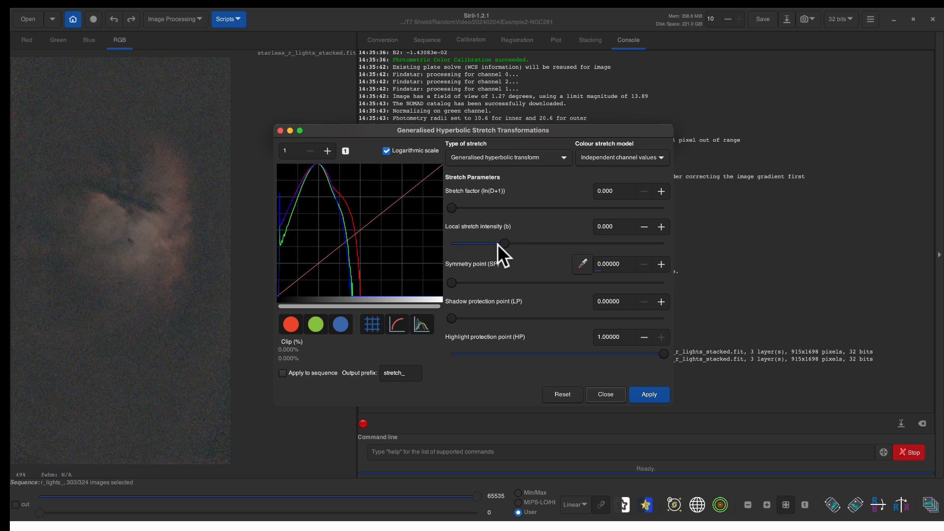
mouse_move(394, 247)
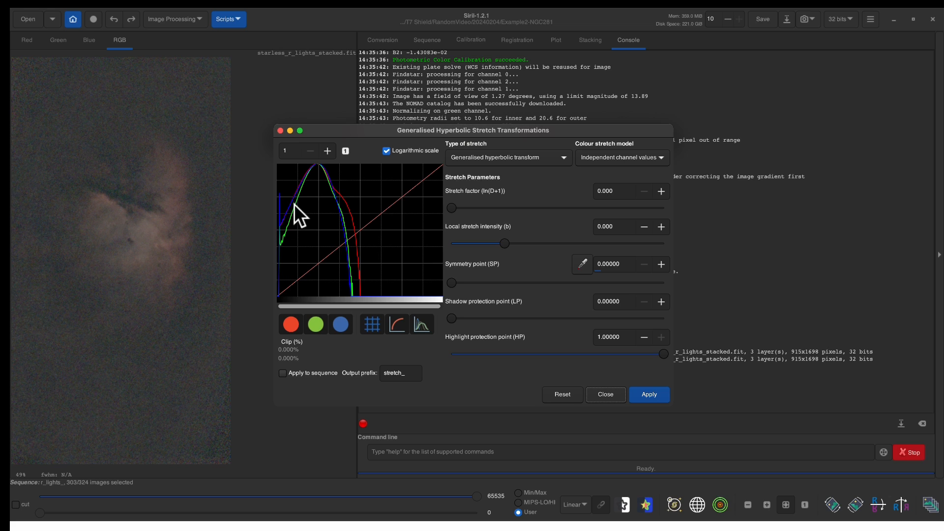
drag(450, 282, 471, 282)
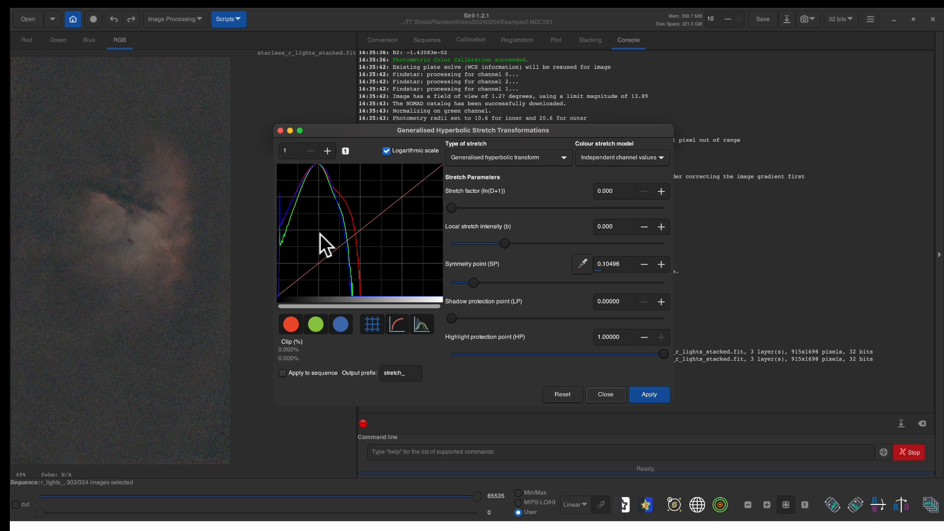
mouse_move(527, 268)
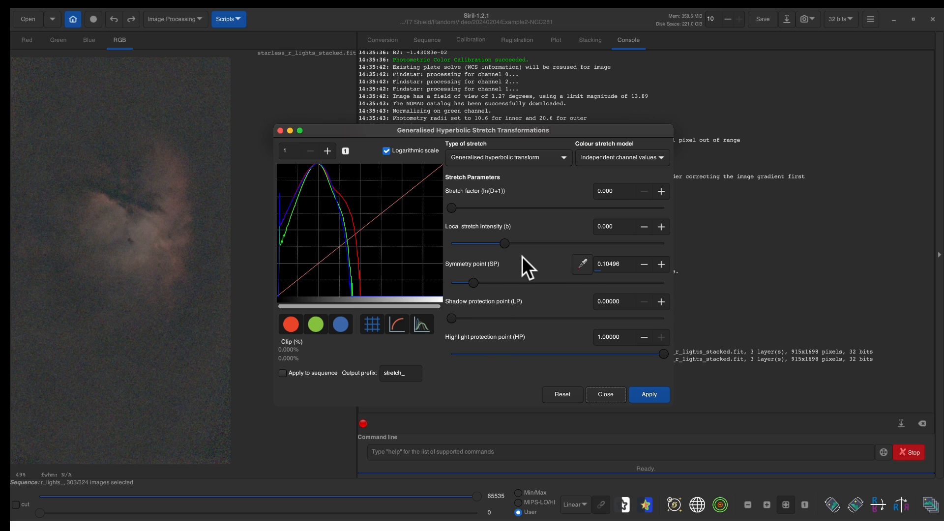
drag(504, 243, 523, 243)
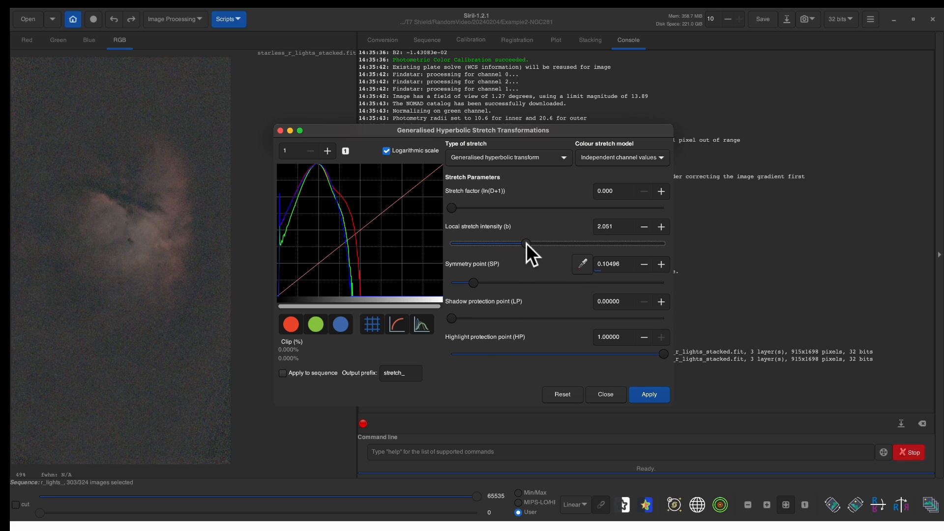
drag(512, 244, 528, 243)
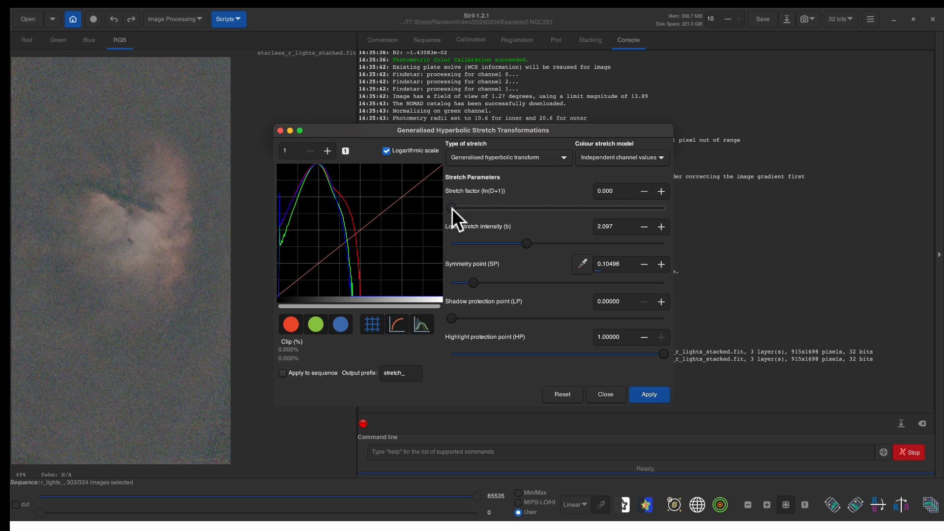
drag(454, 207, 458, 208)
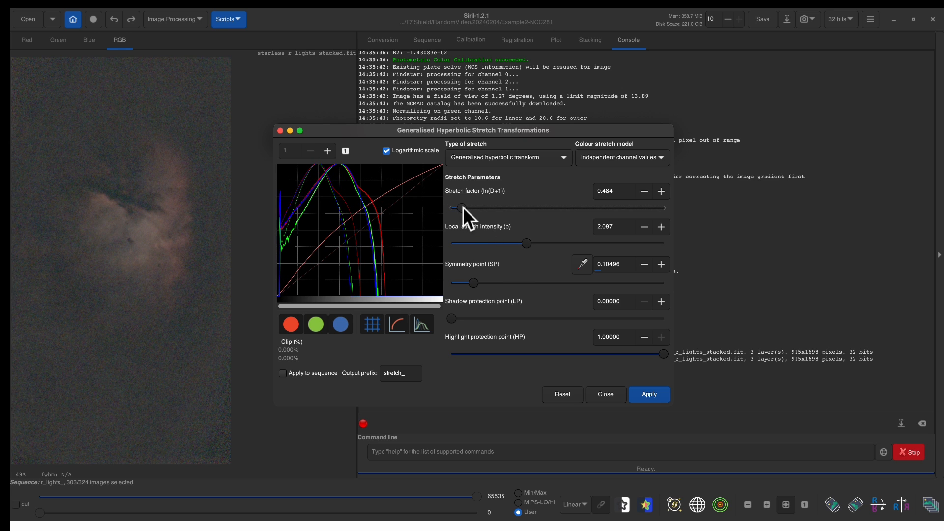
drag(473, 283, 453, 283)
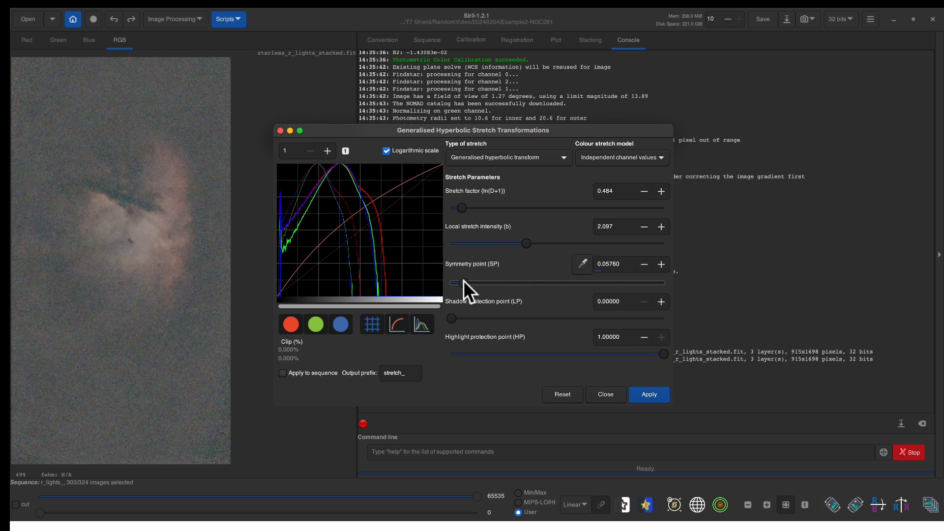
drag(464, 283, 536, 283)
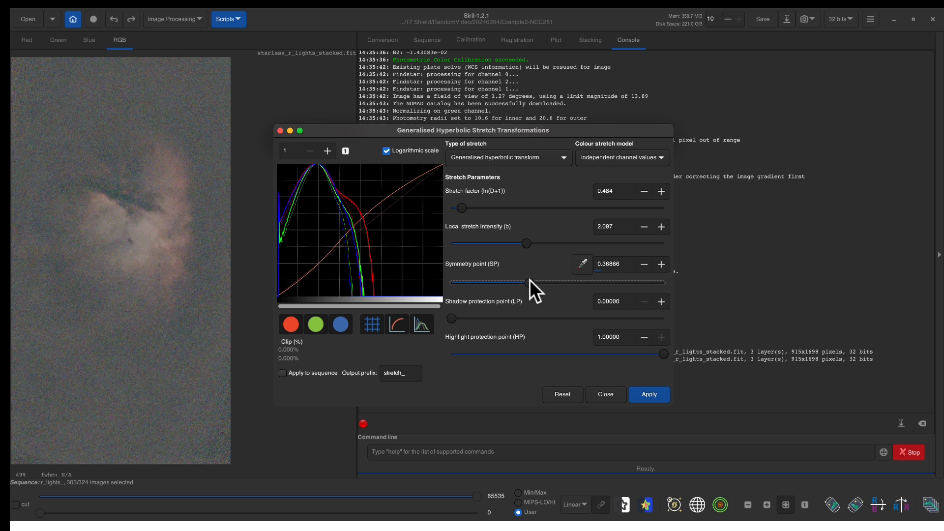
drag(526, 284, 538, 283)
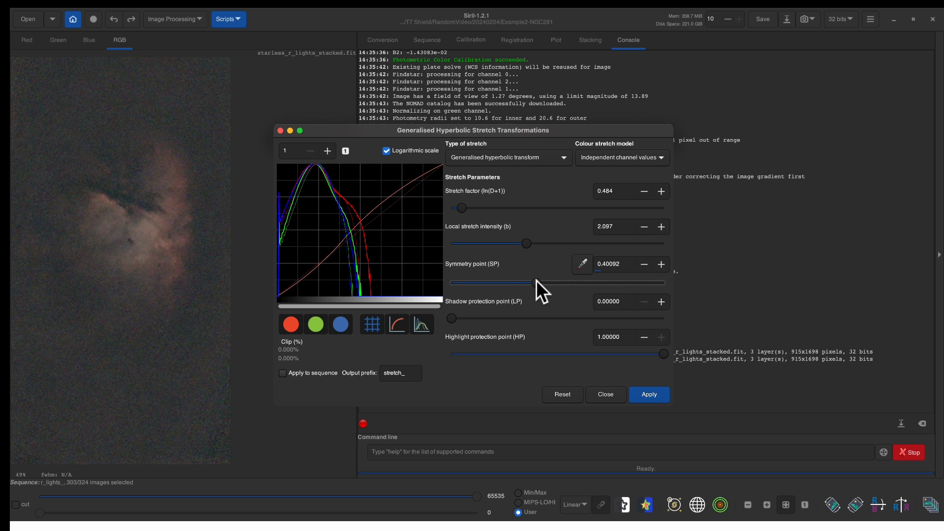
drag(461, 208, 480, 208)
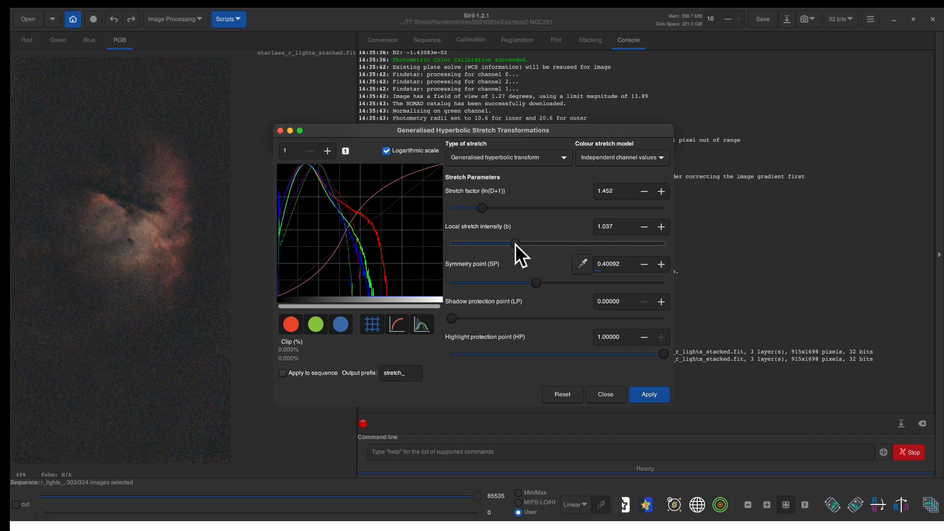
drag(513, 243, 493, 242)
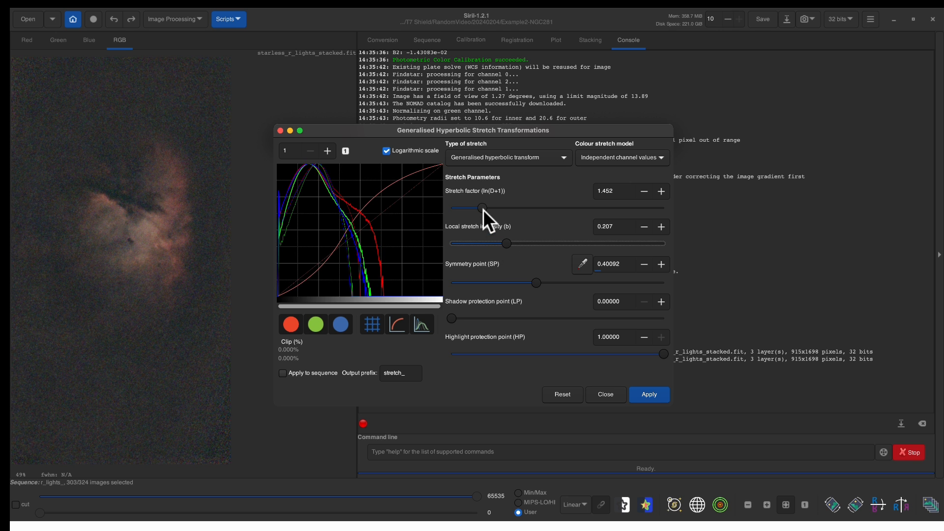
drag(480, 208, 488, 207)
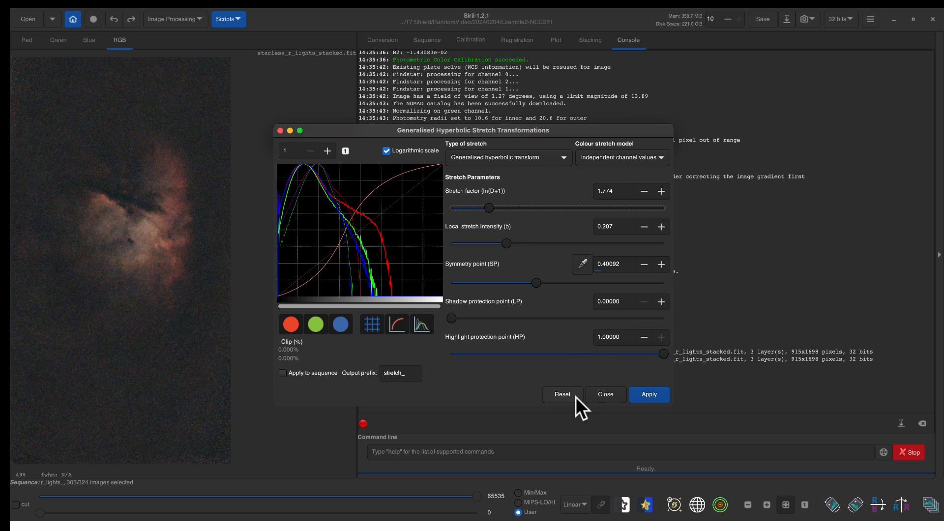
mouse_move(560, 394)
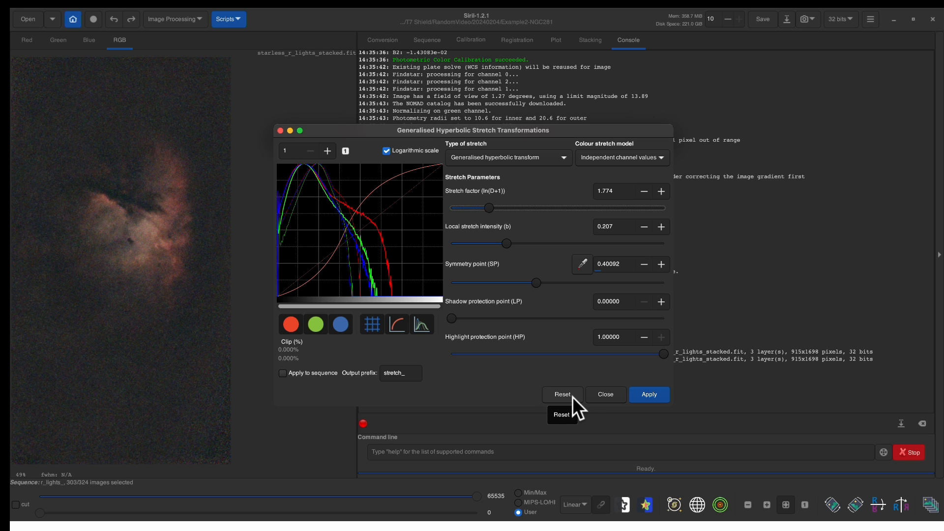
click(561, 394)
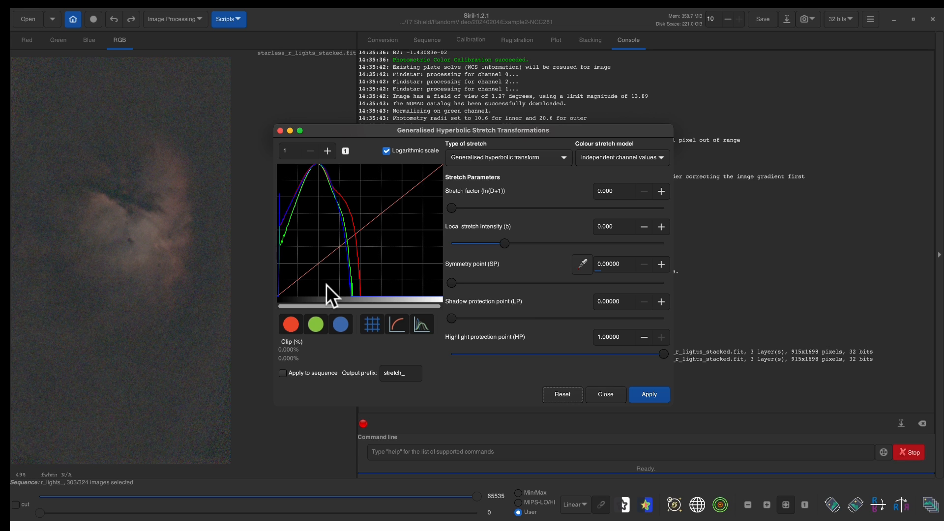
mouse_move(139, 233)
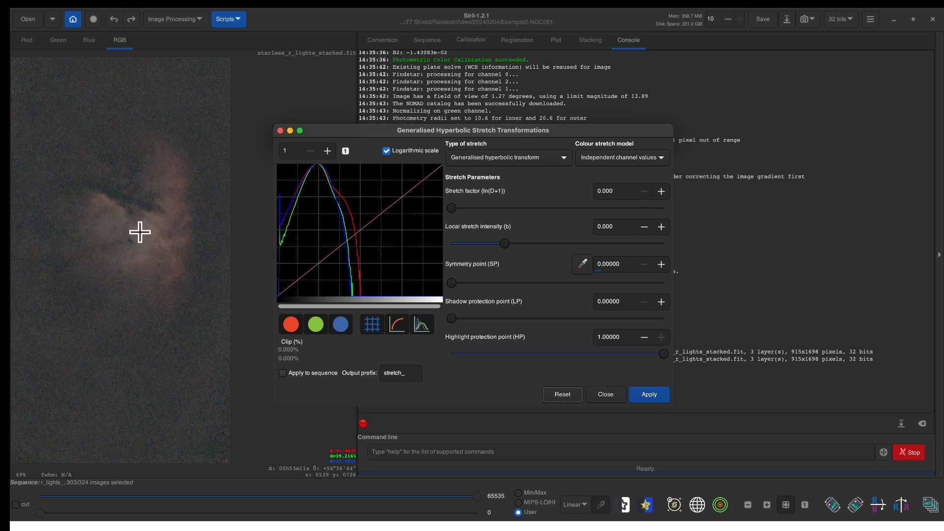
Step: Sample the nebula to set the symmetry point at 0.38744 and raise the stretch factor to 1.452
drag(141, 232, 149, 245)
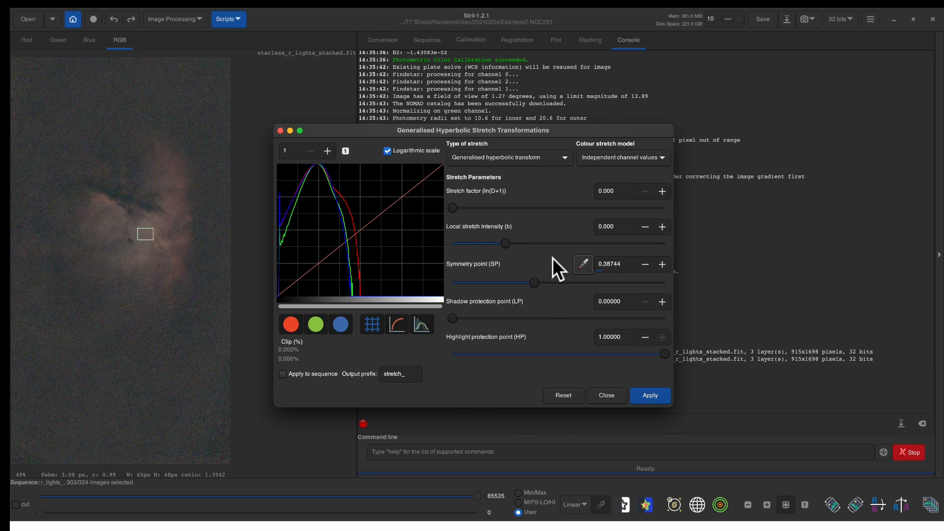
drag(451, 208, 460, 208)
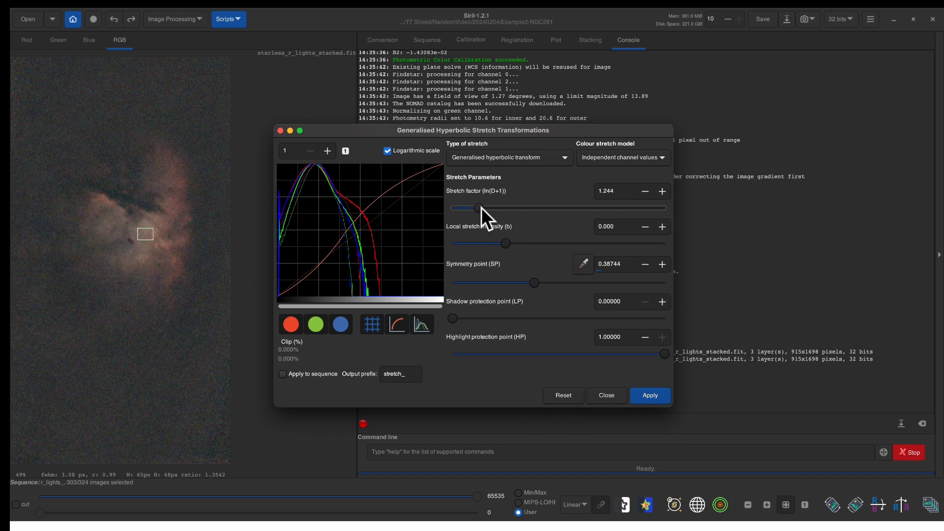
drag(479, 207, 487, 208)
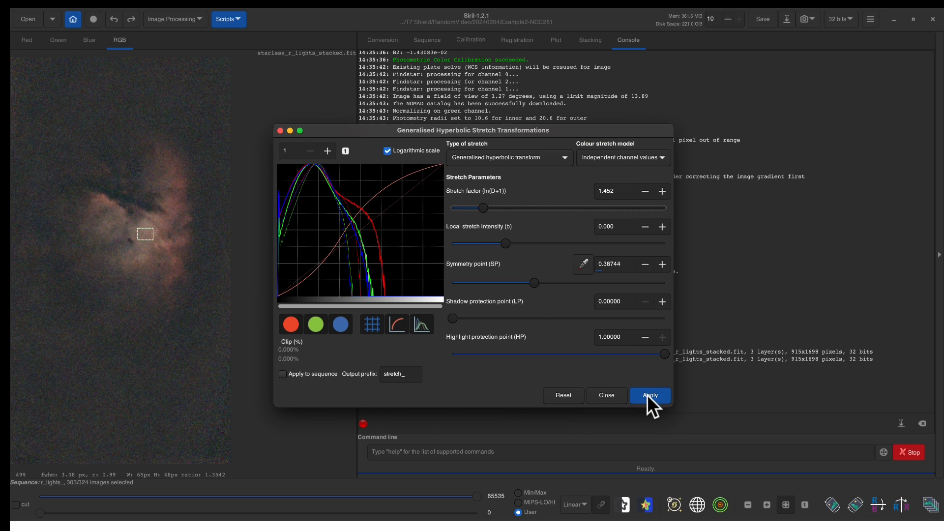
mouse_move(649, 395)
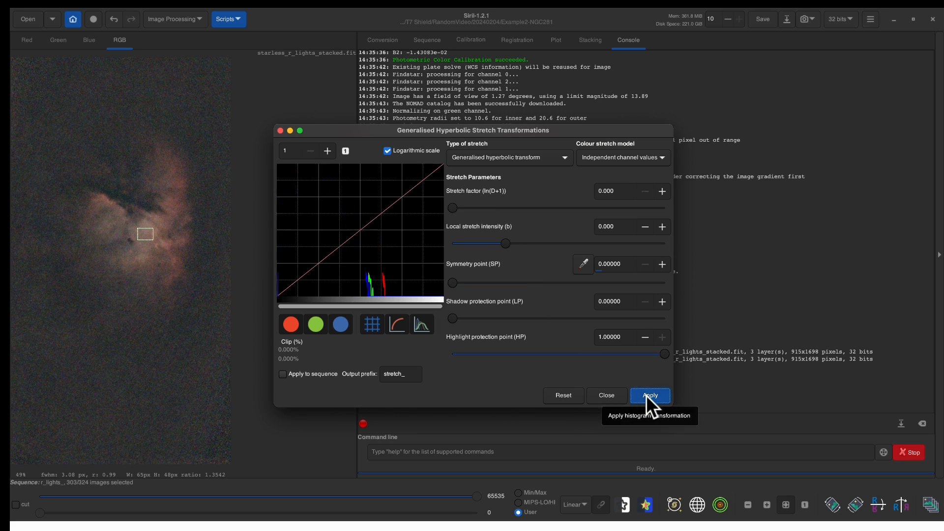
Step: Toggle the stretch type, tweak the local stretch intensity, and close the GHS dialog
click(509, 157)
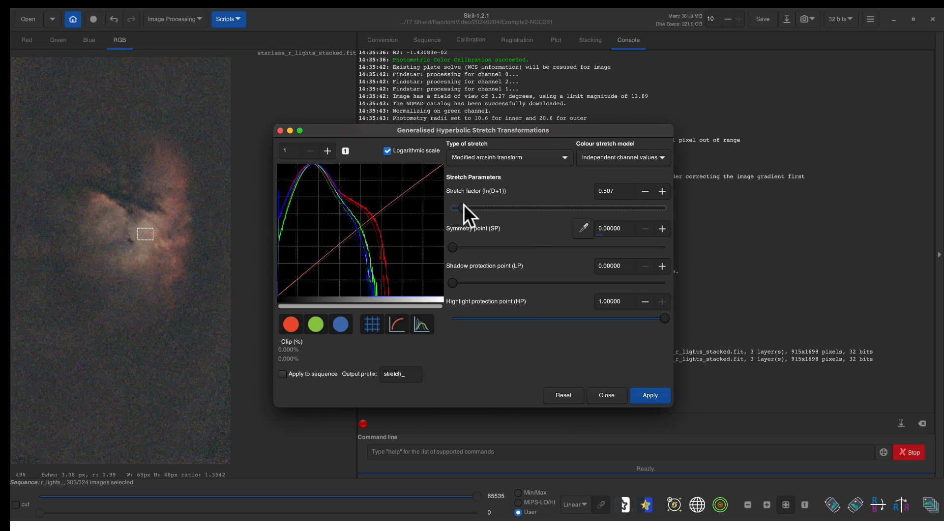
click(509, 157)
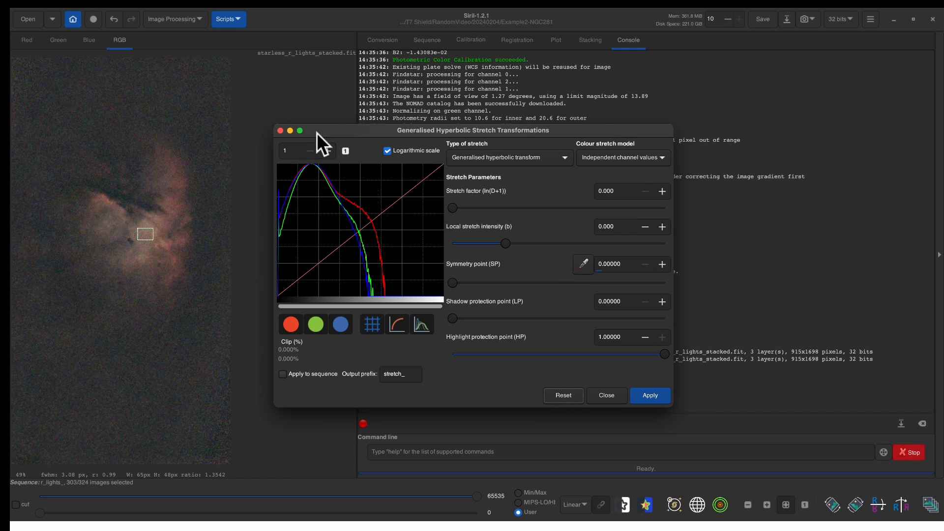
drag(498, 243, 513, 243)
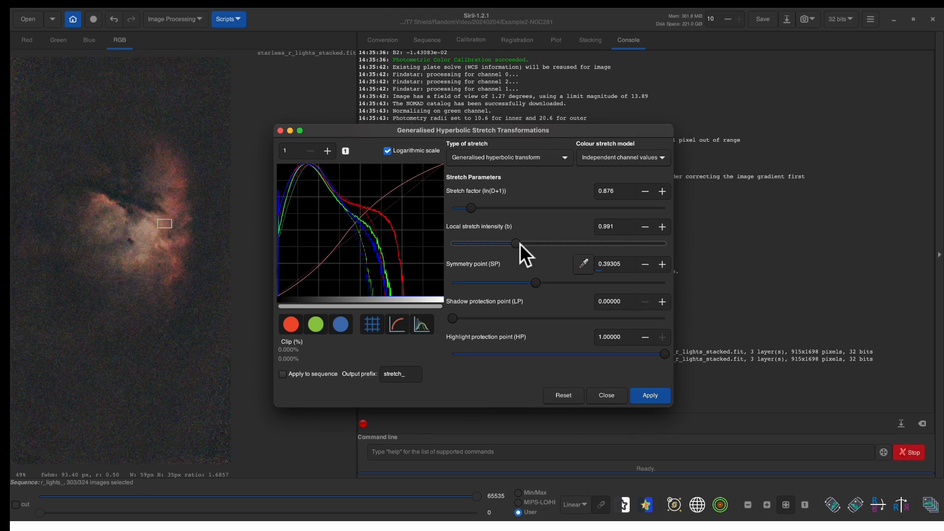
drag(513, 243, 495, 243)
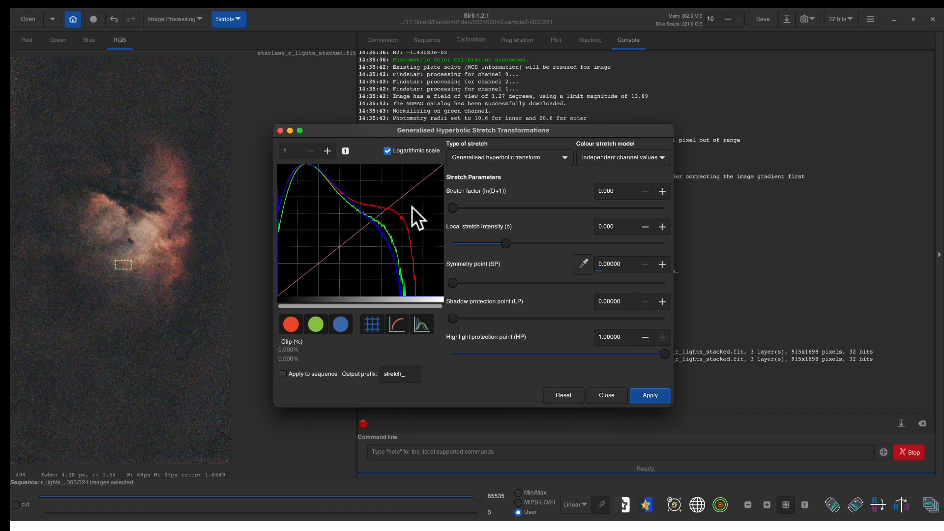
mouse_move(380, 236)
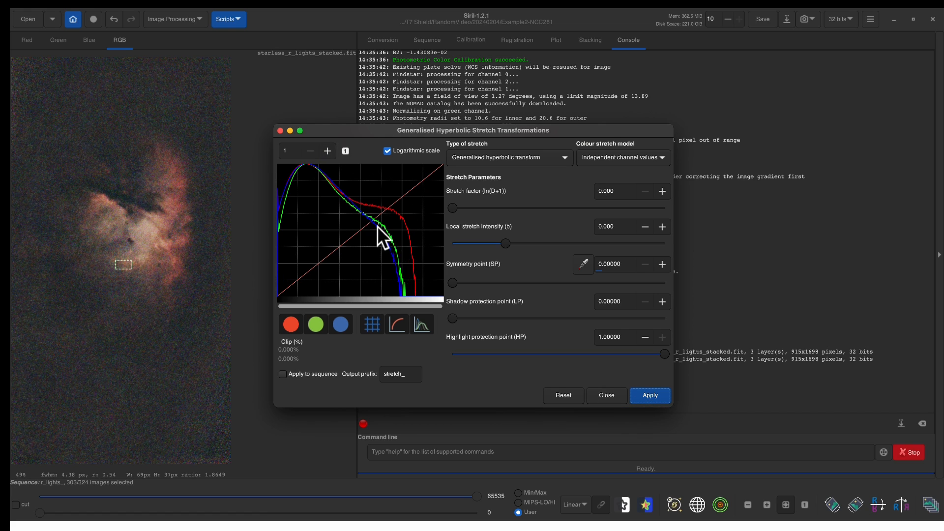
mouse_move(415, 262)
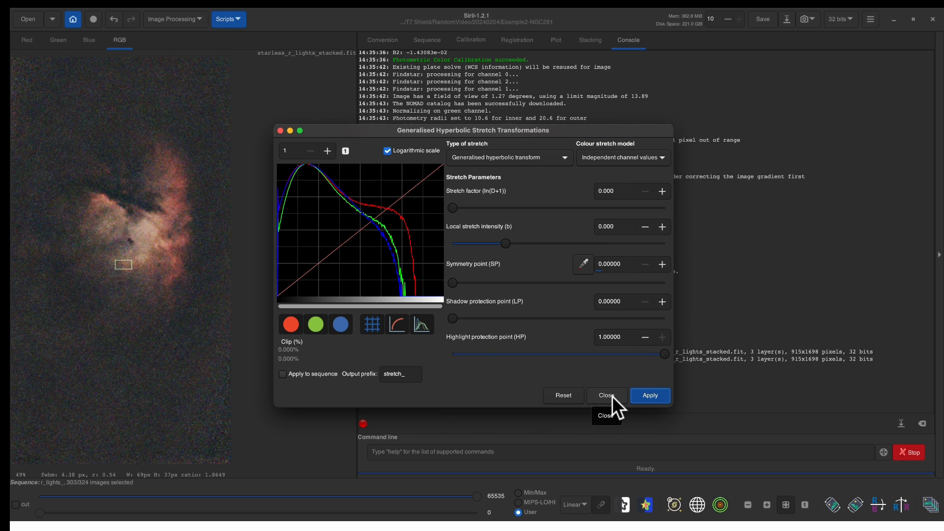
click(605, 396)
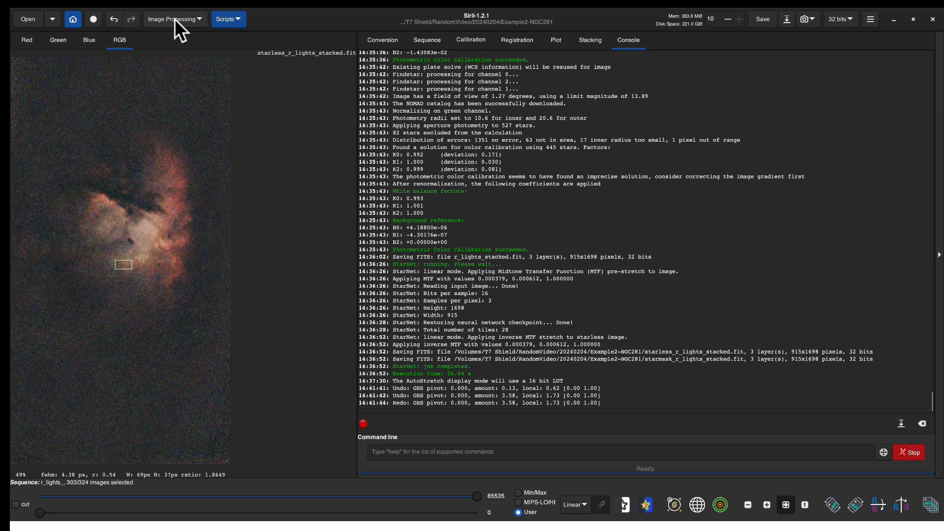
click(173, 19)
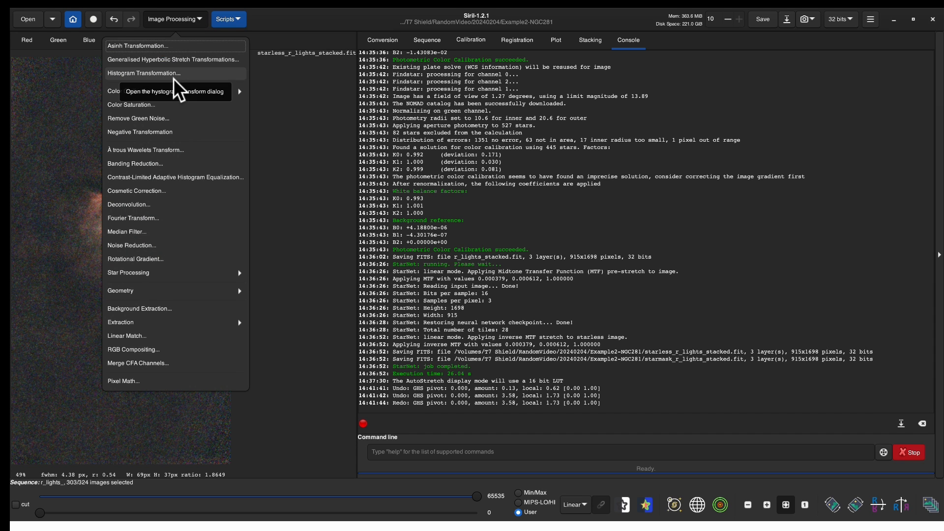
click(173, 19)
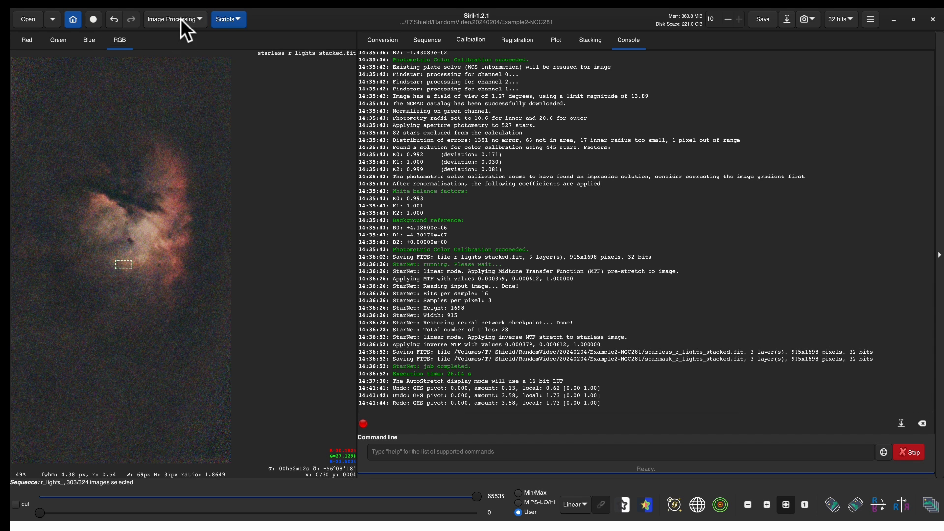
click(172, 19)
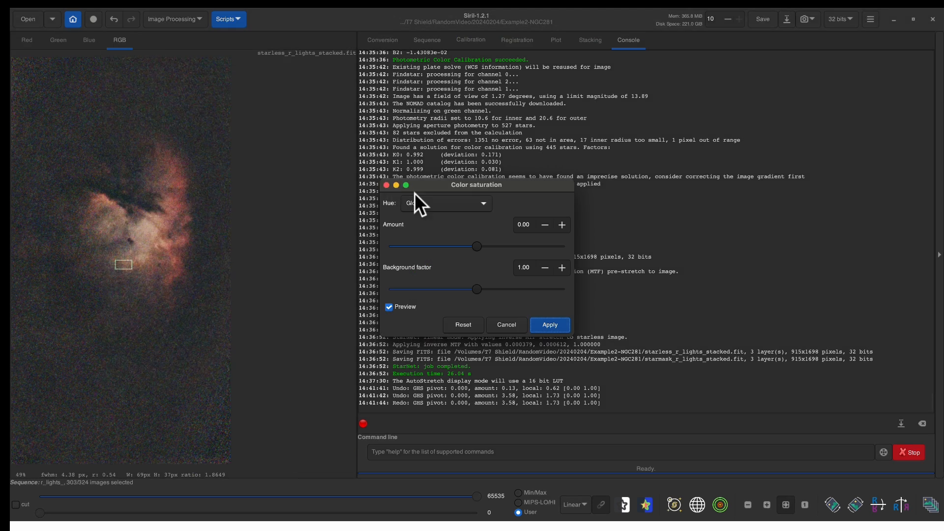
drag(478, 247, 481, 247)
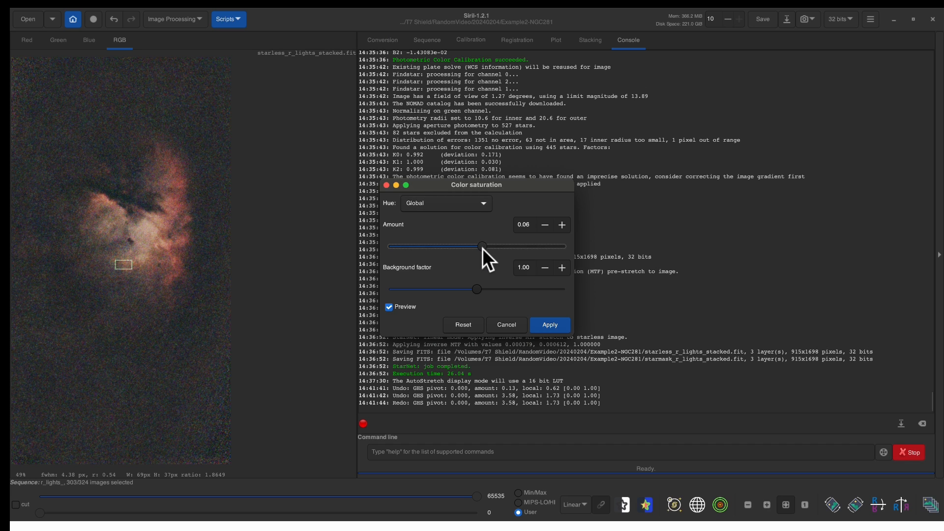
drag(481, 246, 506, 246)
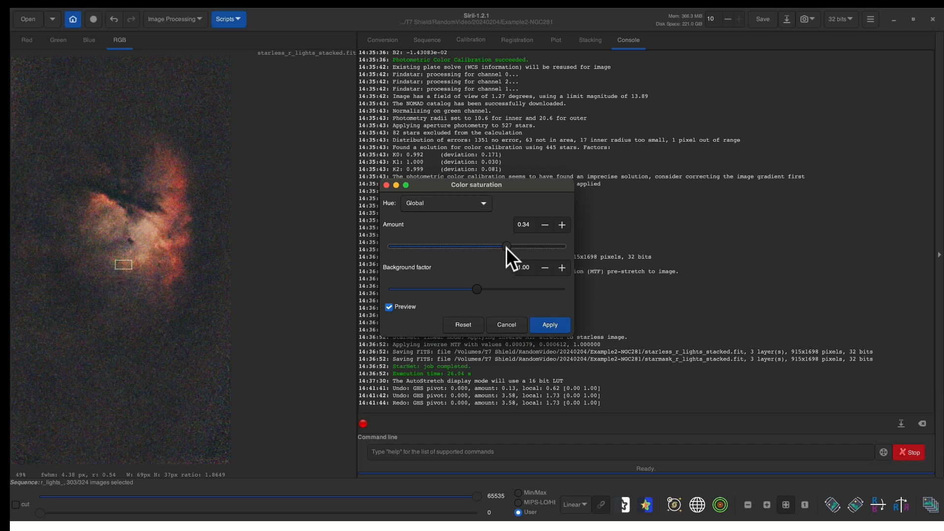
drag(506, 247, 475, 246)
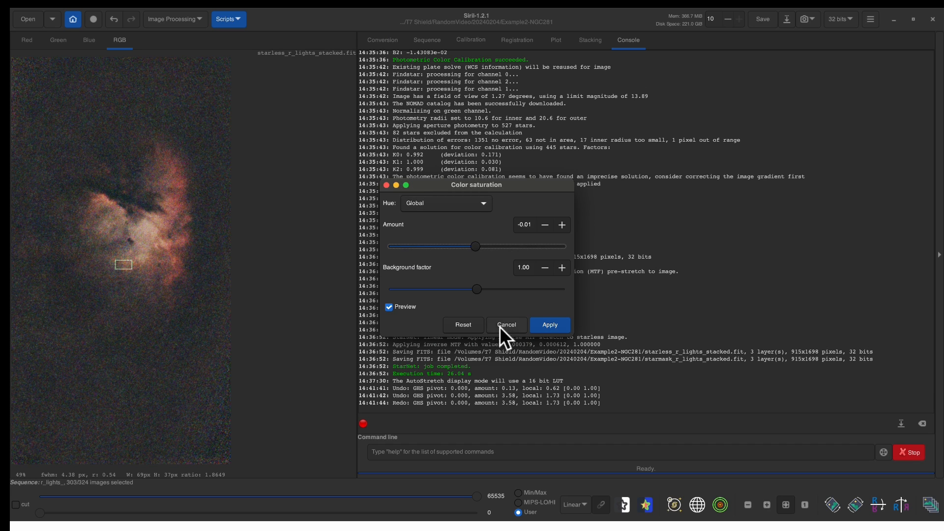
click(506, 325)
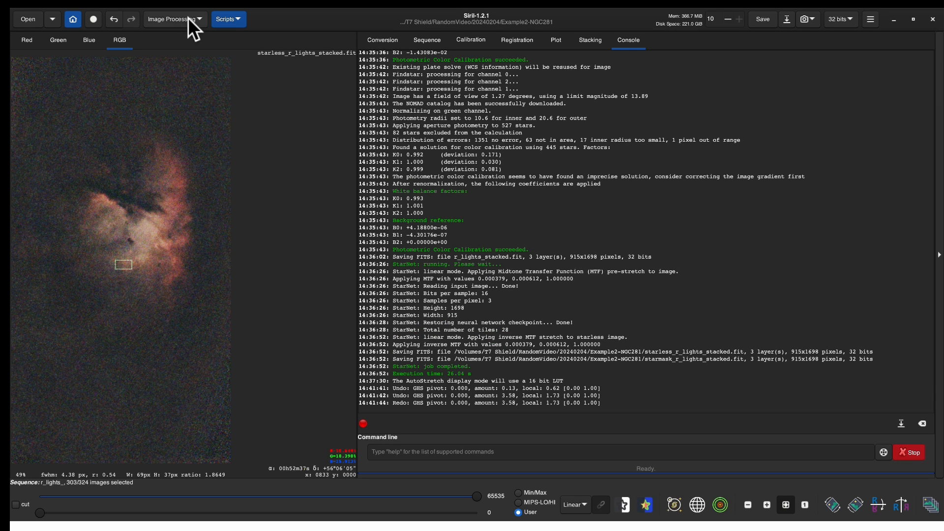
mouse_move(172, 19)
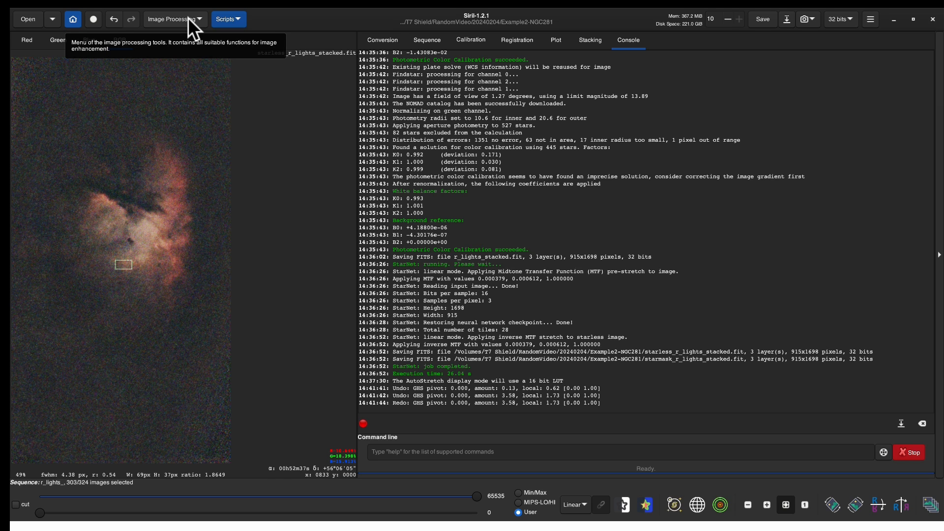
Step: Open Star Recomposition and load starmask_r_lights_stacked.fit as the stars source
click(171, 19)
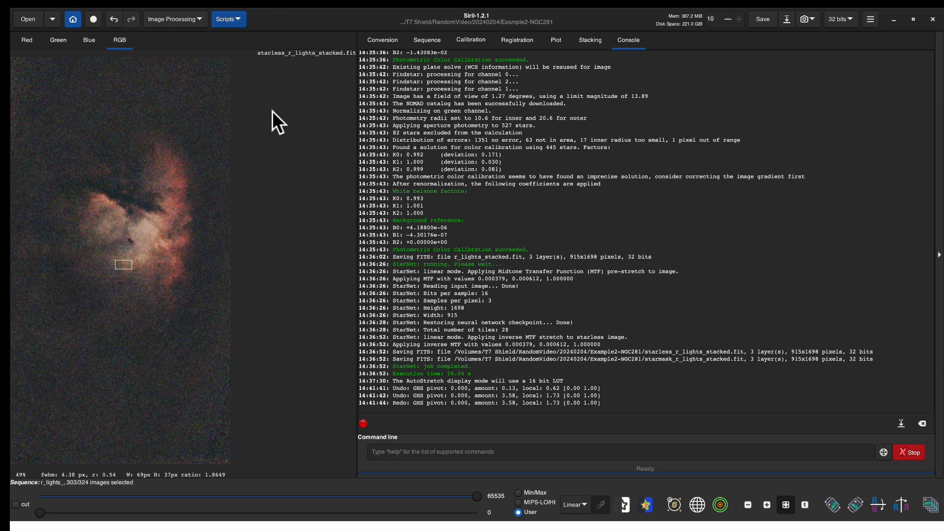
click(174, 18)
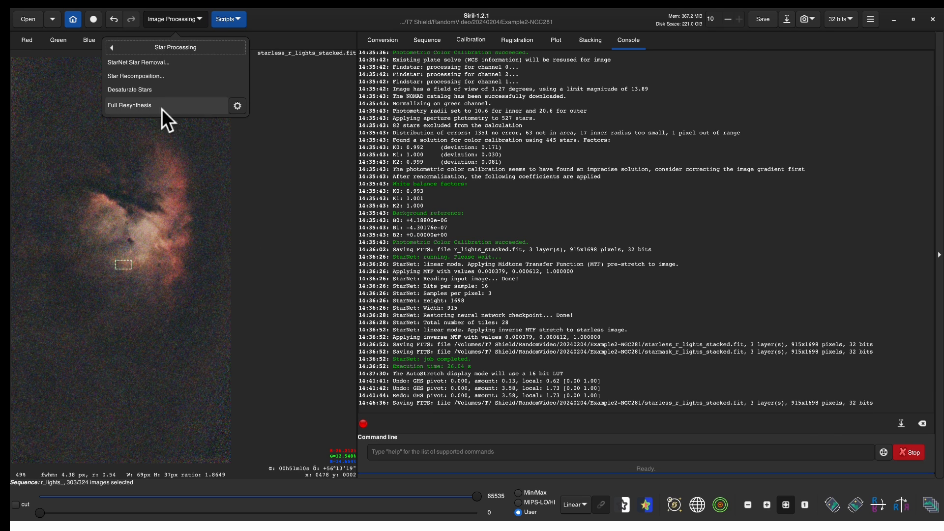
click(129, 104)
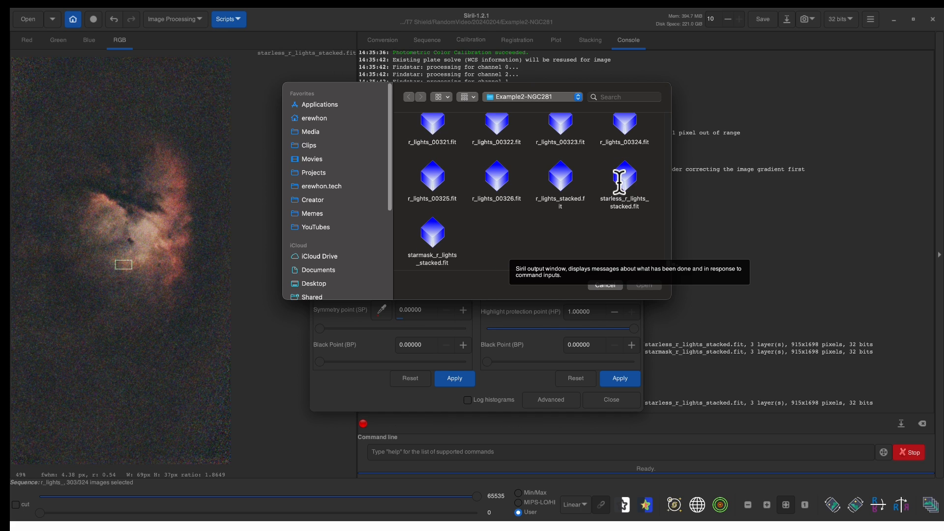
click(623, 176)
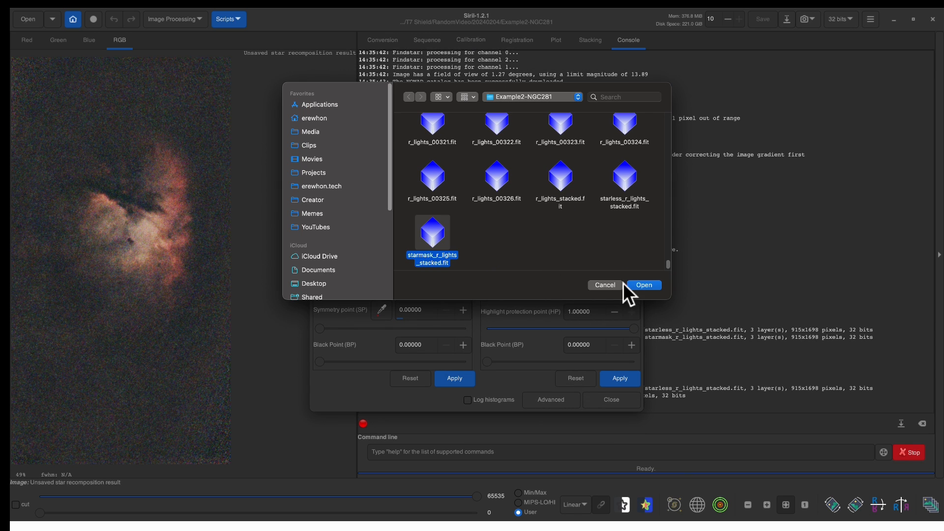
click(643, 284)
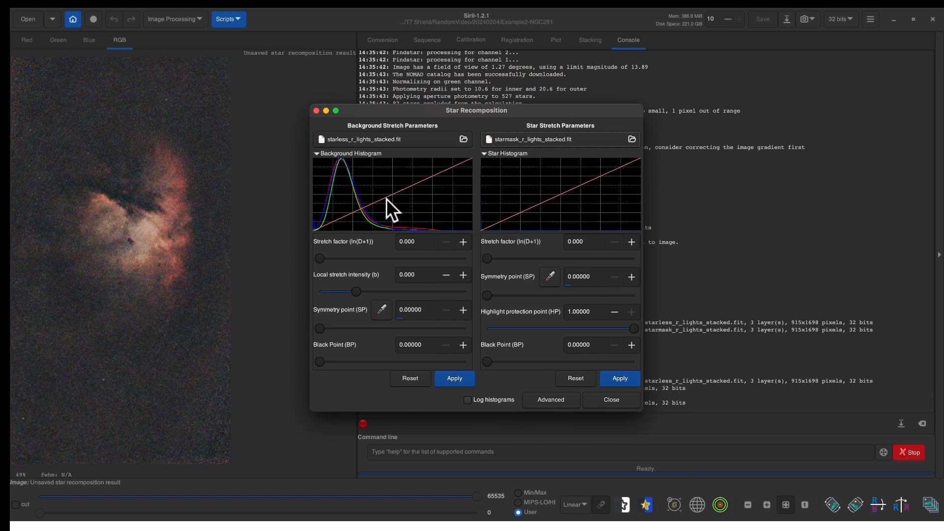
mouse_move(380, 229)
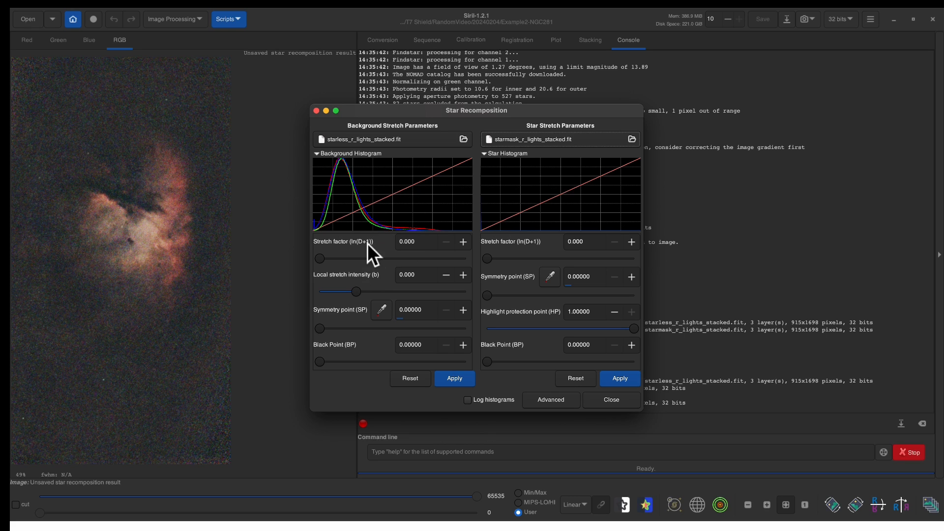
mouse_move(380, 279)
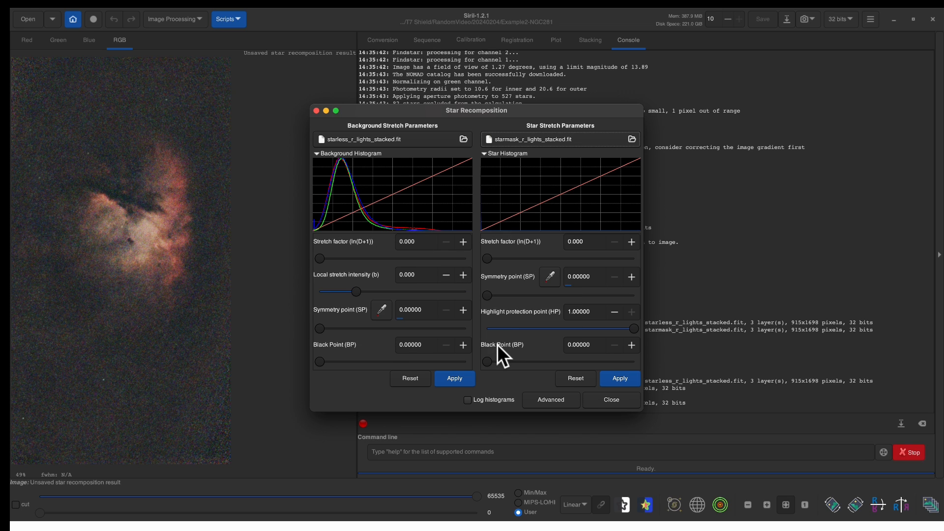
Step: Set the star stretch factor to 7.133 and apply it to the composition
drag(486, 257, 547, 258)
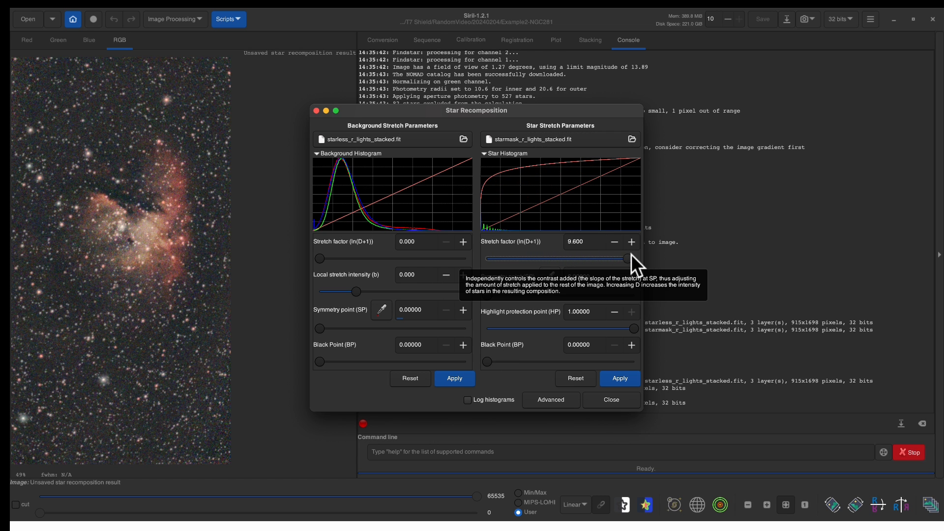
drag(635, 259, 545, 259)
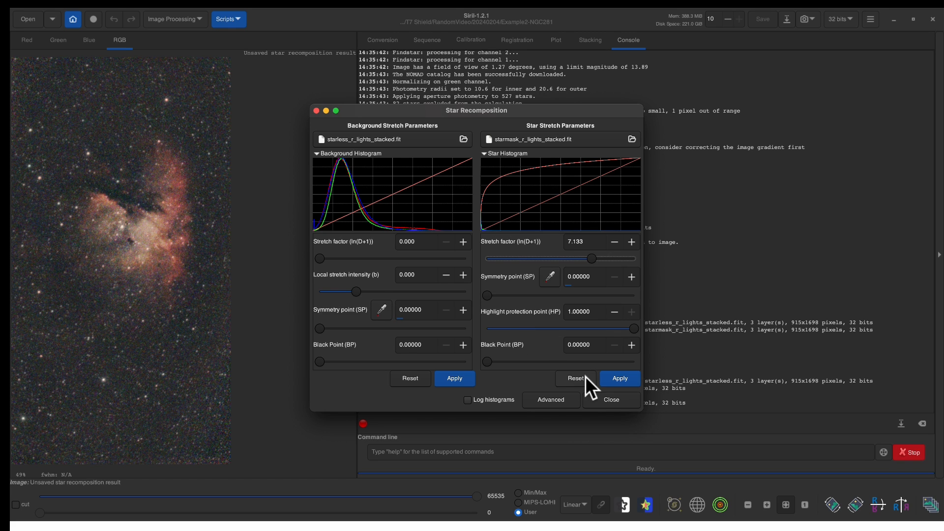
mouse_move(619, 378)
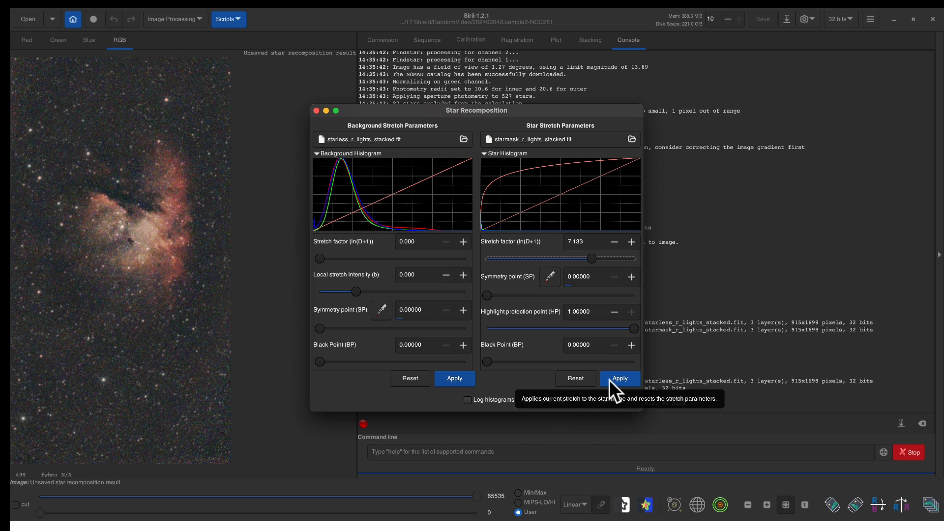
click(619, 378)
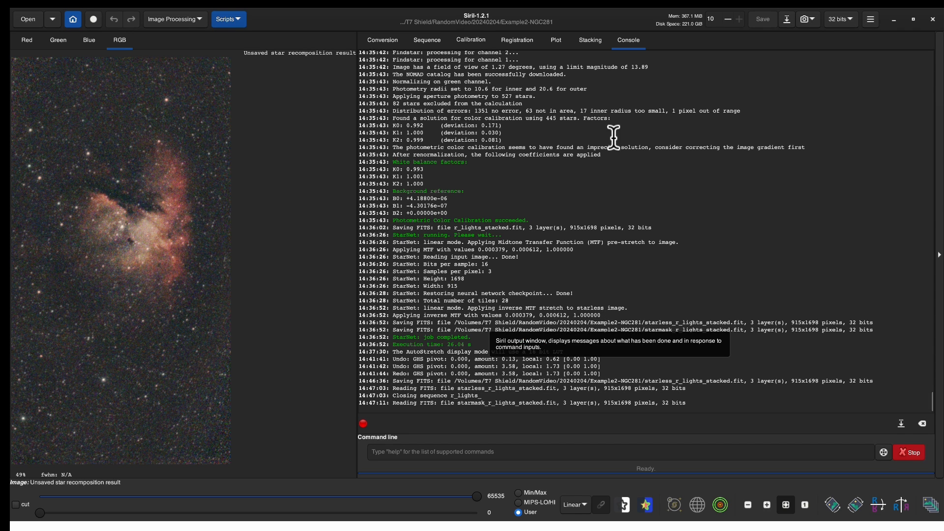
Step: Save the combined image as 'star recomposition result'
click(761, 19)
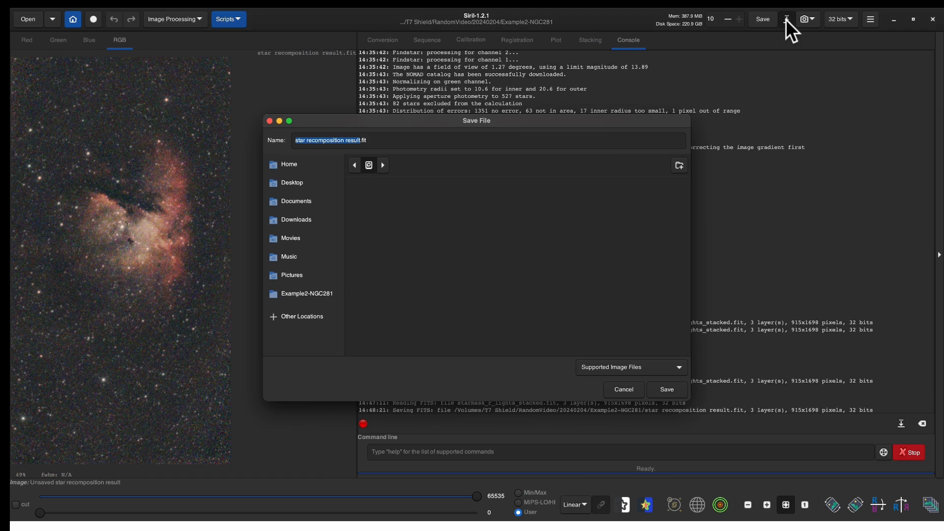
click(666, 389)
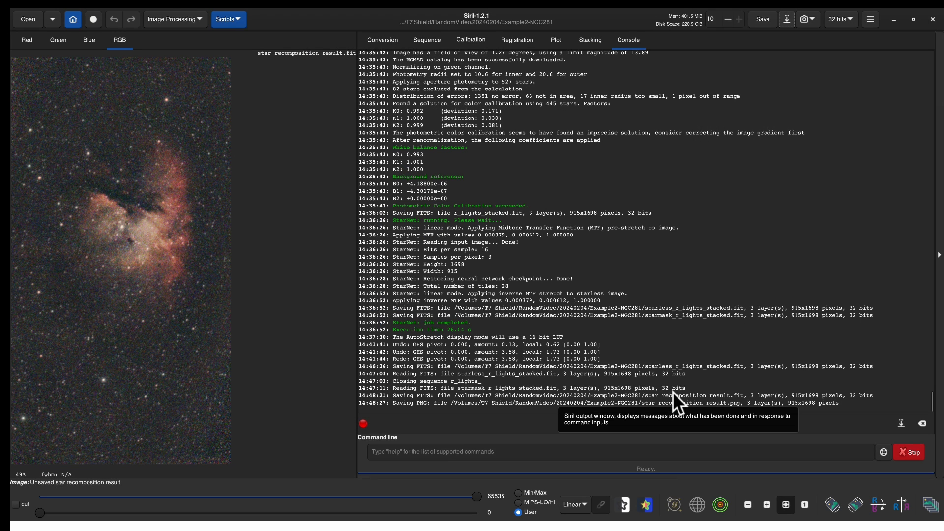